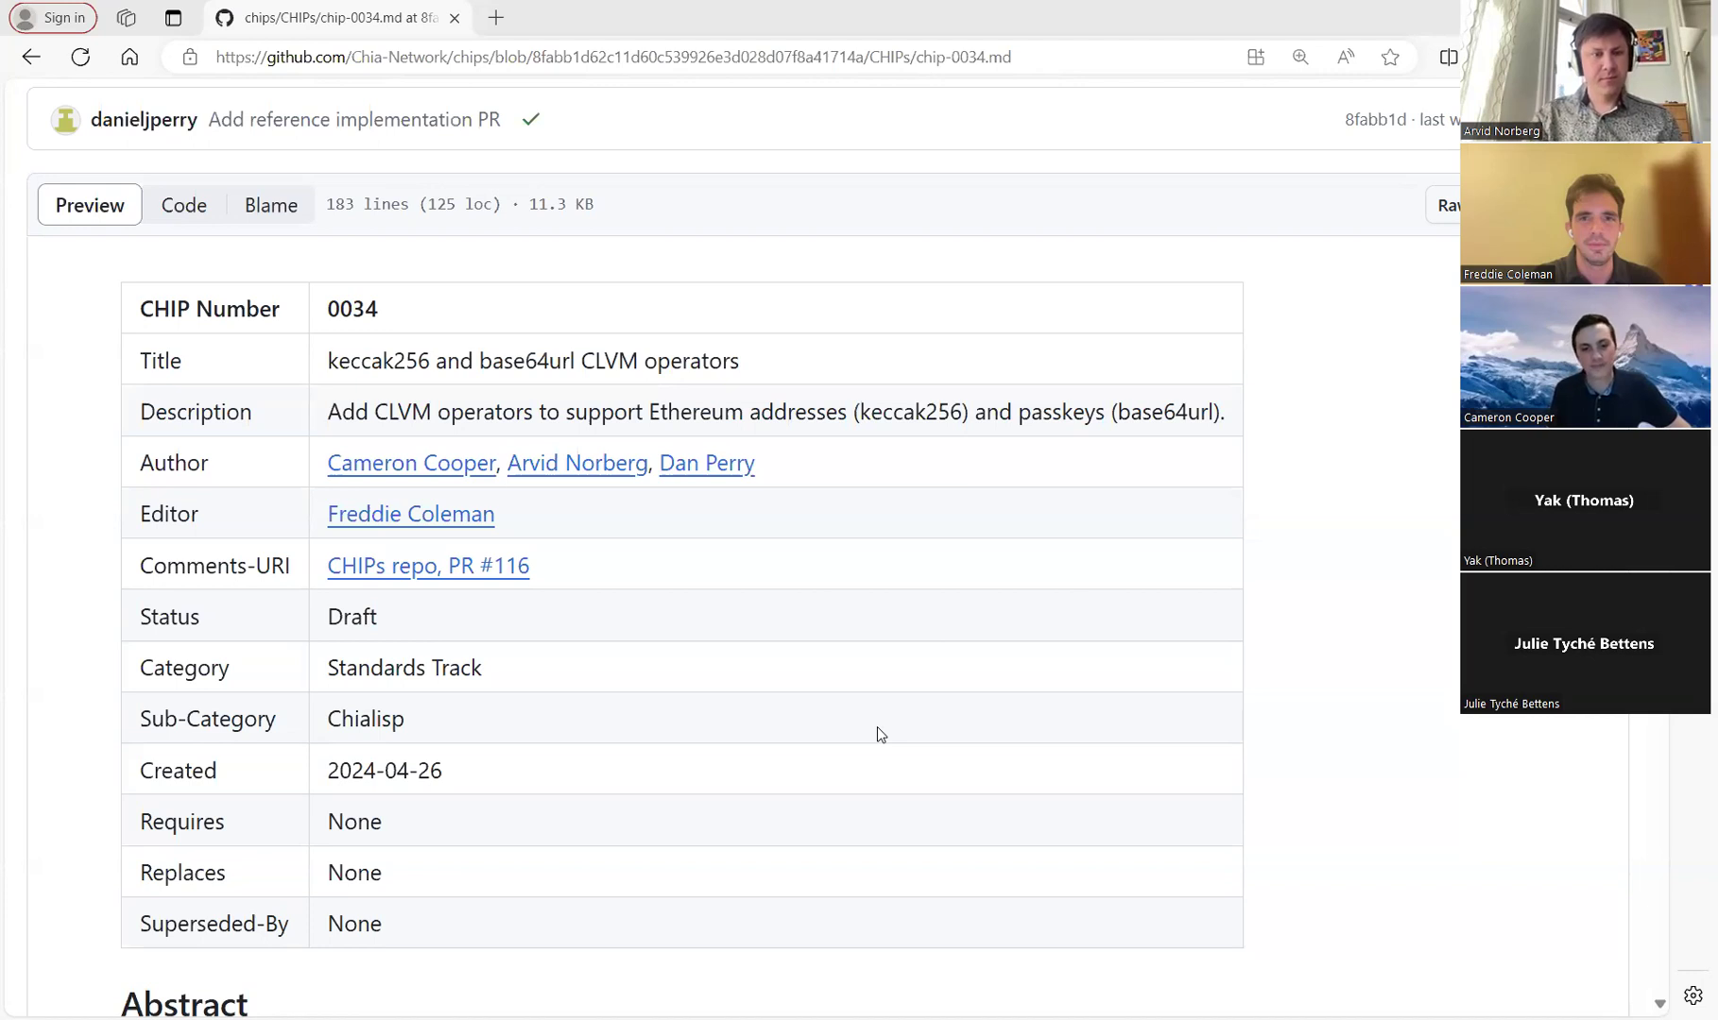
{"action": "mouse_move", "coordinate": [888, 732]}
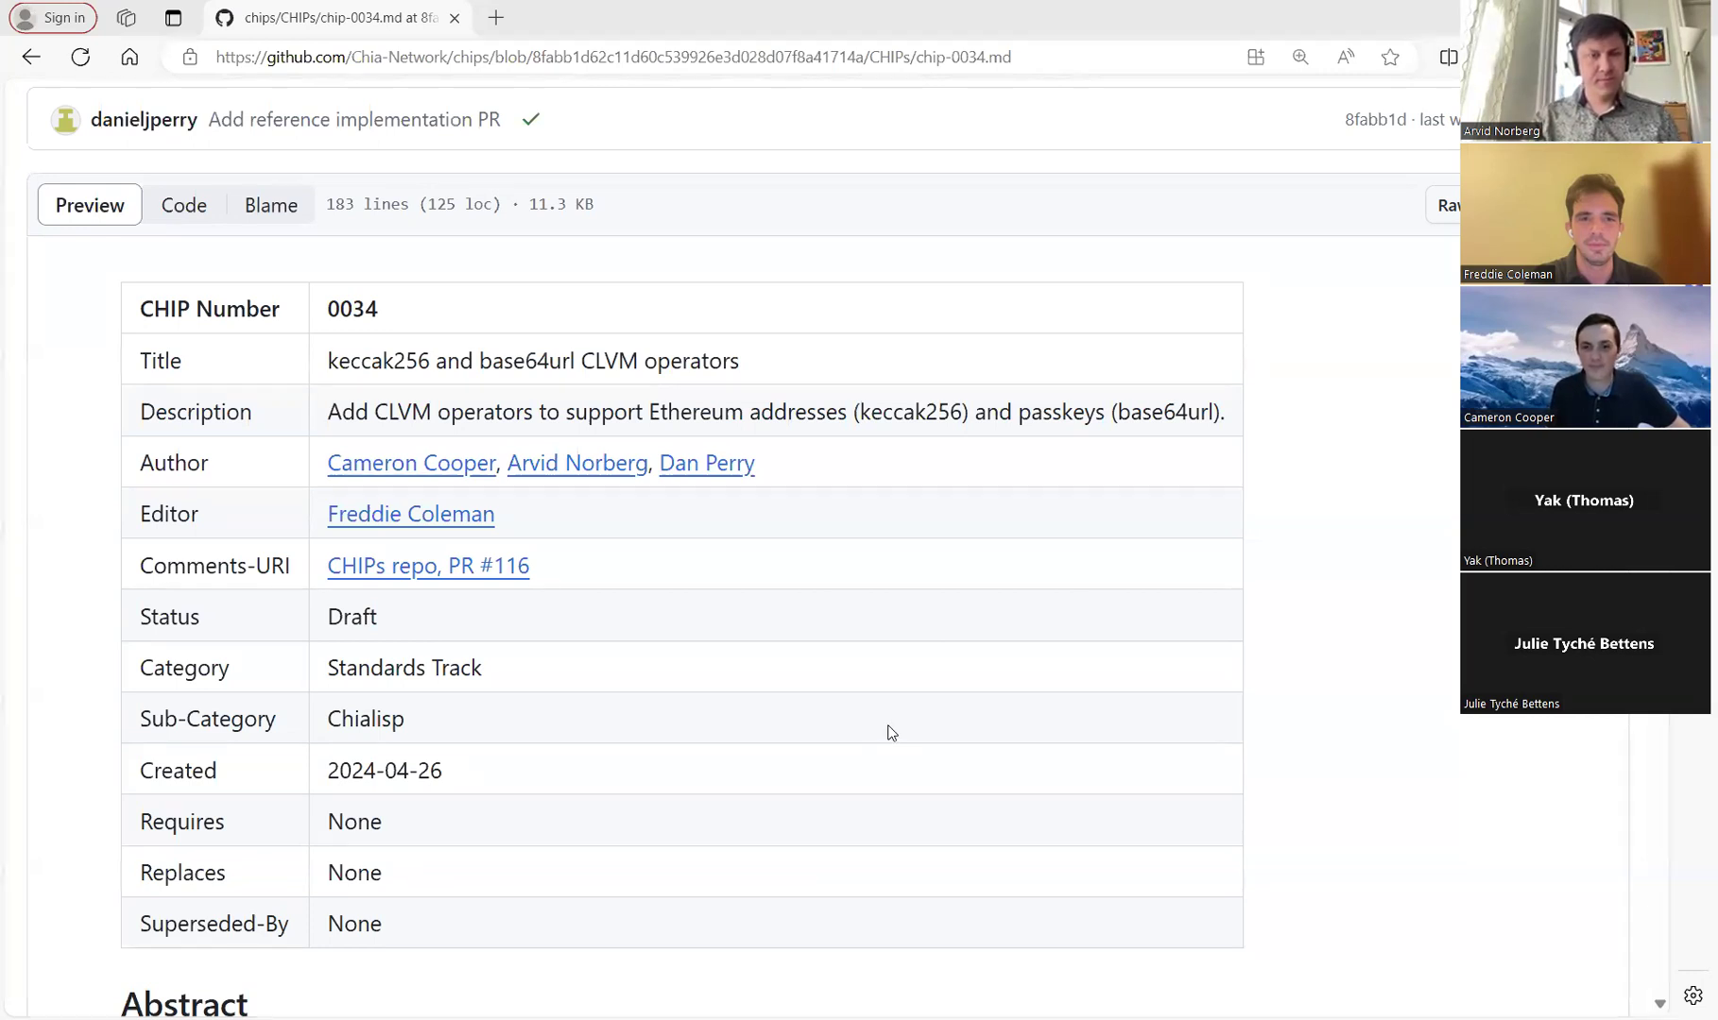
{"action": "mouse_move", "coordinate": [1021, 839]}
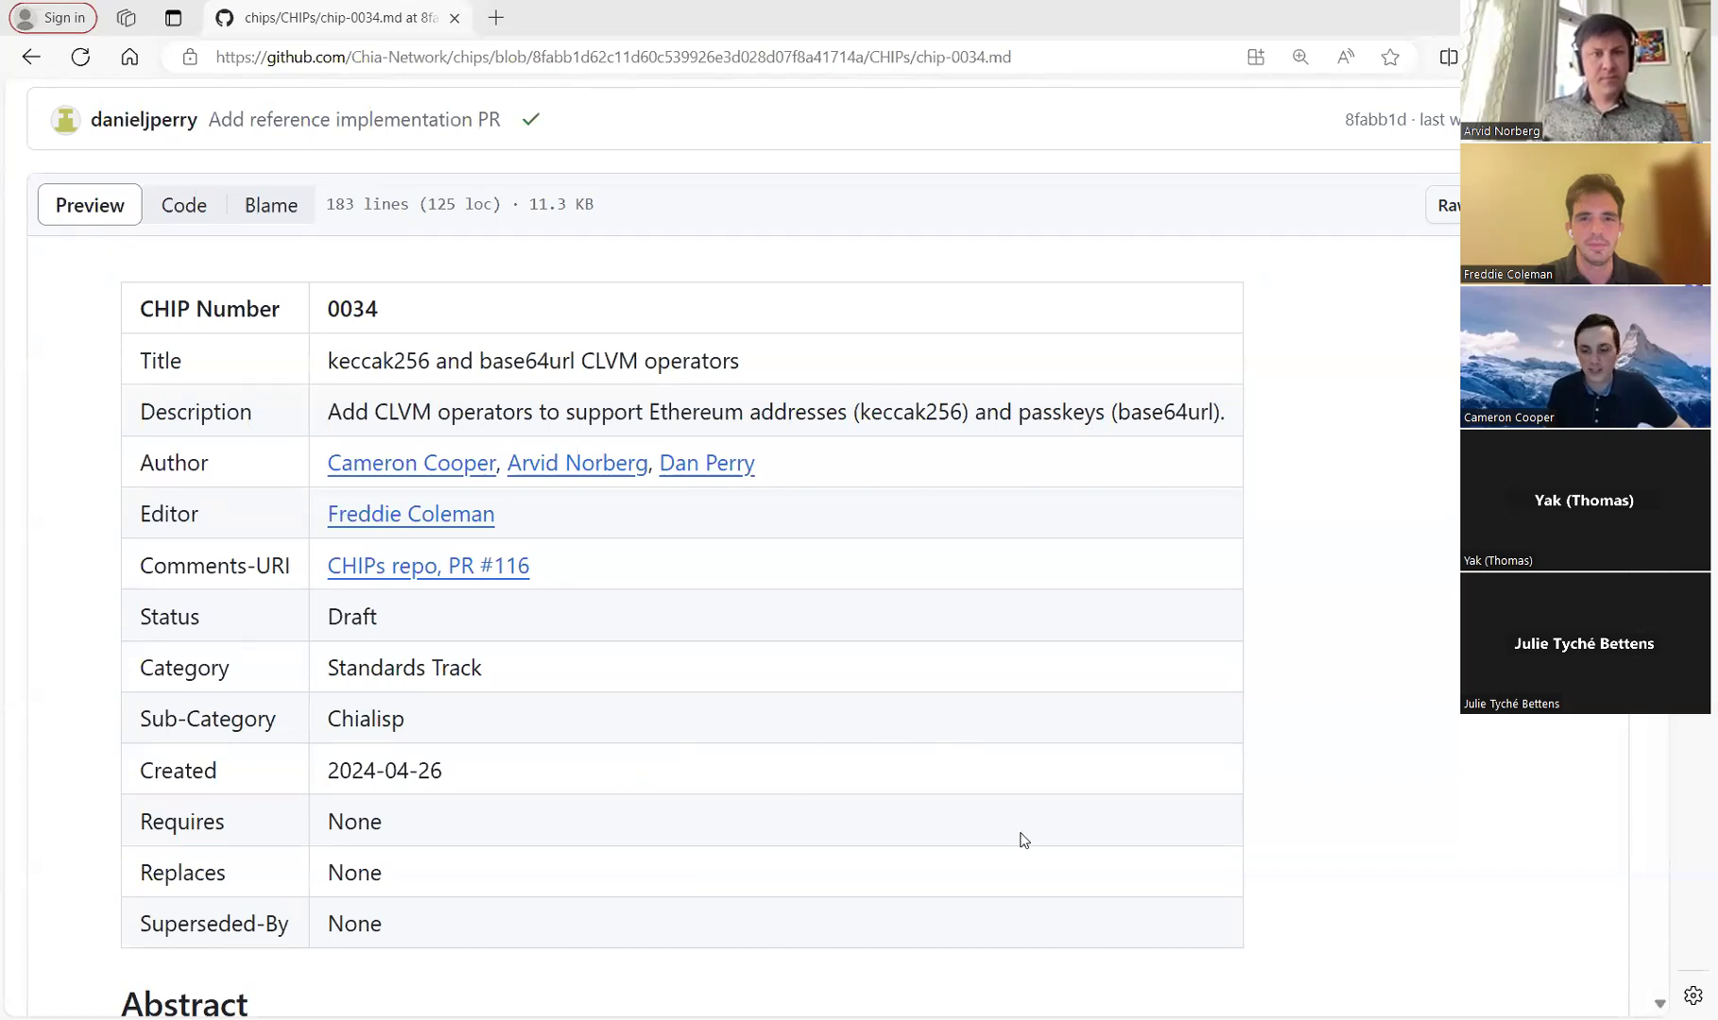
{"action": "mouse_move", "coordinate": [629, 223]}
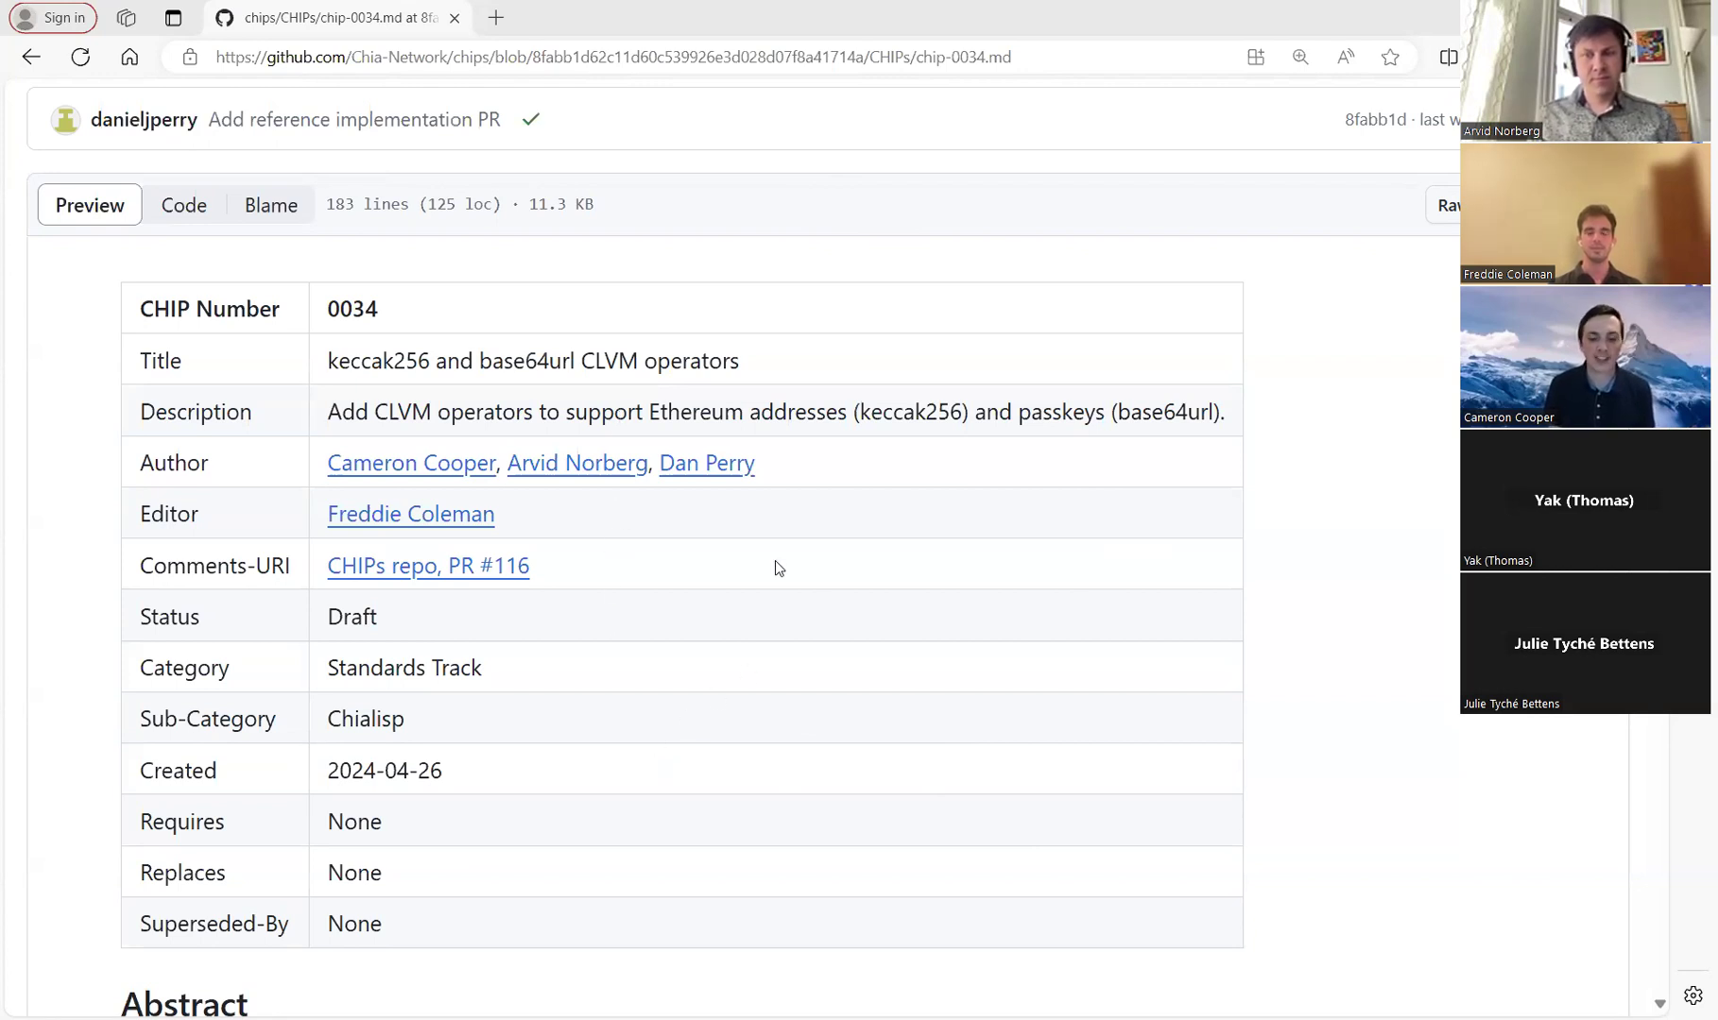
Scroll the chip-0034.md preview from the Abstract down through Definitions to the Motivation section
{"action": "scroll", "scroll_direction": "down", "scroll_amount": 3}
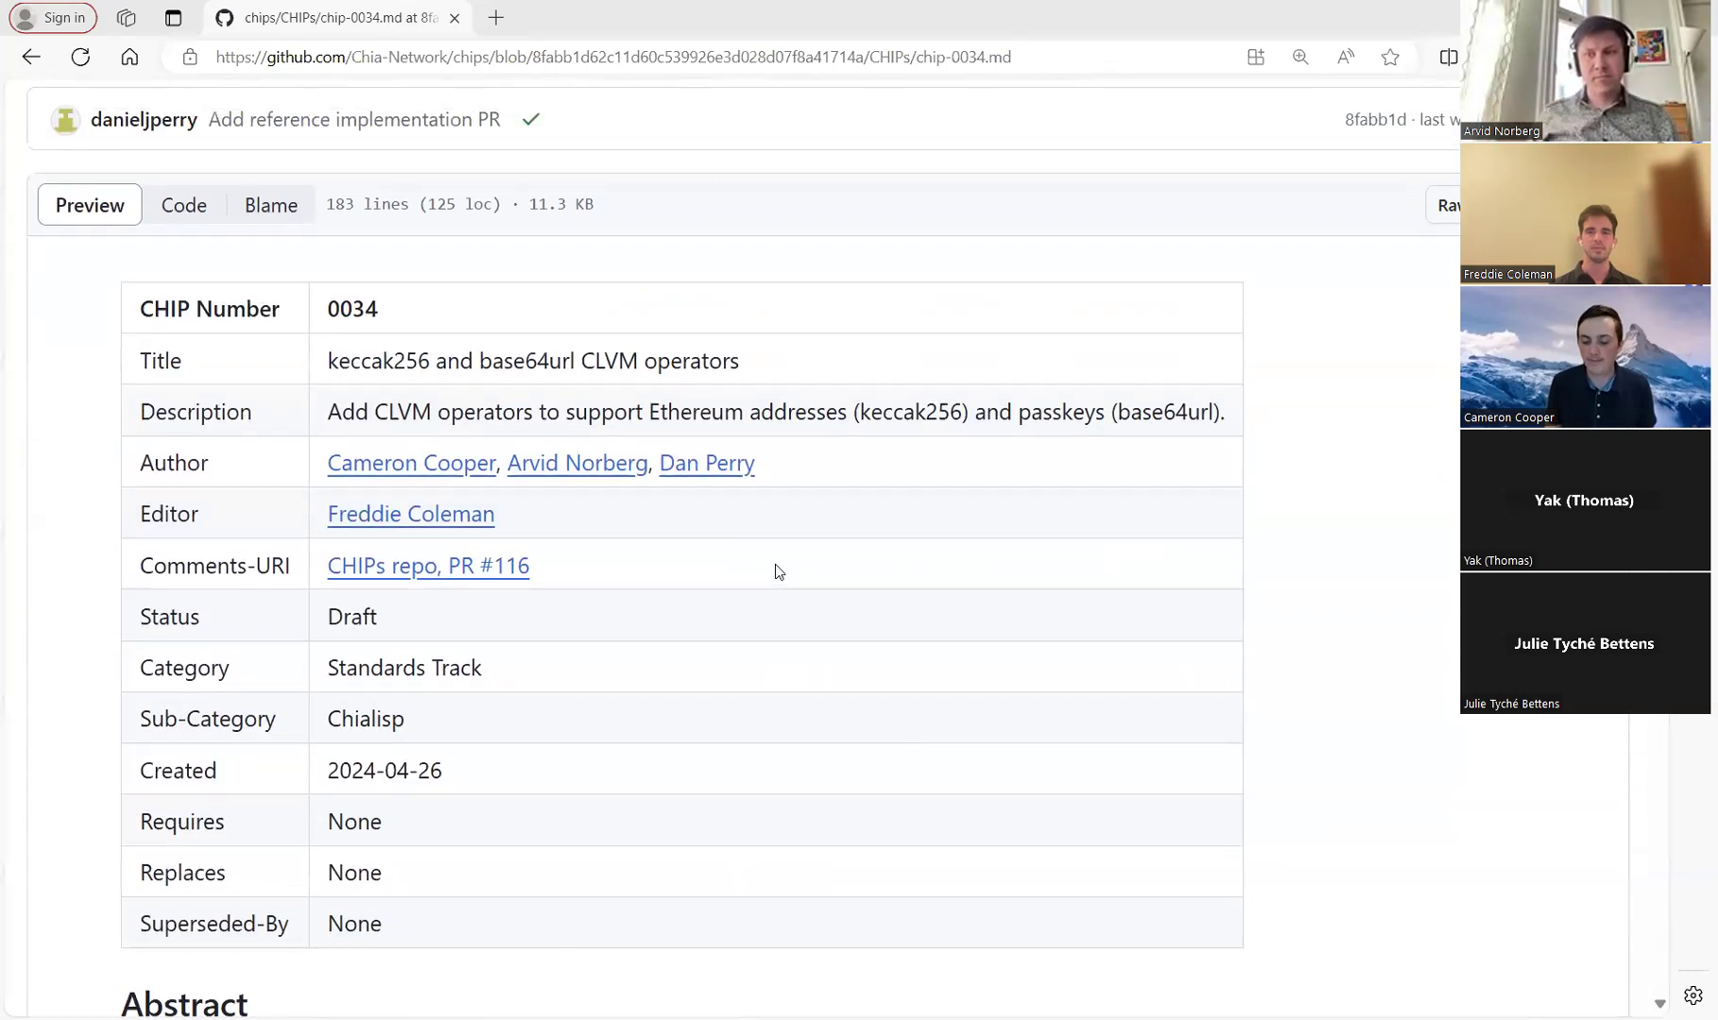
{"action": "scroll", "scroll_direction": "up", "scroll_amount": 3}
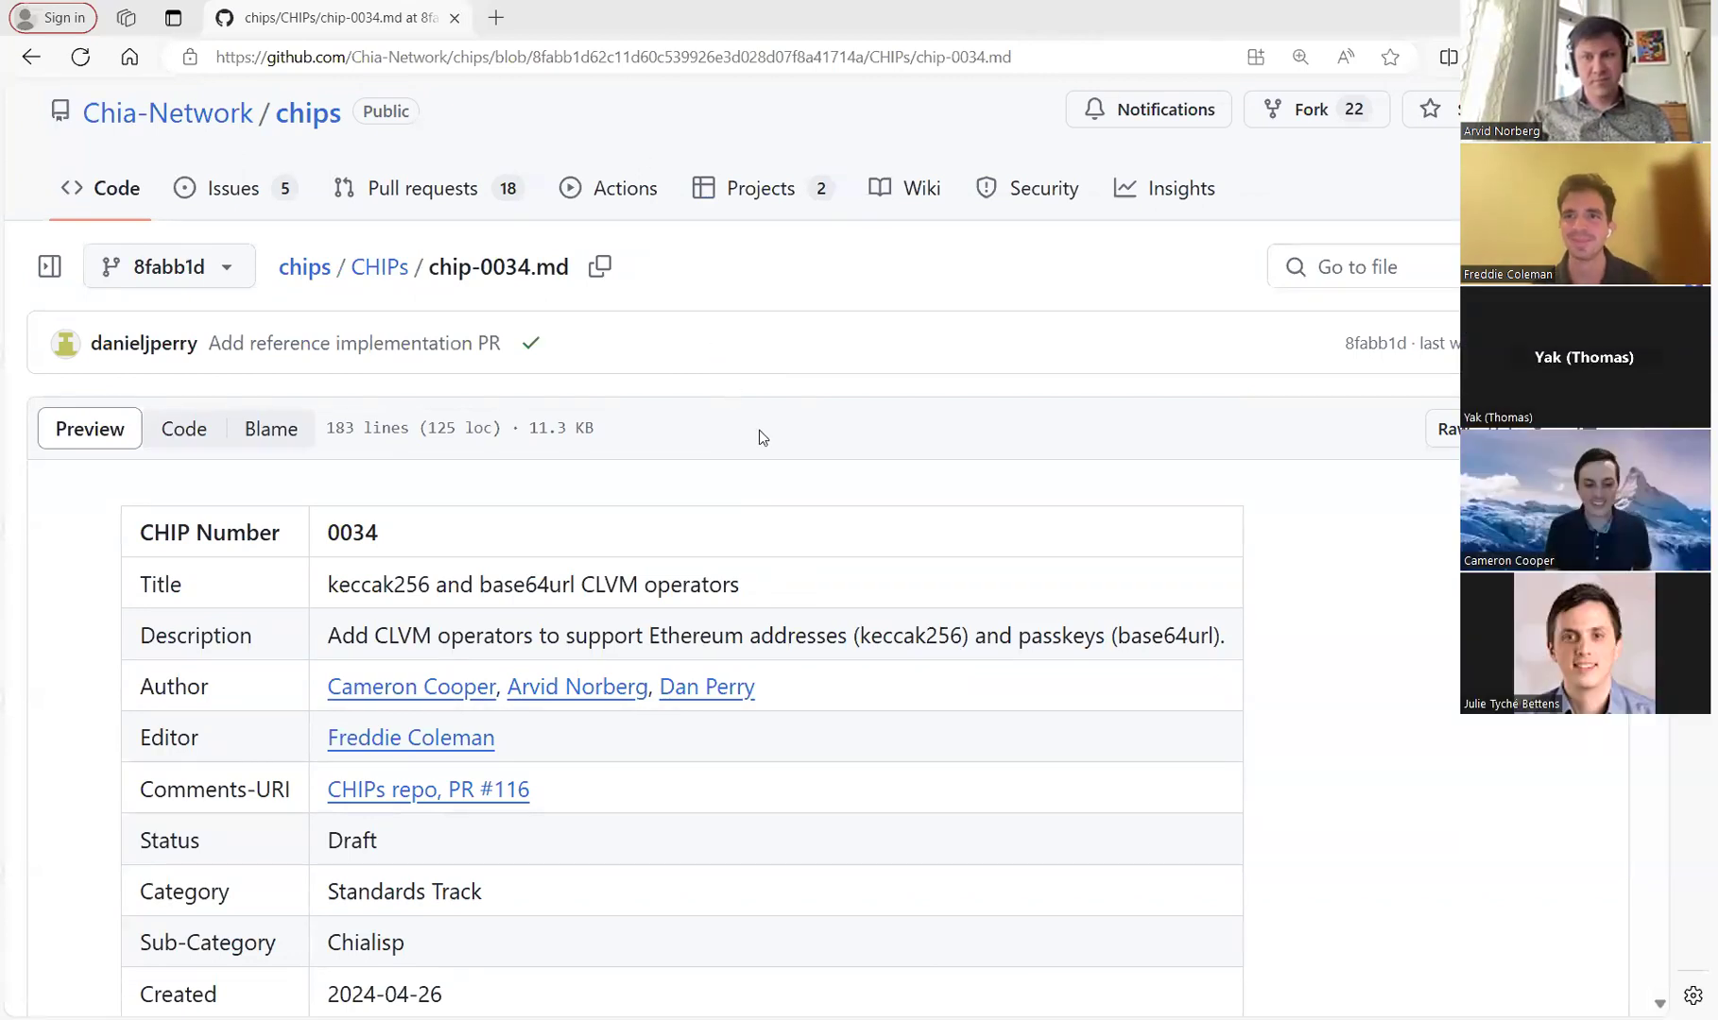
{"action": "mouse_move", "coordinate": [779, 483]}
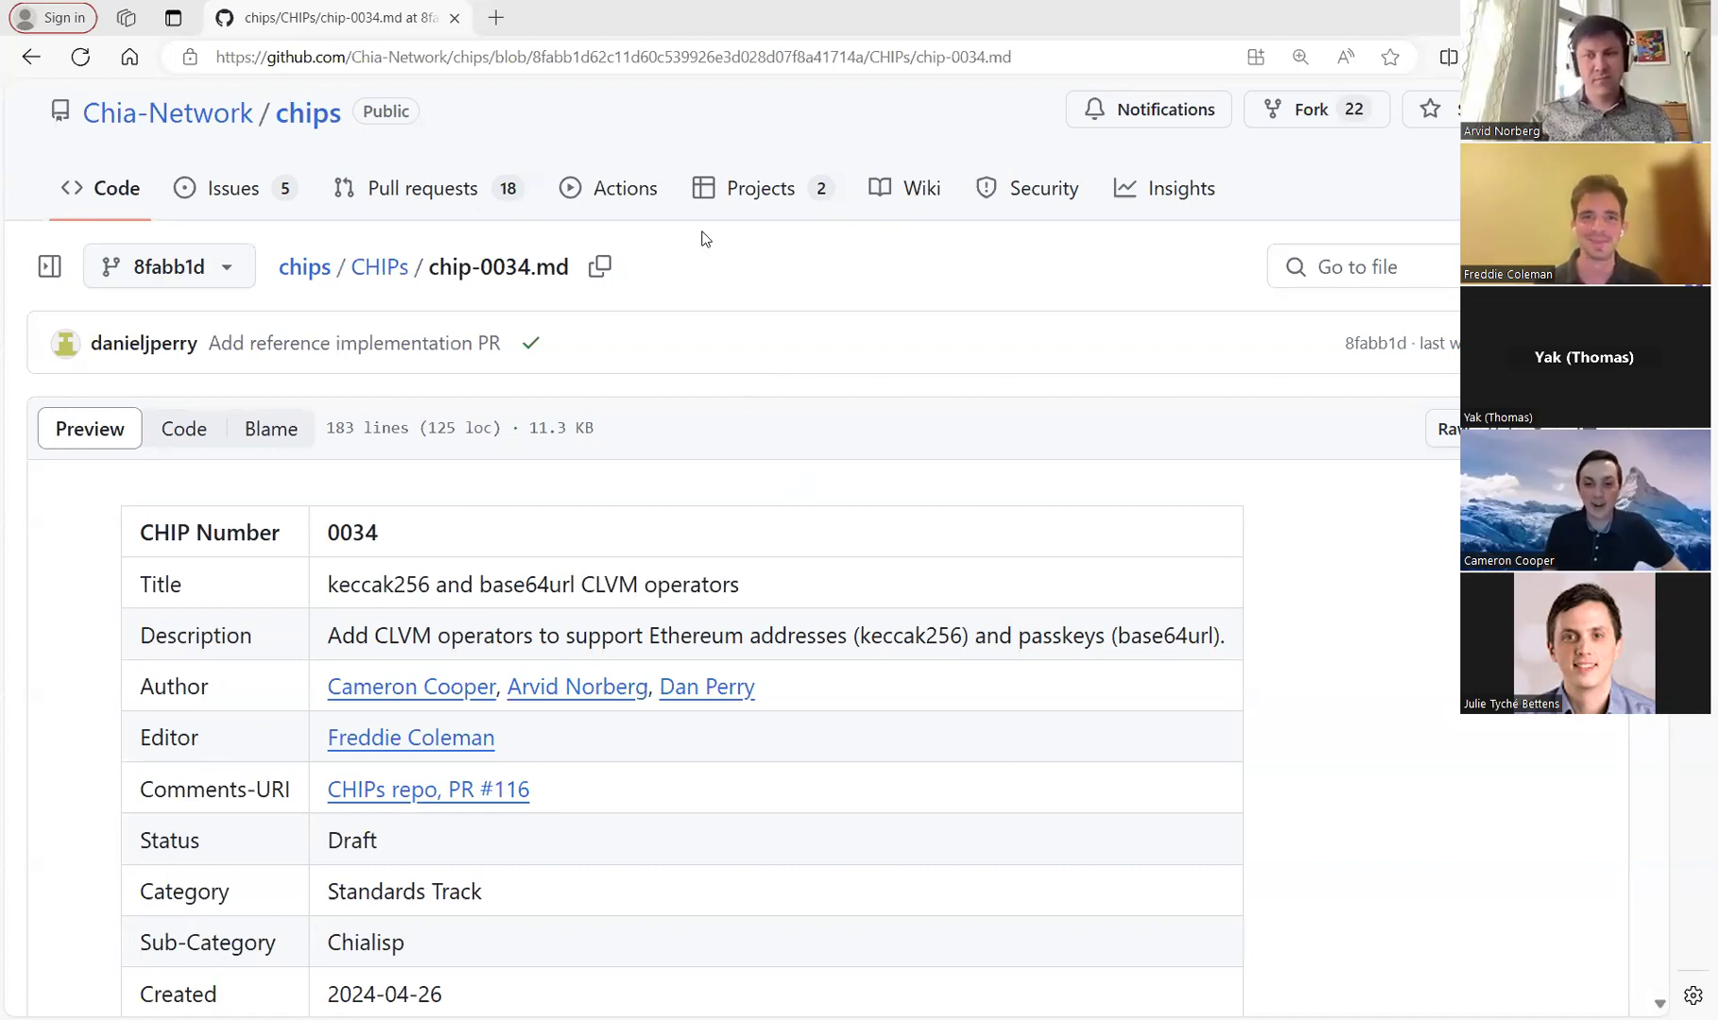
{"action": "mouse_move", "coordinate": [752, 386]}
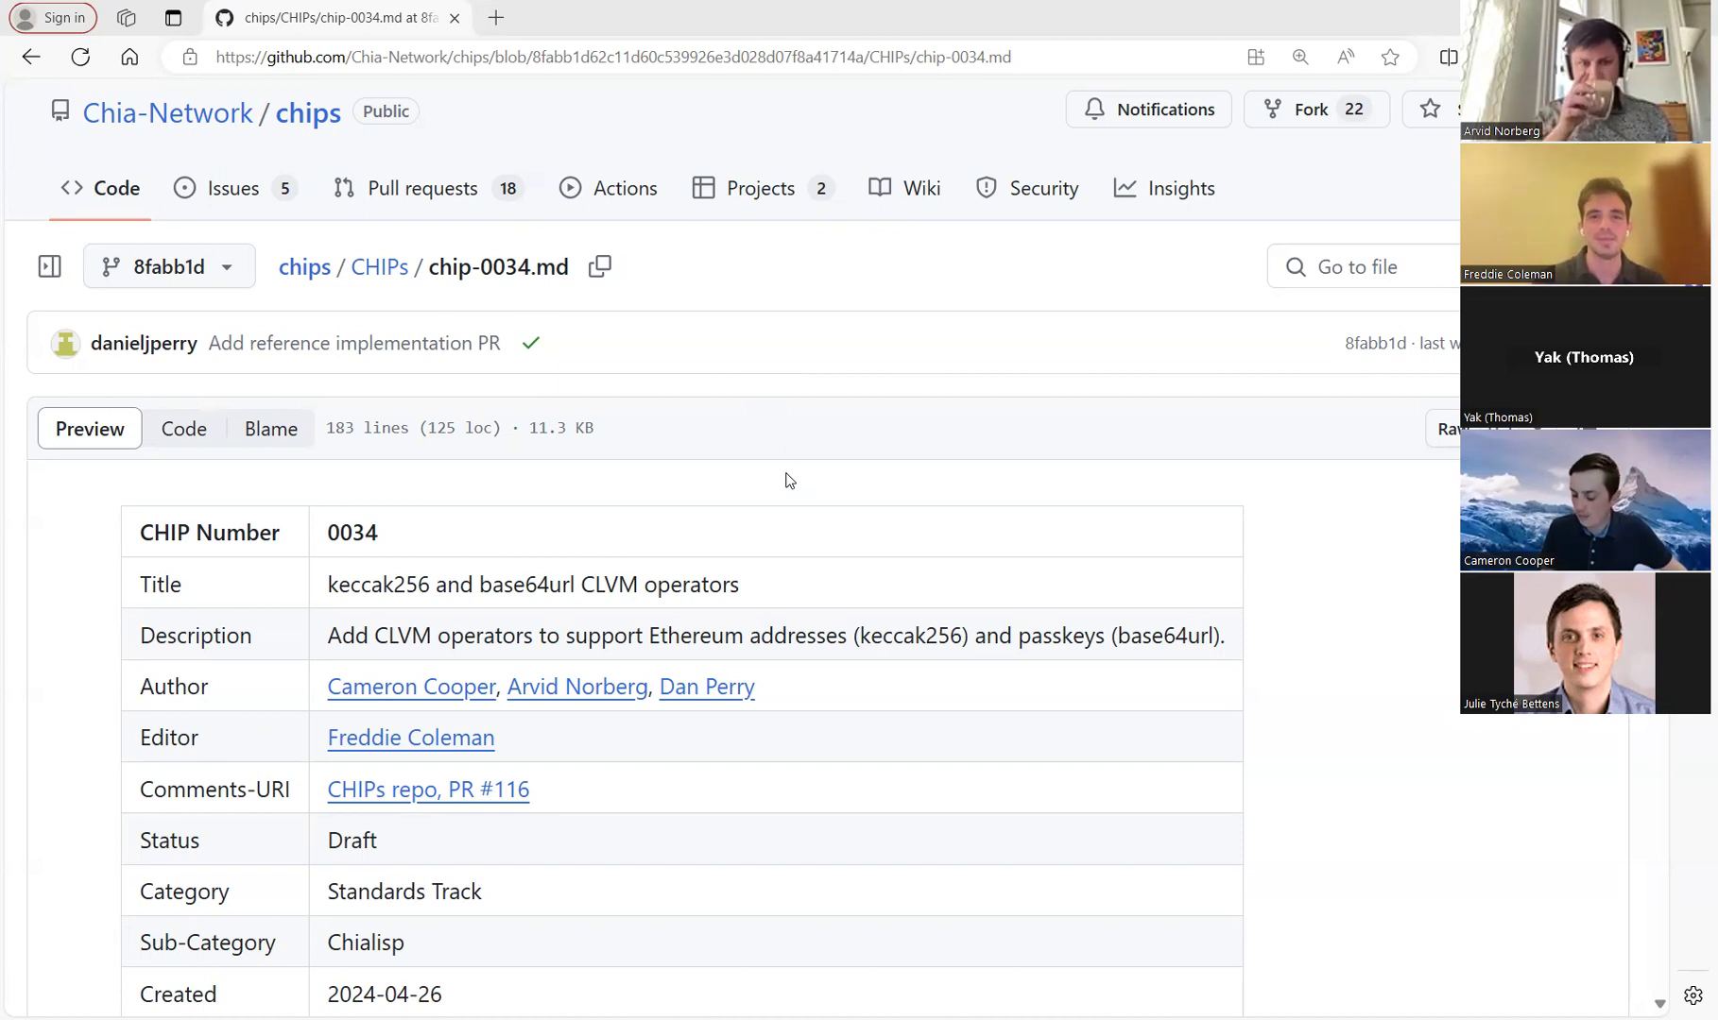
{"action": "mouse_move", "coordinate": [783, 517]}
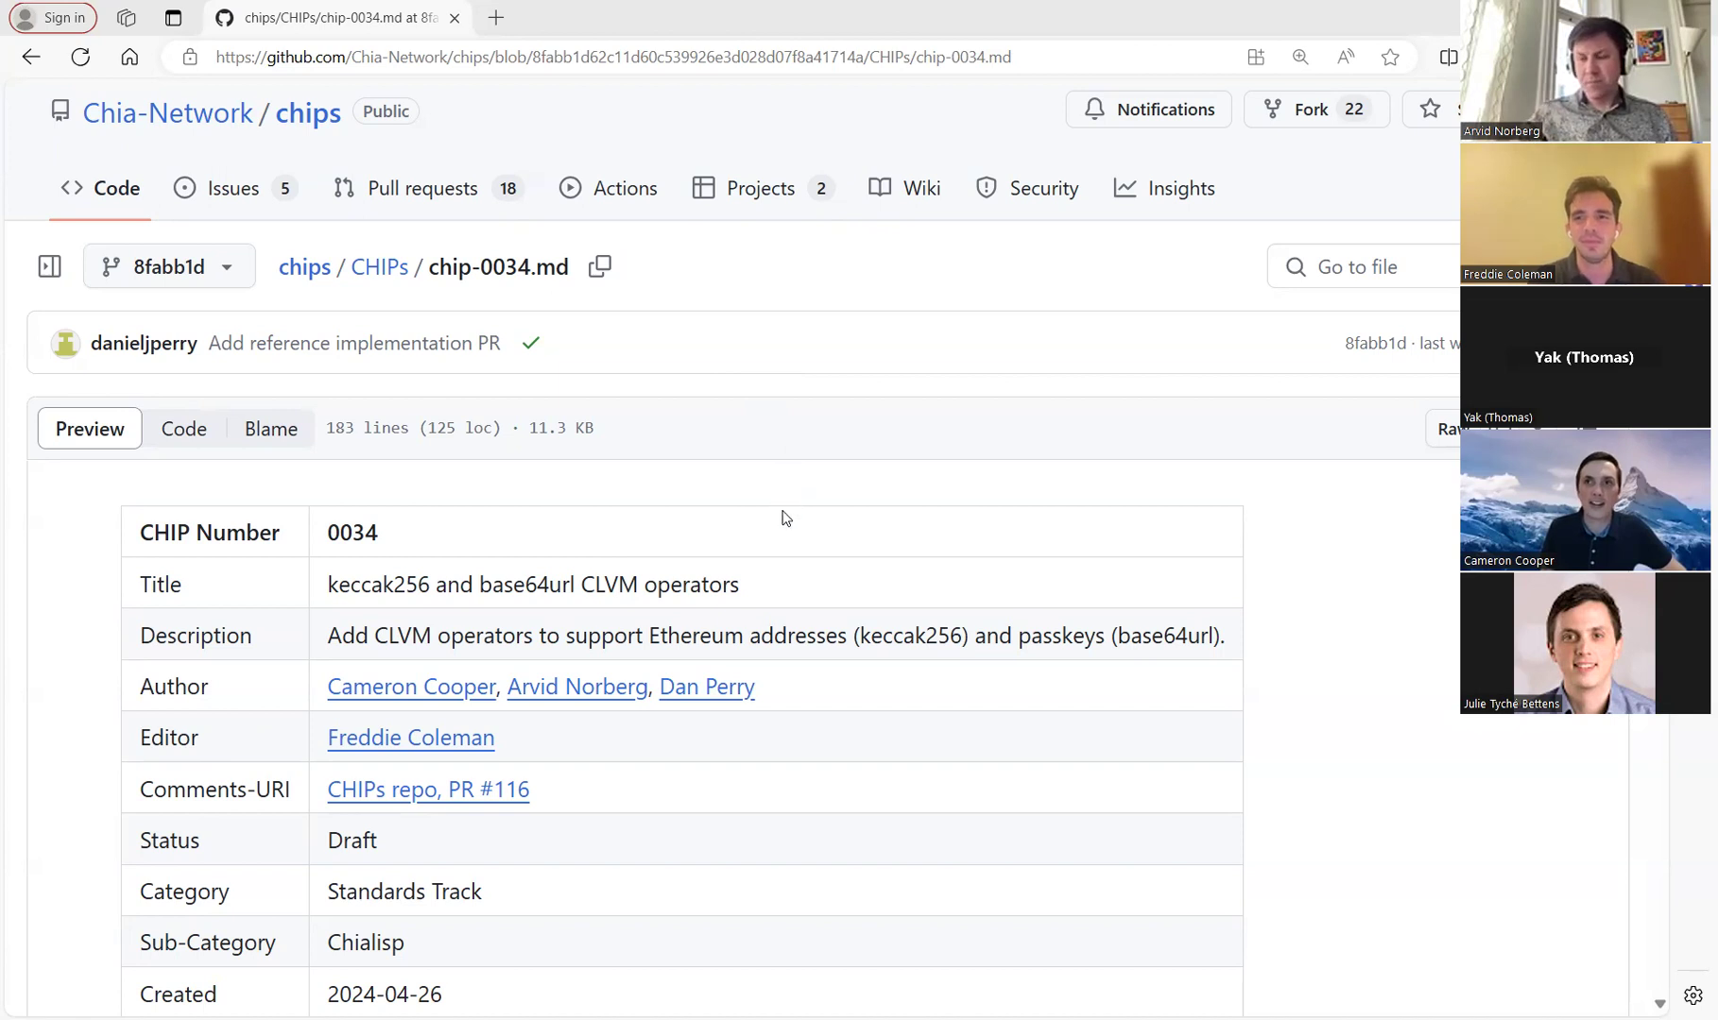
{"action": "scroll", "scroll_direction": "down", "scroll_amount": 3}
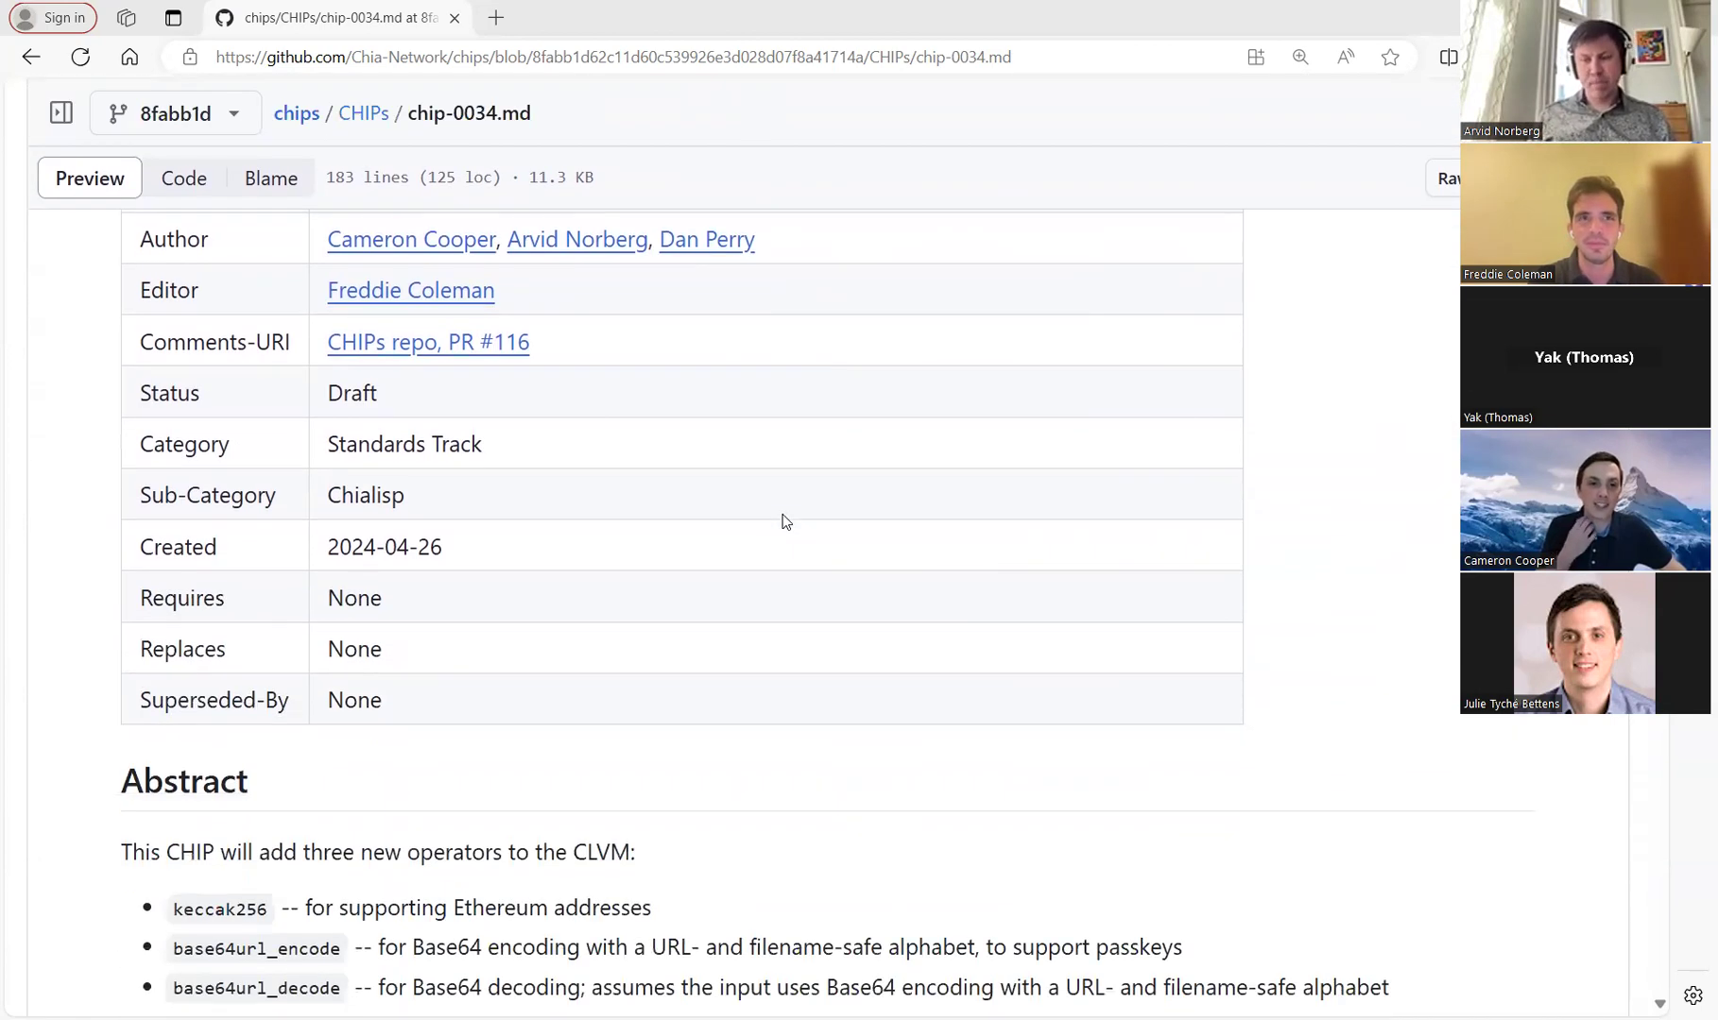
{"action": "scroll", "scroll_direction": "down", "scroll_amount": 3}
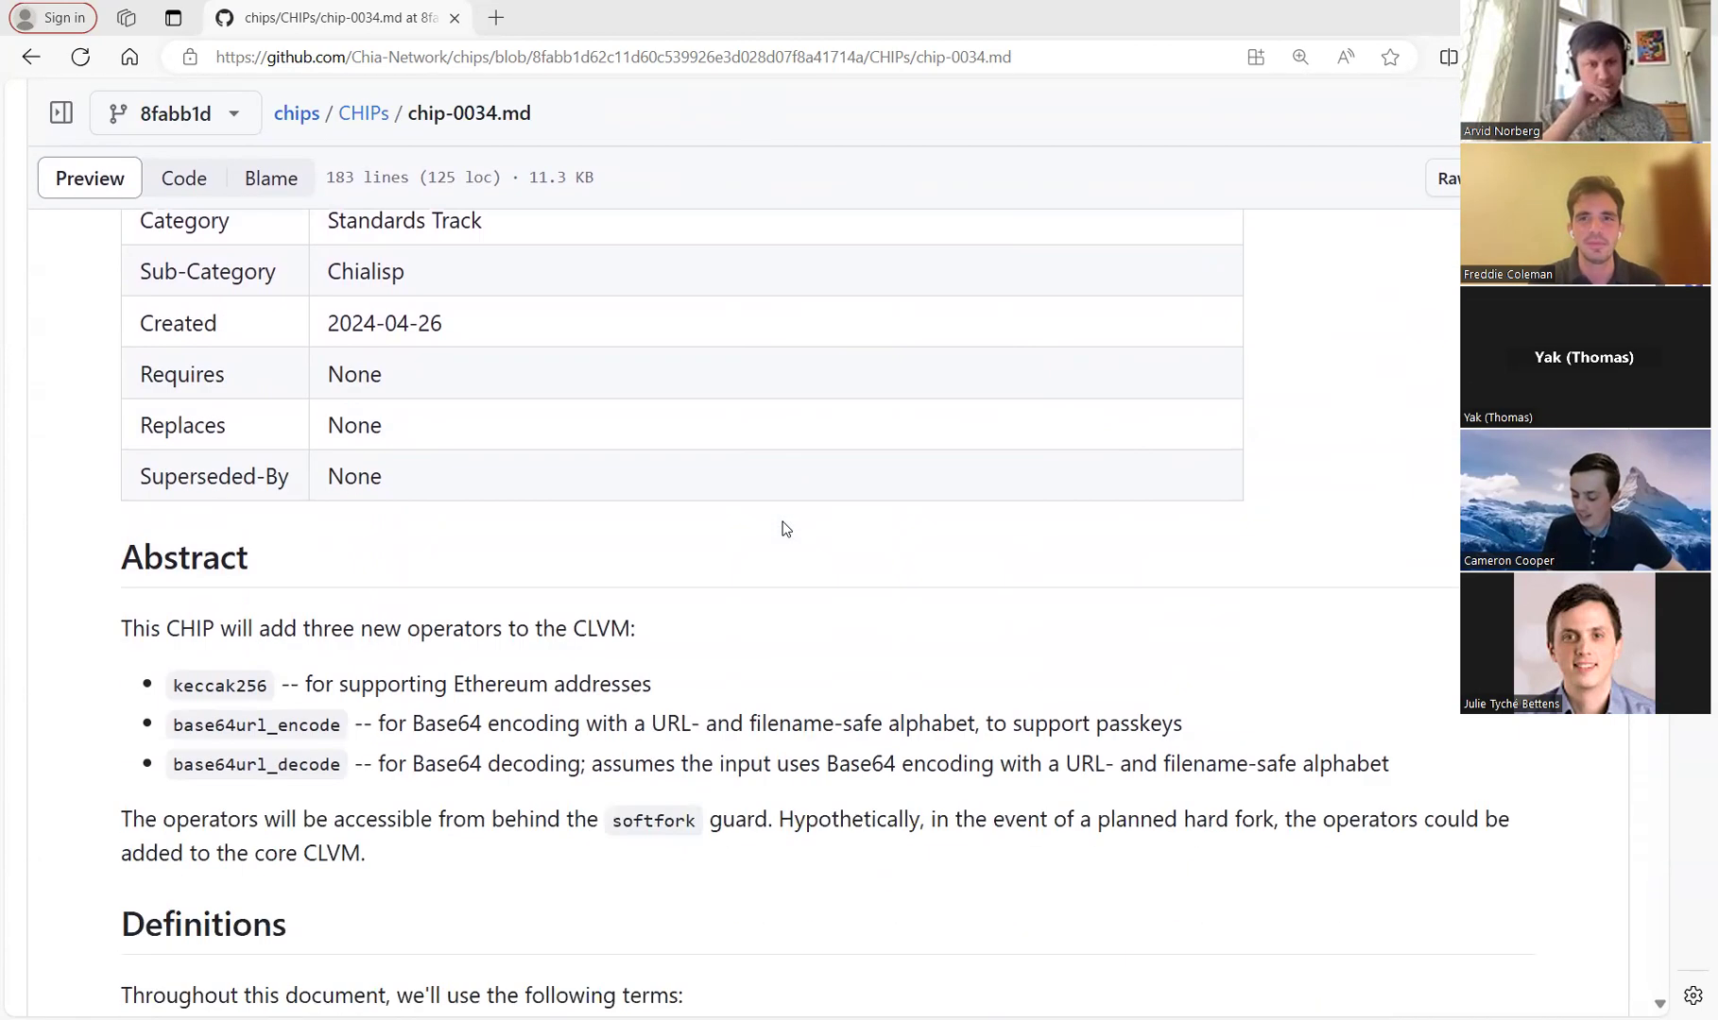
{"action": "scroll", "scroll_direction": "down", "scroll_amount": 3}
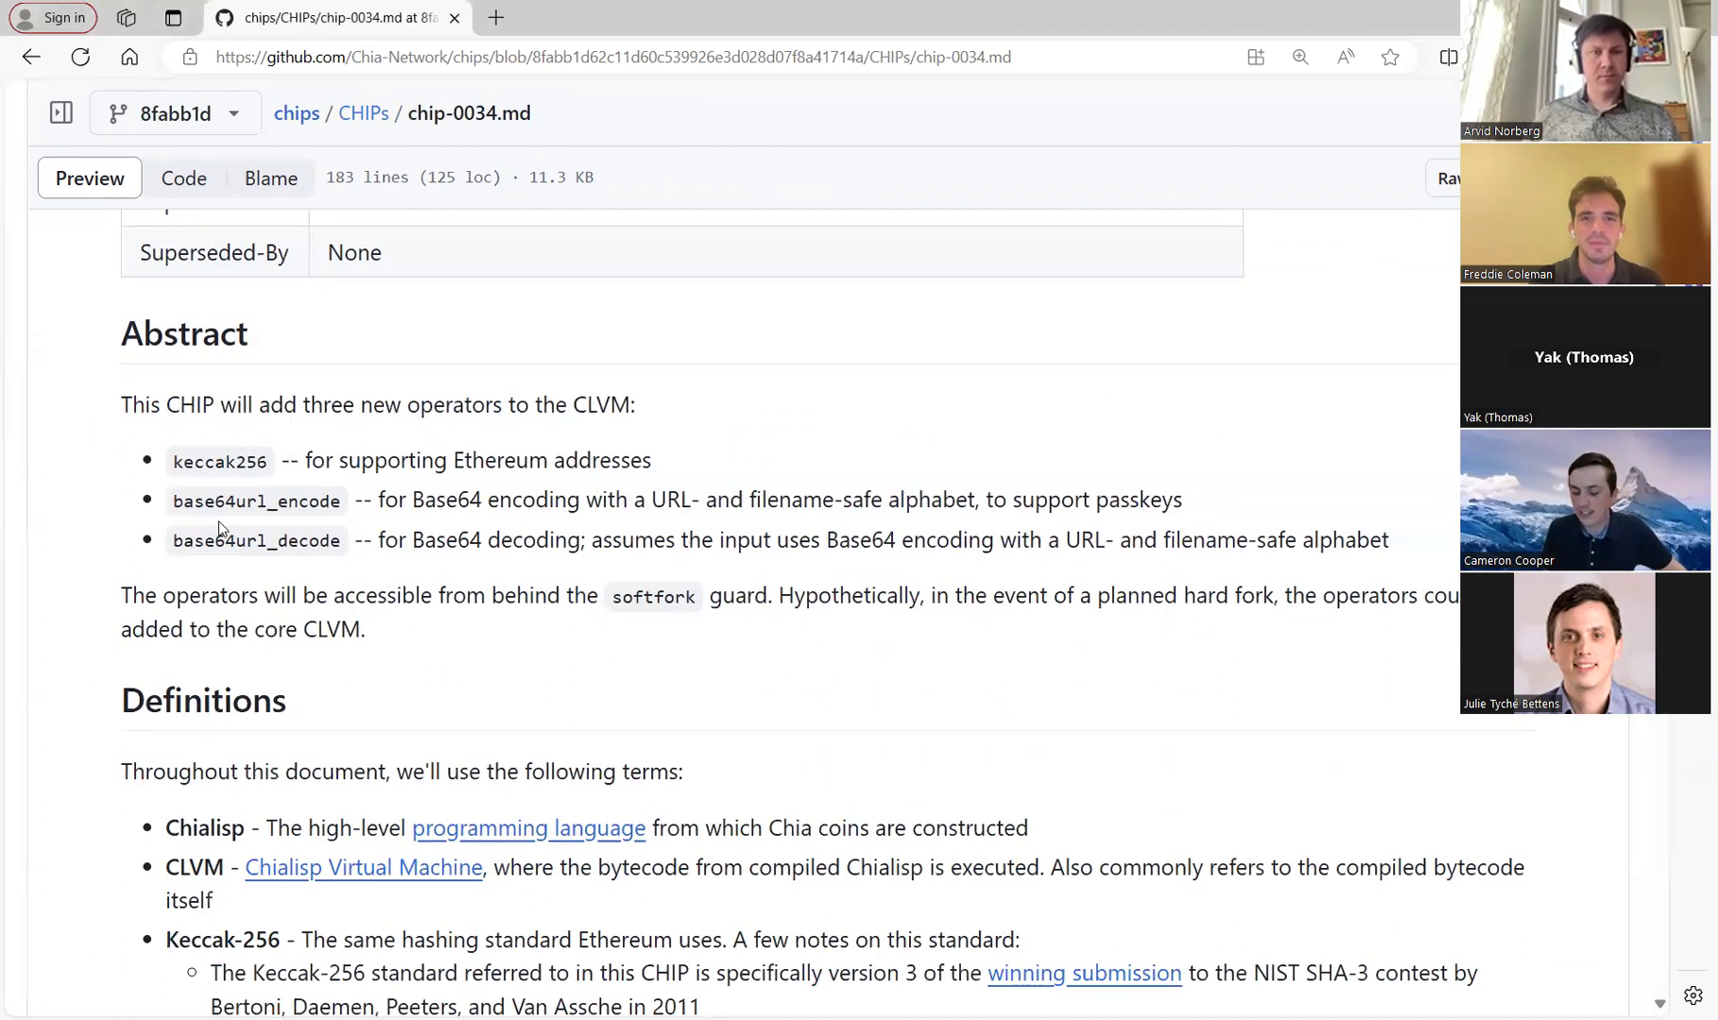
{"action": "scroll", "scroll_direction": "down", "scroll_amount": 3}
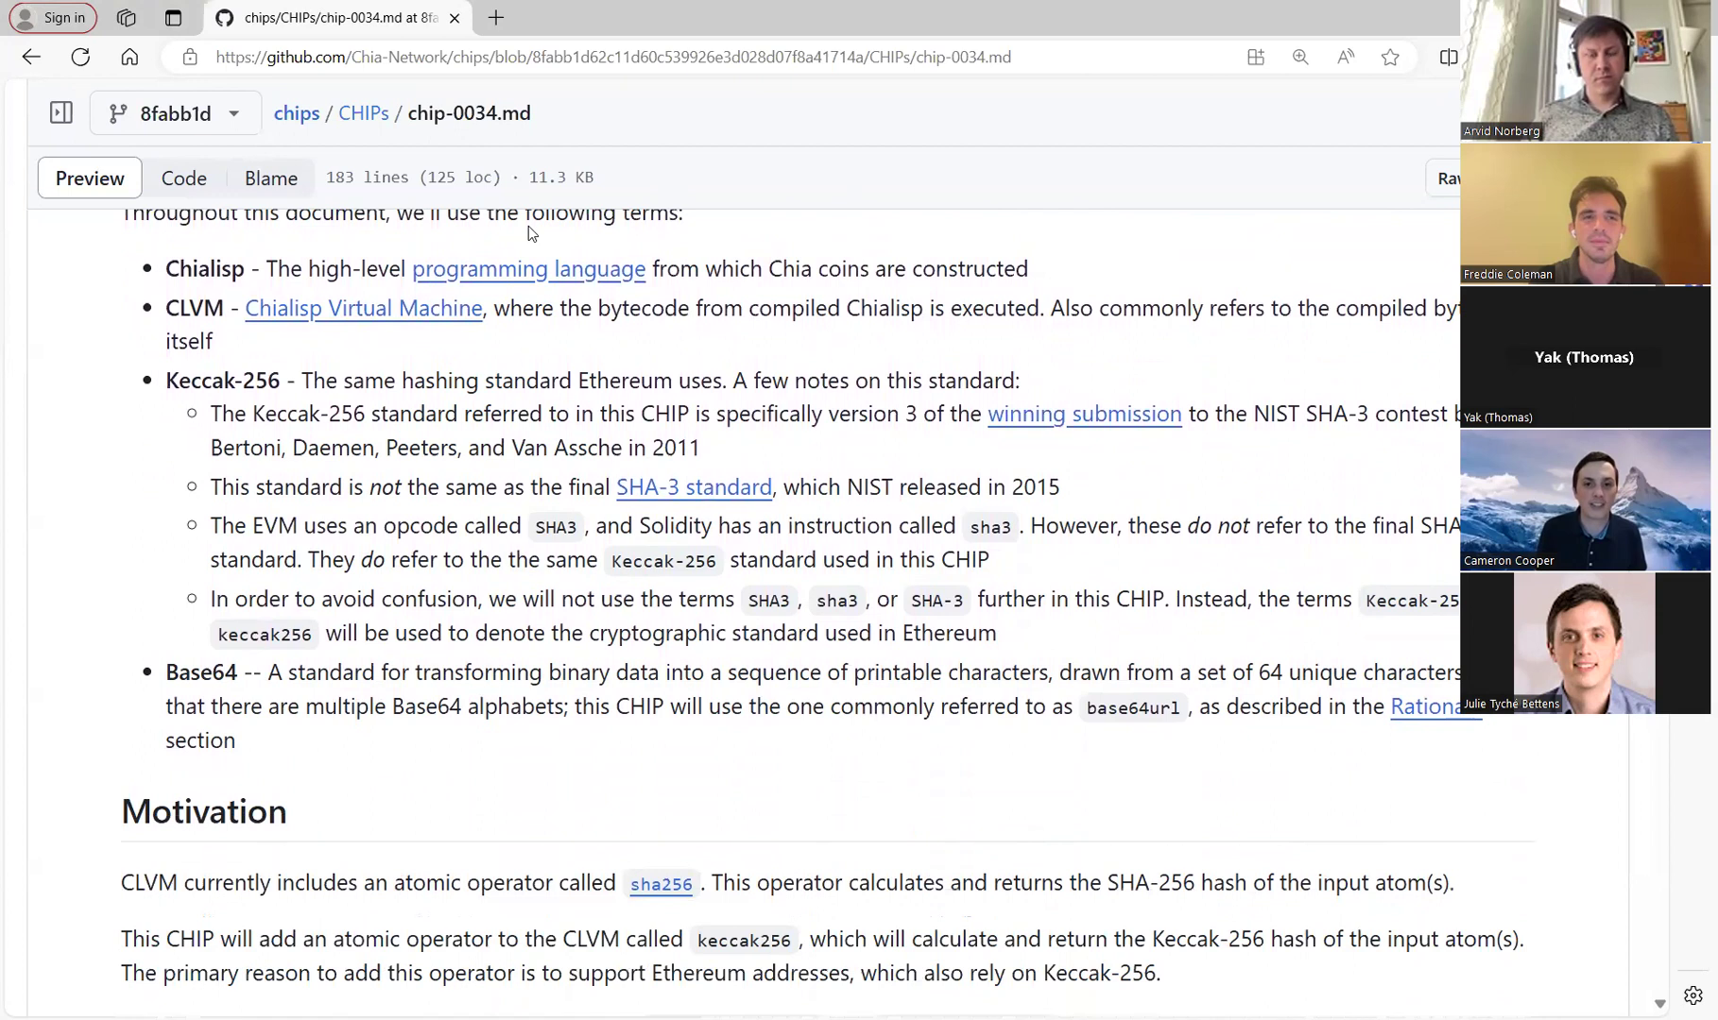
{"action": "mouse_move", "coordinate": [542, 229]}
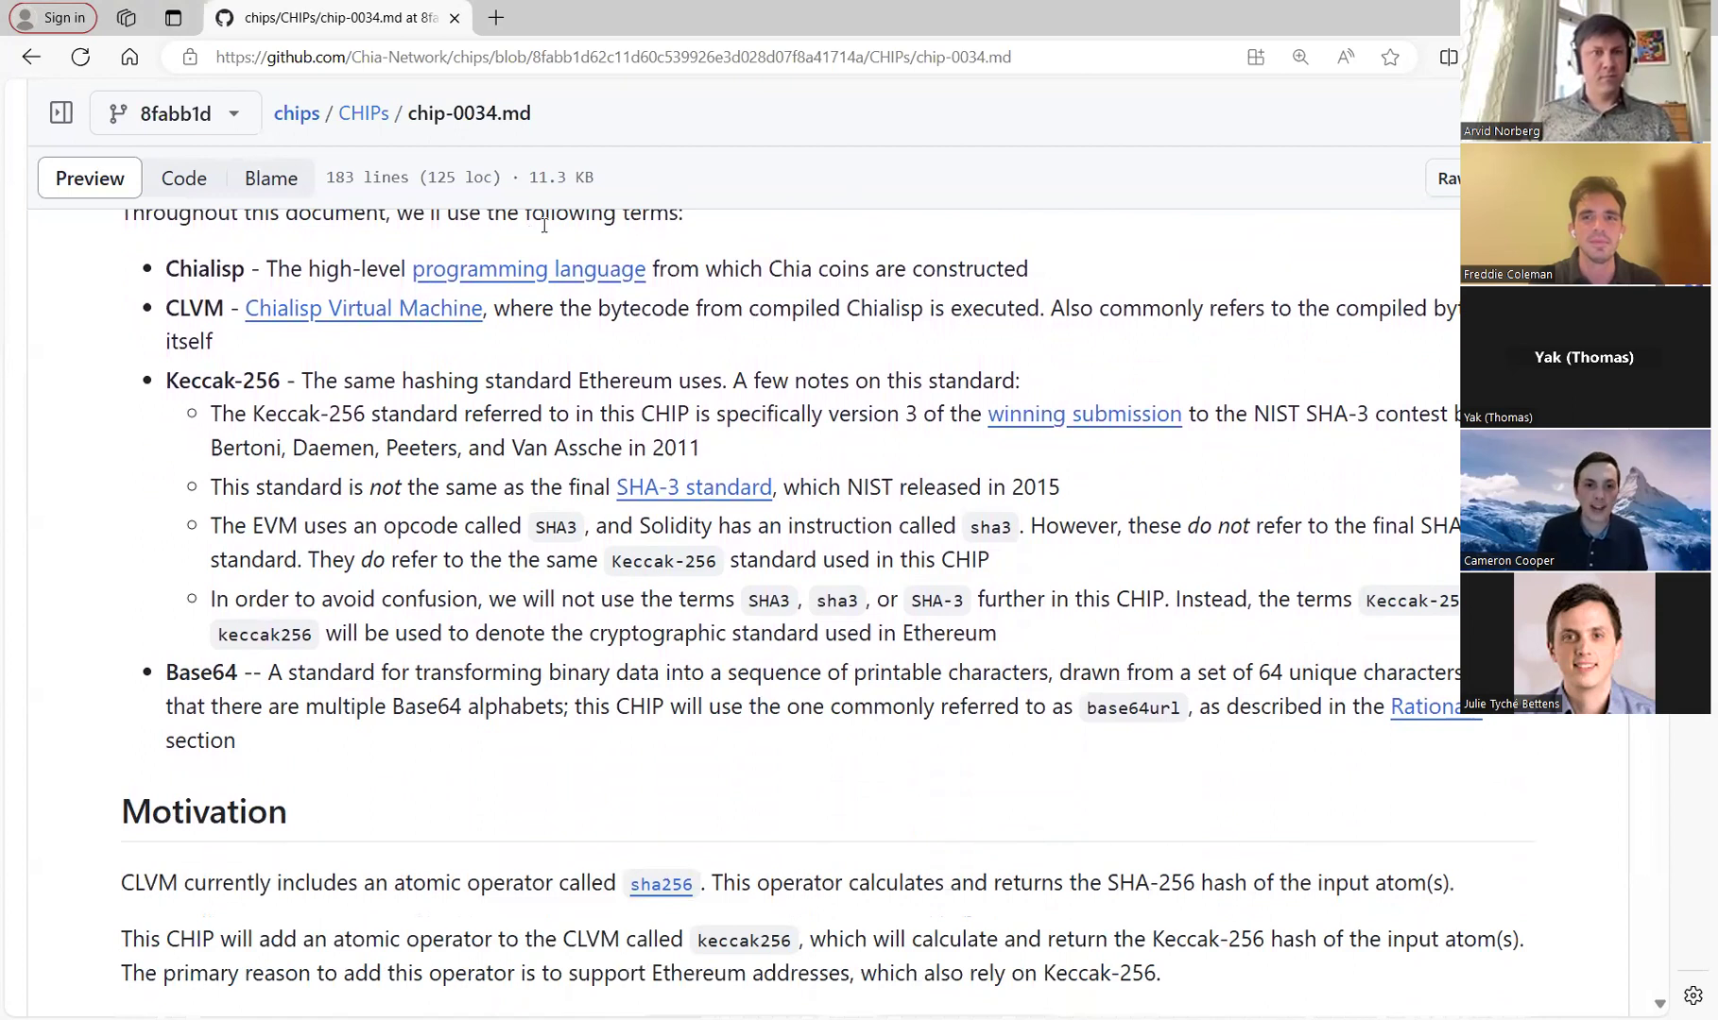
{"action": "mouse_move", "coordinate": [544, 270]}
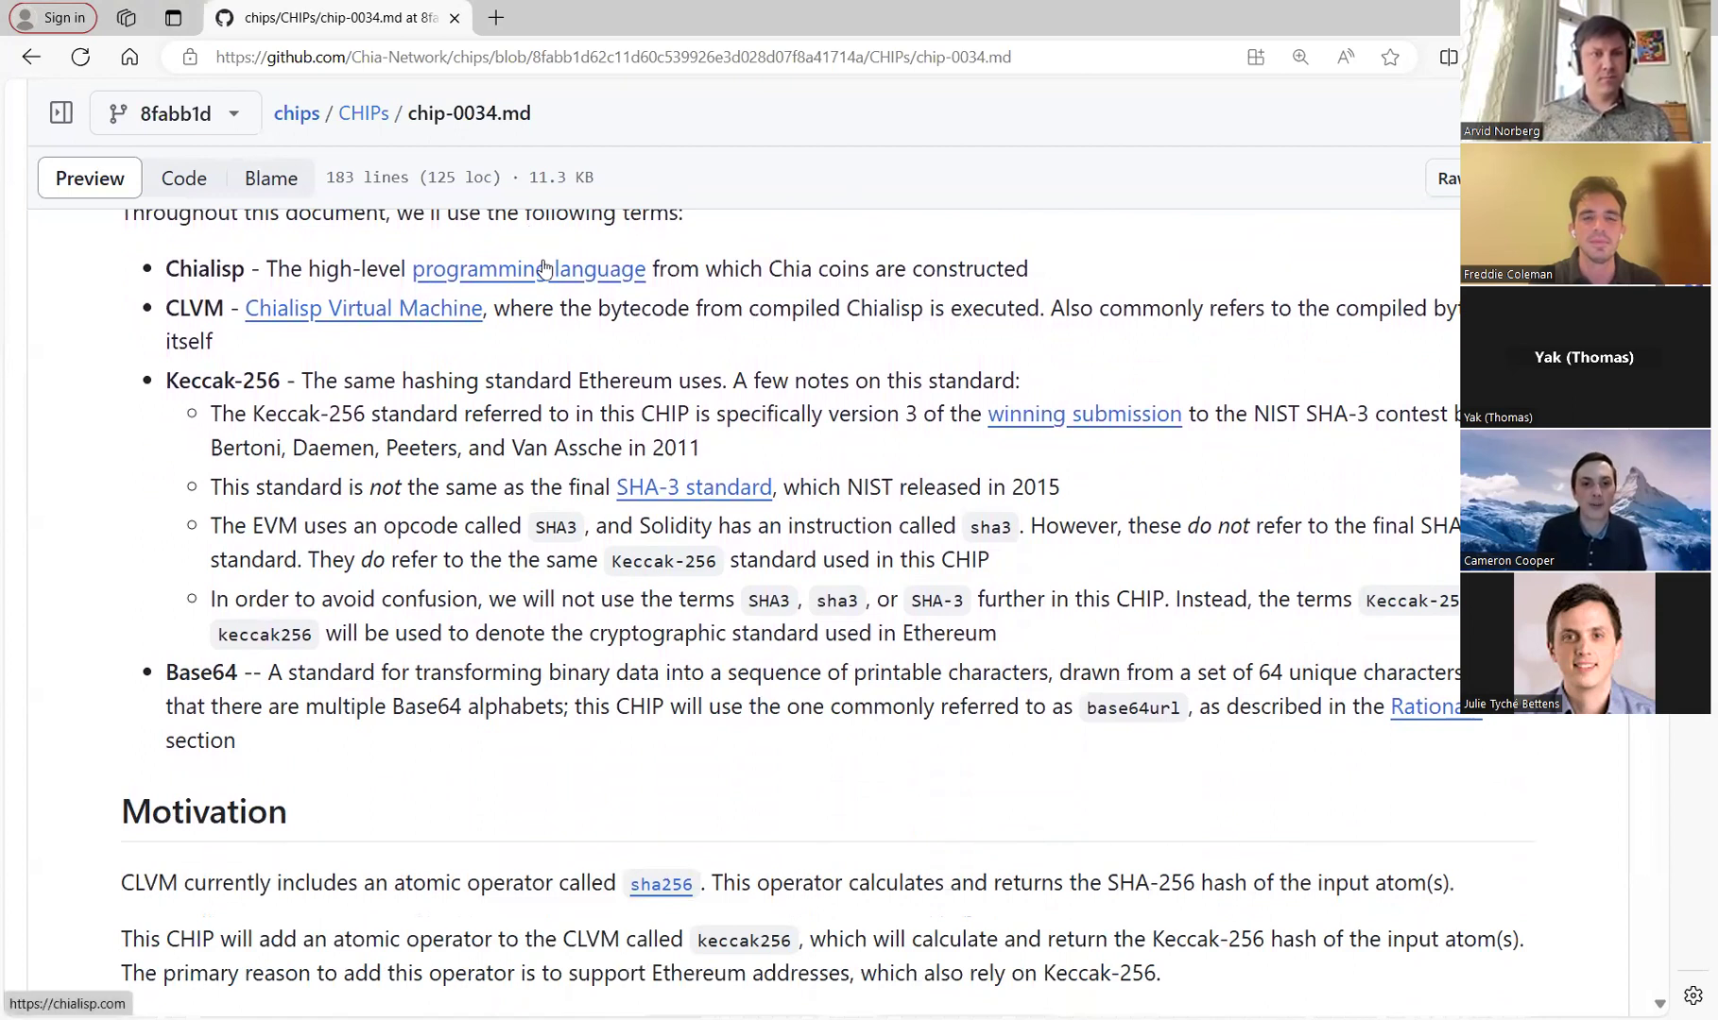
{"action": "mouse_move", "coordinate": [536, 351]}
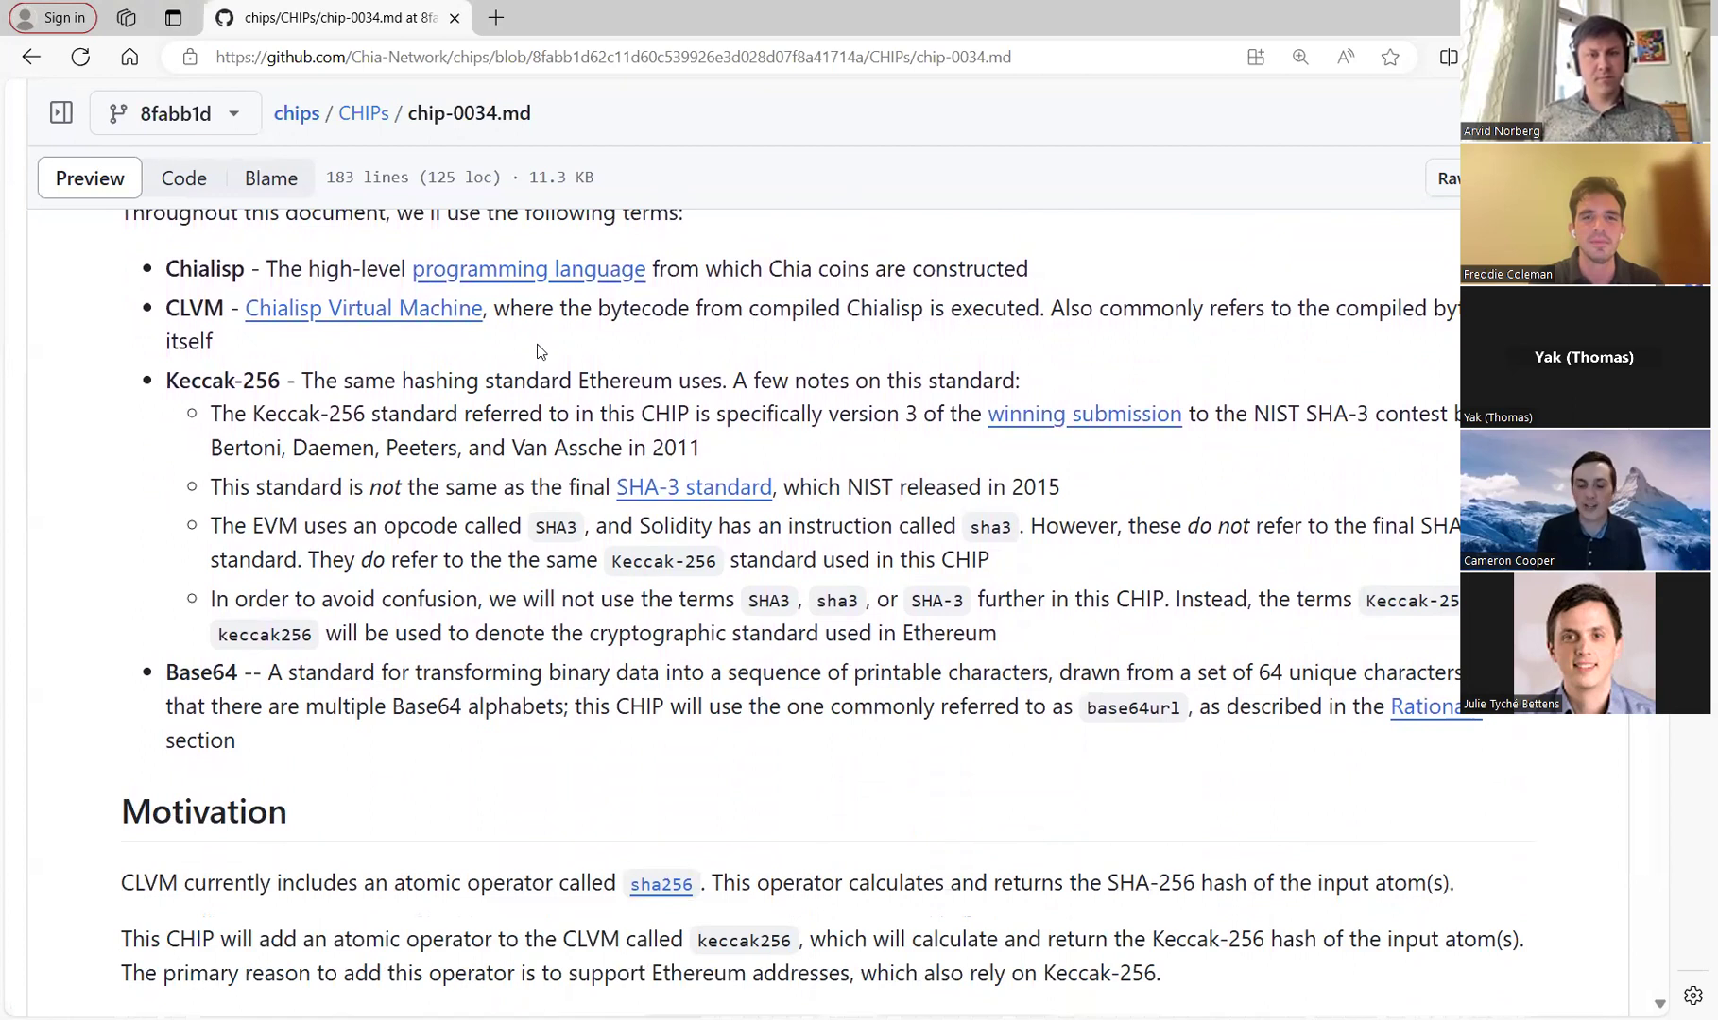
{"action": "mouse_move", "coordinate": [544, 380]}
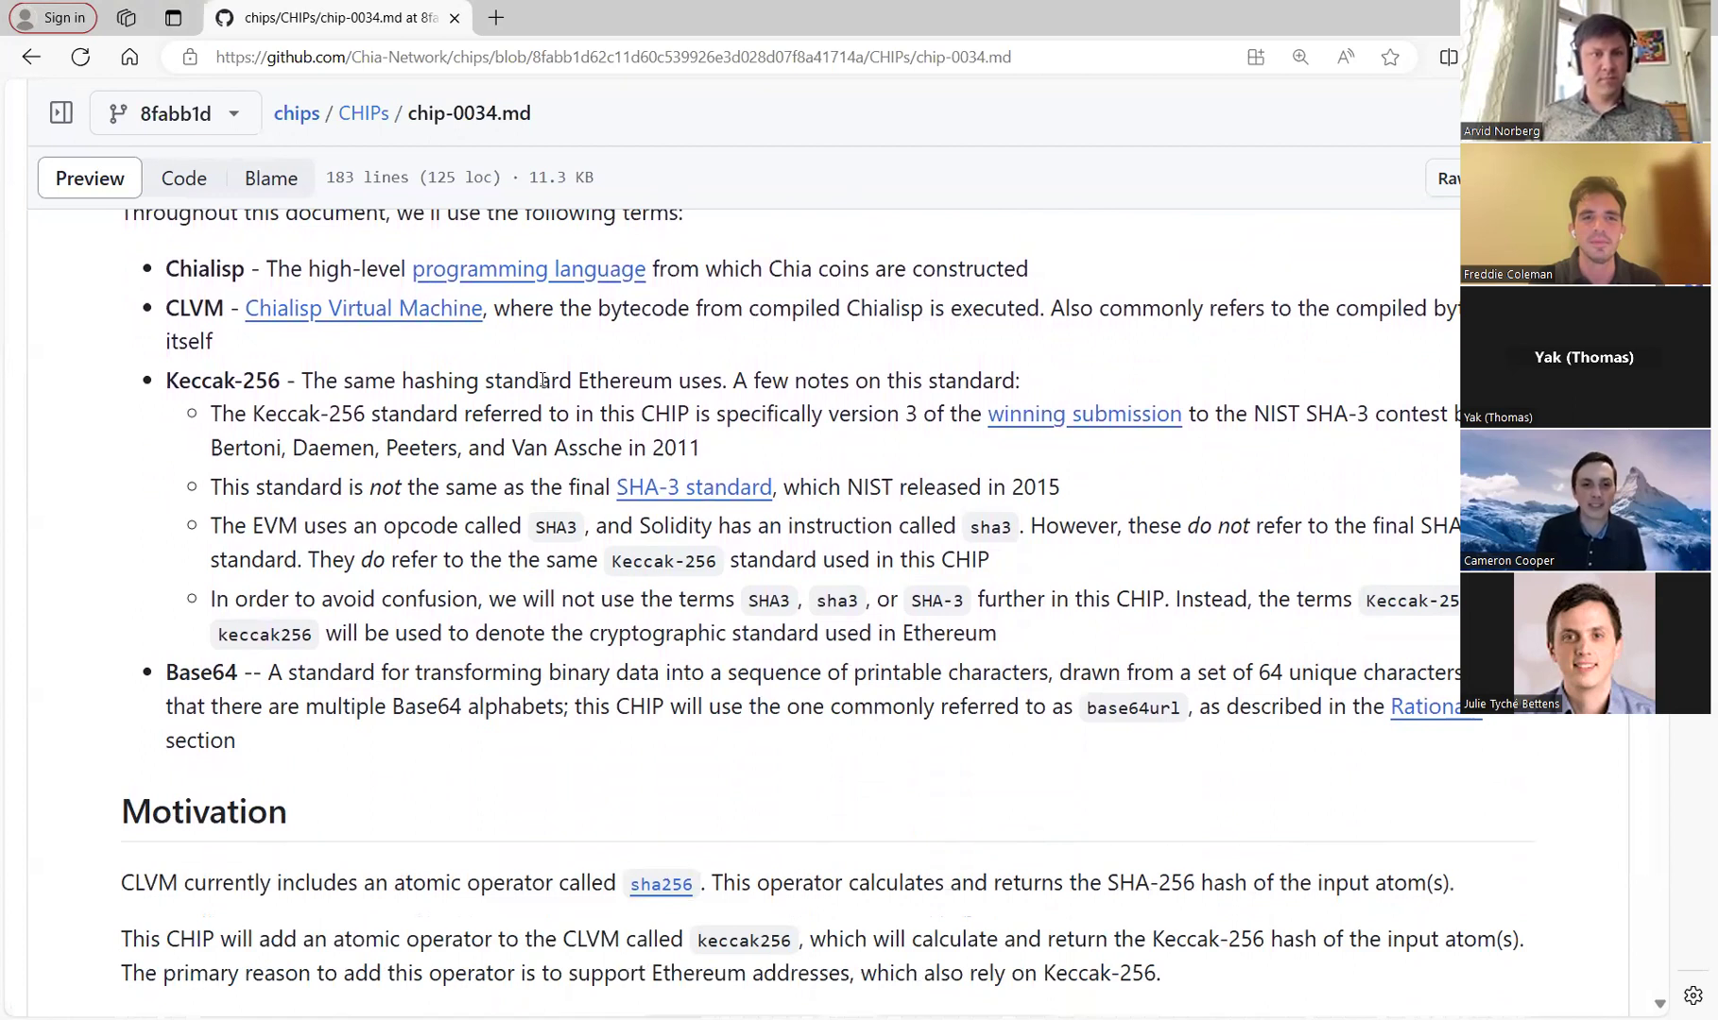
Scroll down to the Specification section with the keccak256 operator's opcode, arguments, usage and cost
{"action": "scroll", "scroll_direction": "down", "scroll_amount": 3}
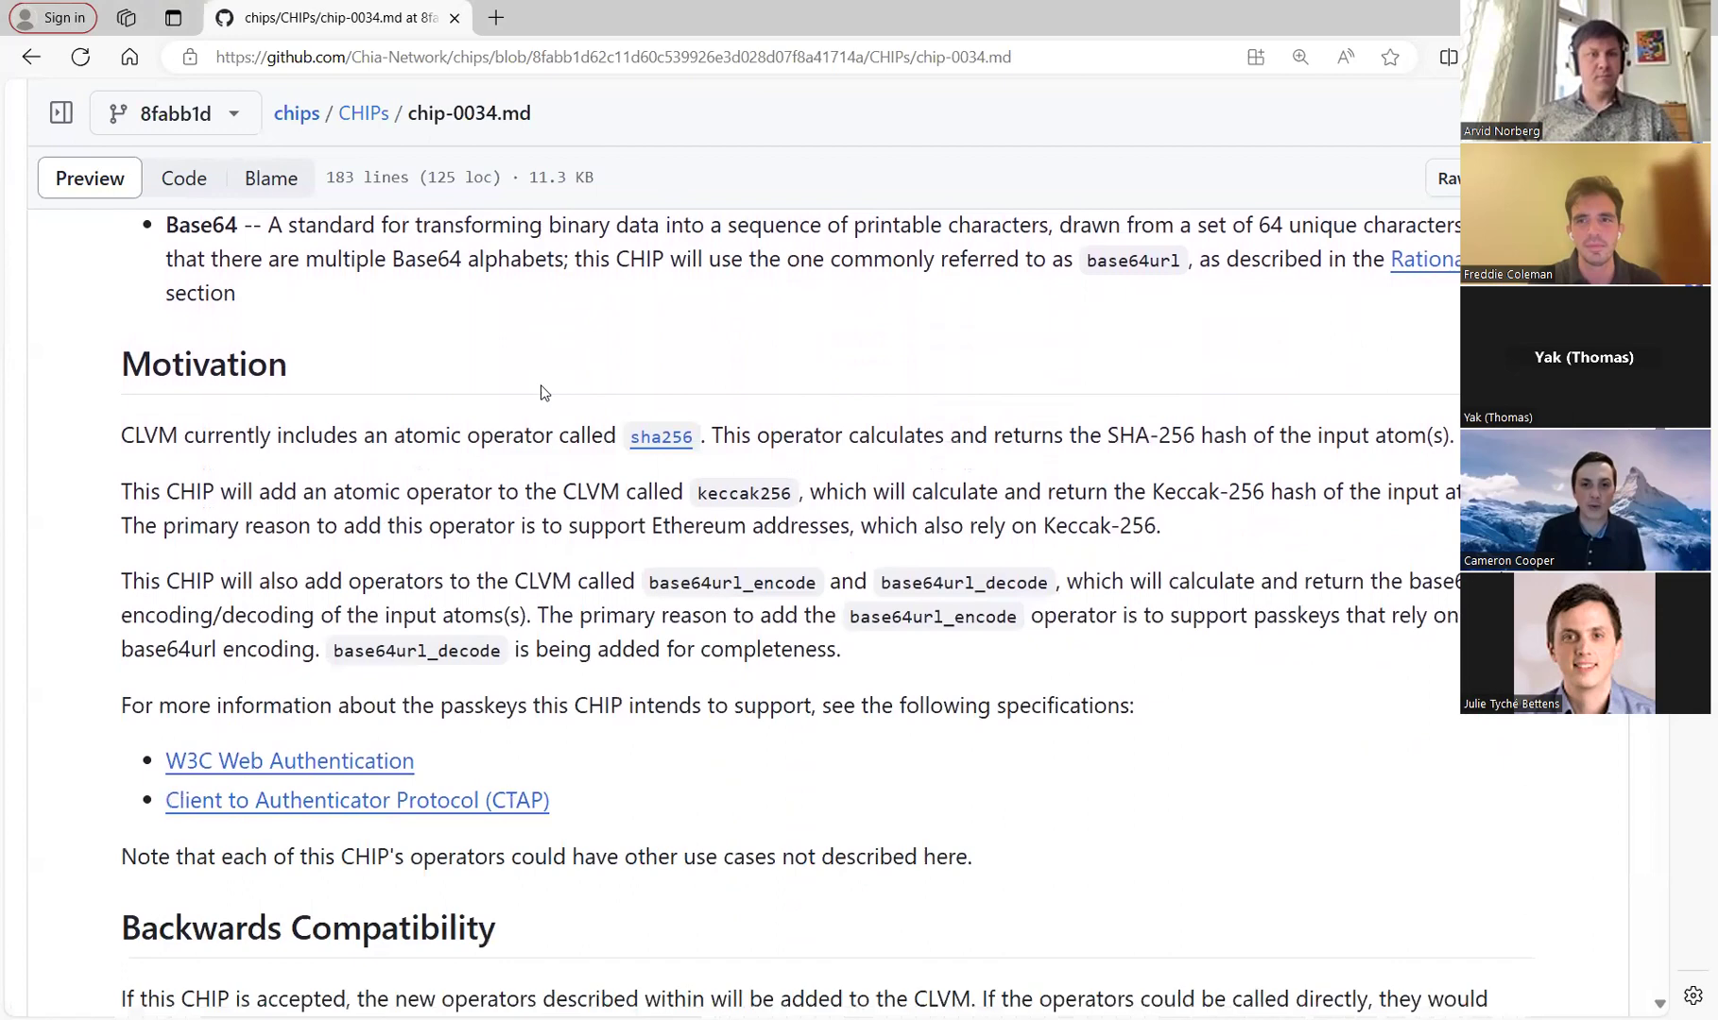
{"action": "scroll", "scroll_direction": "down", "scroll_amount": 3}
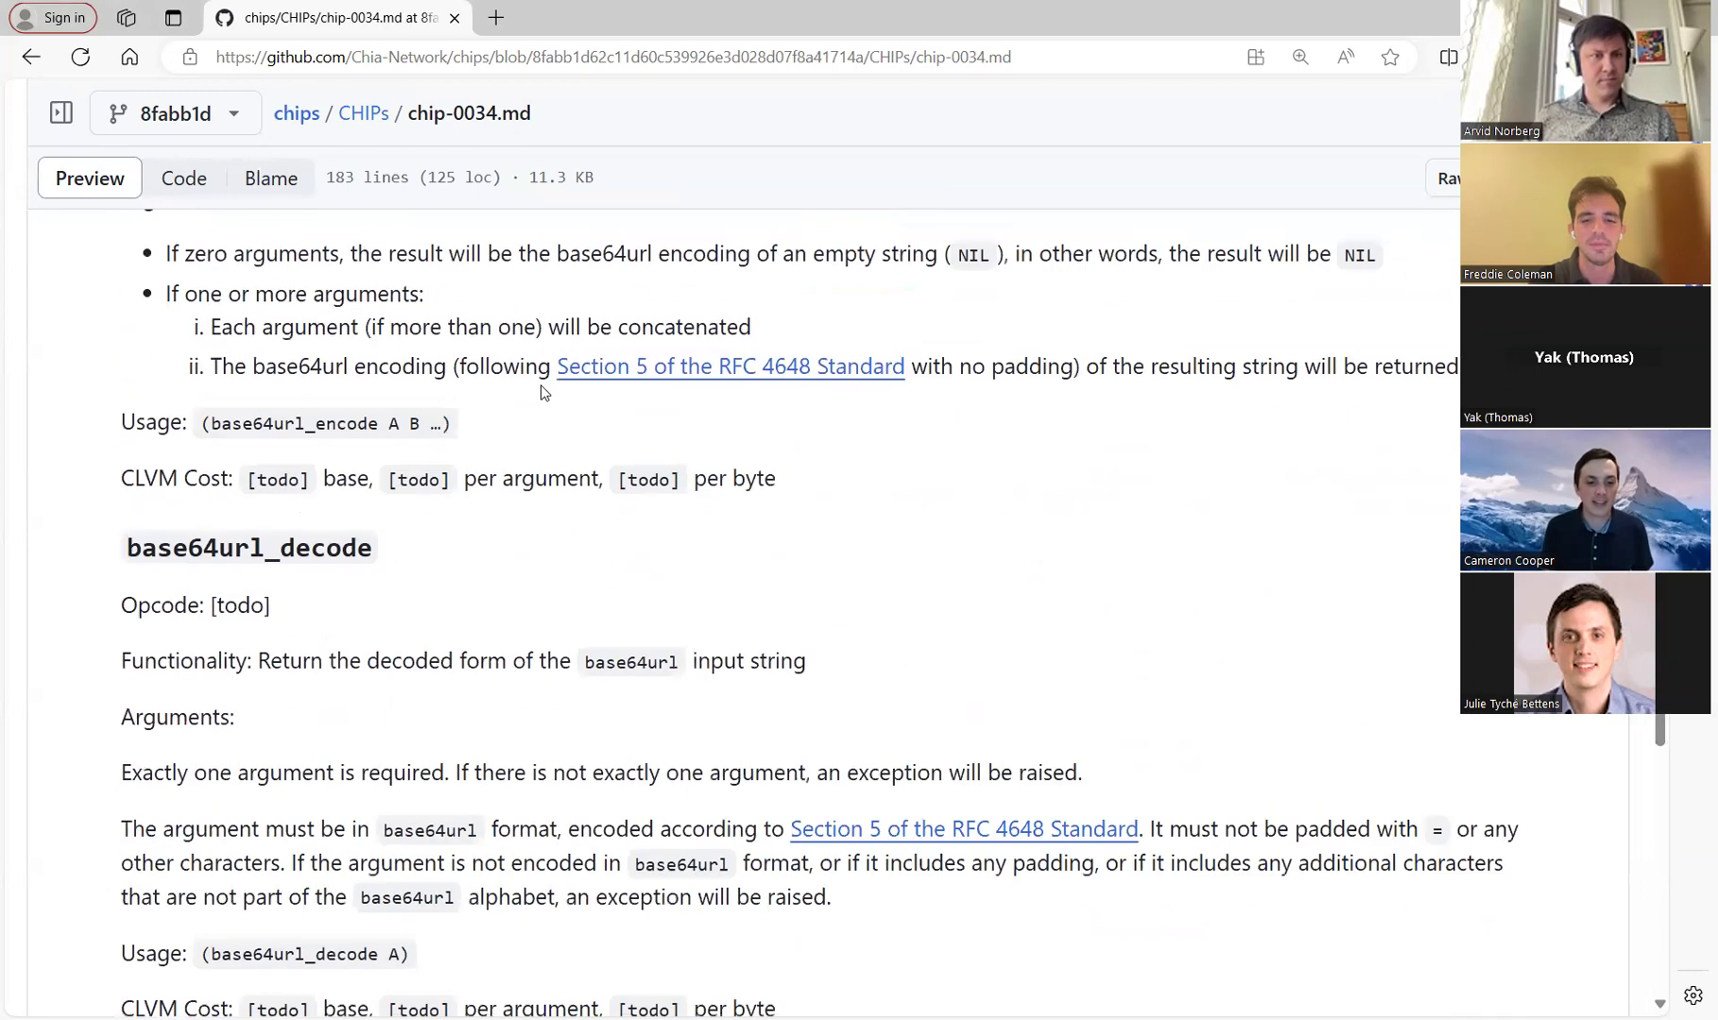
{"action": "mouse_move", "coordinate": [640, 134]}
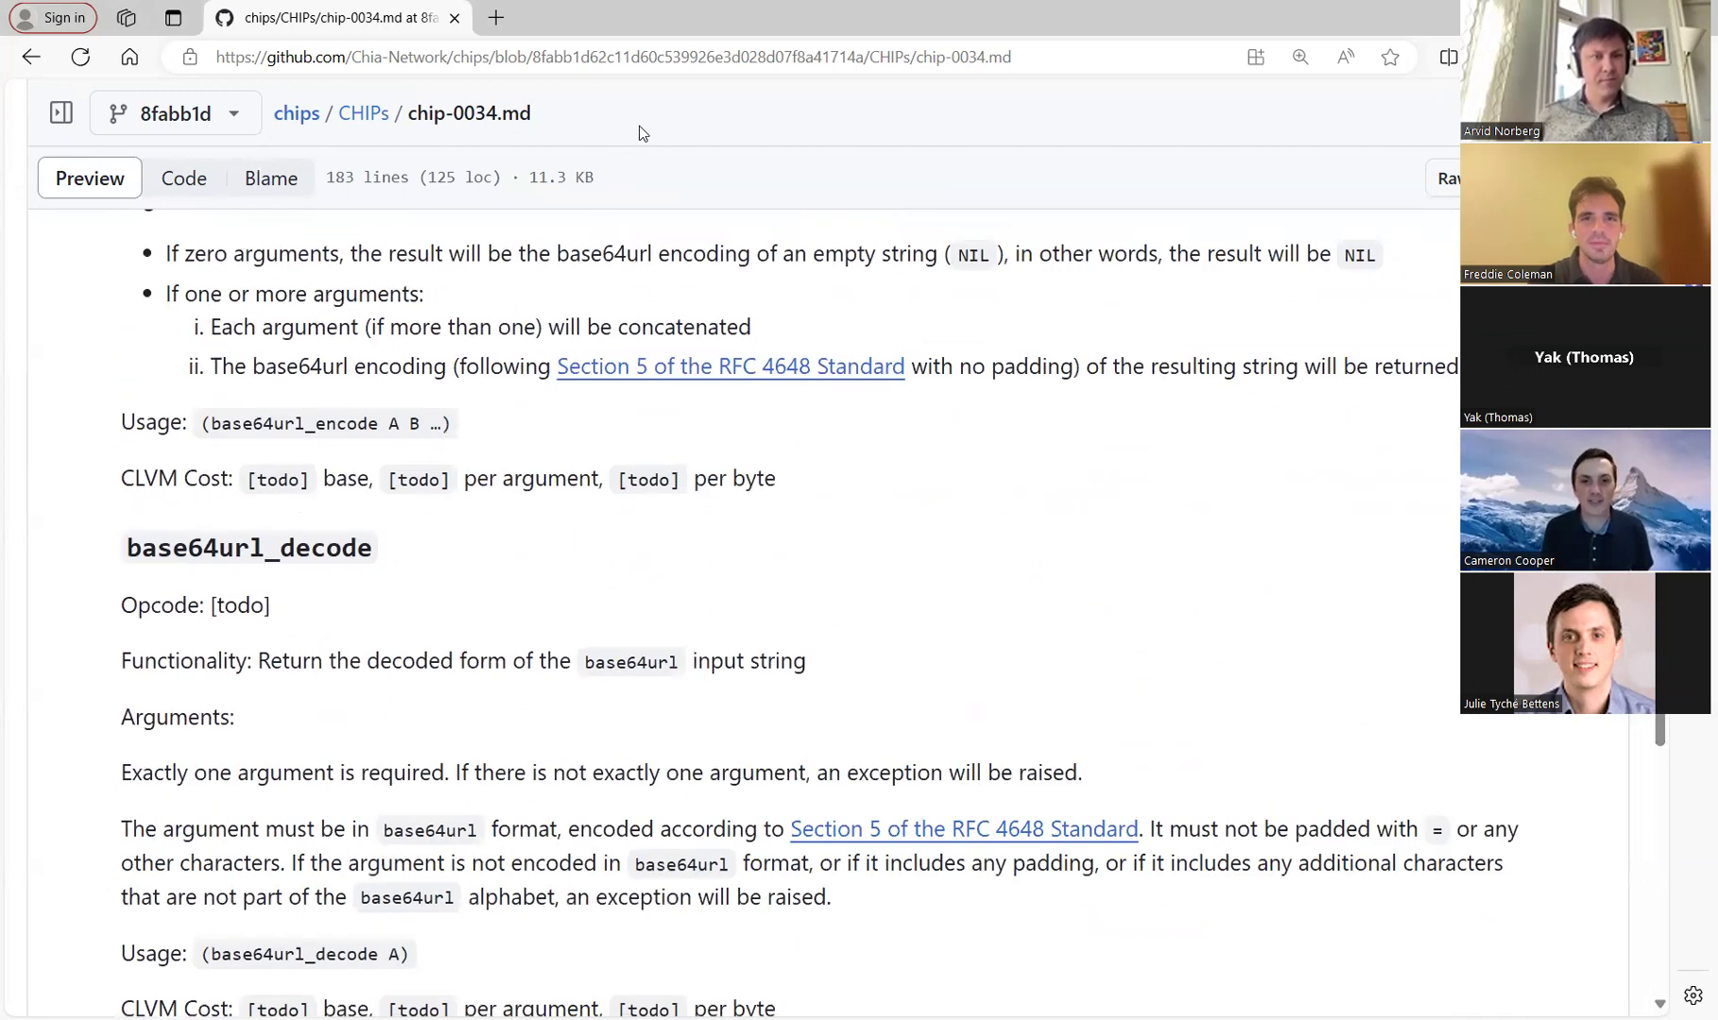
{"action": "scroll", "scroll_direction": "down", "scroll_amount": 3}
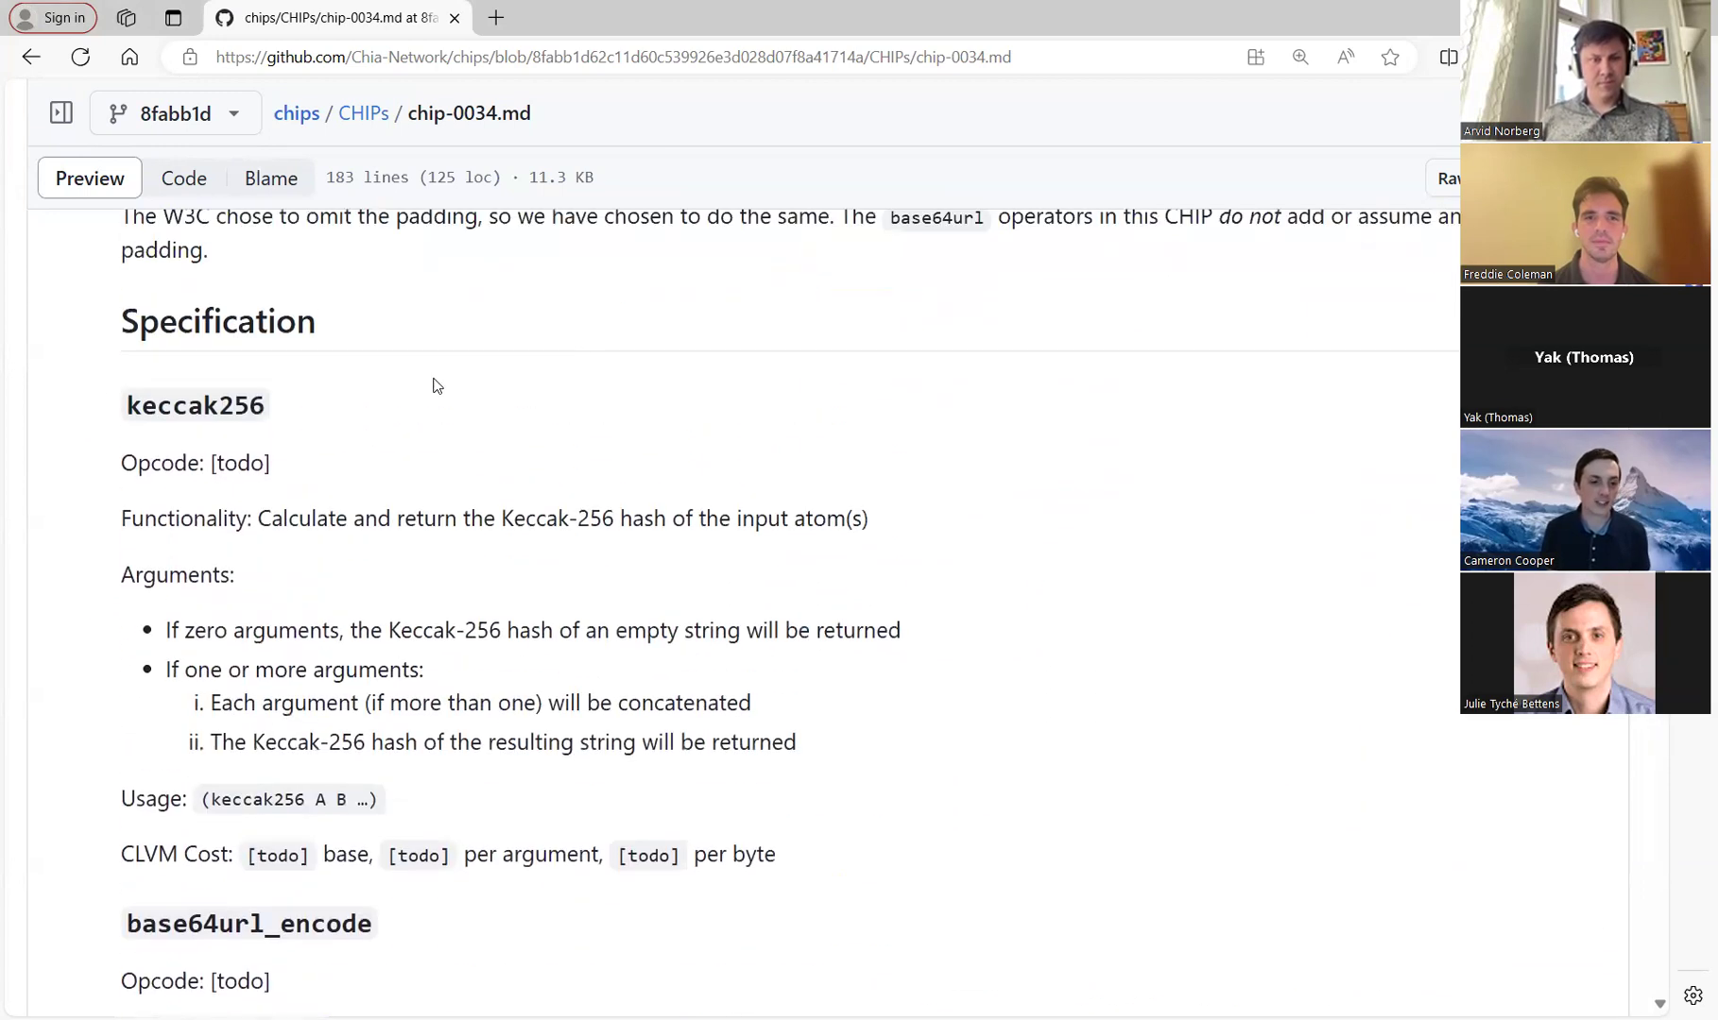
{"action": "double_click", "coordinate": [195, 407]}
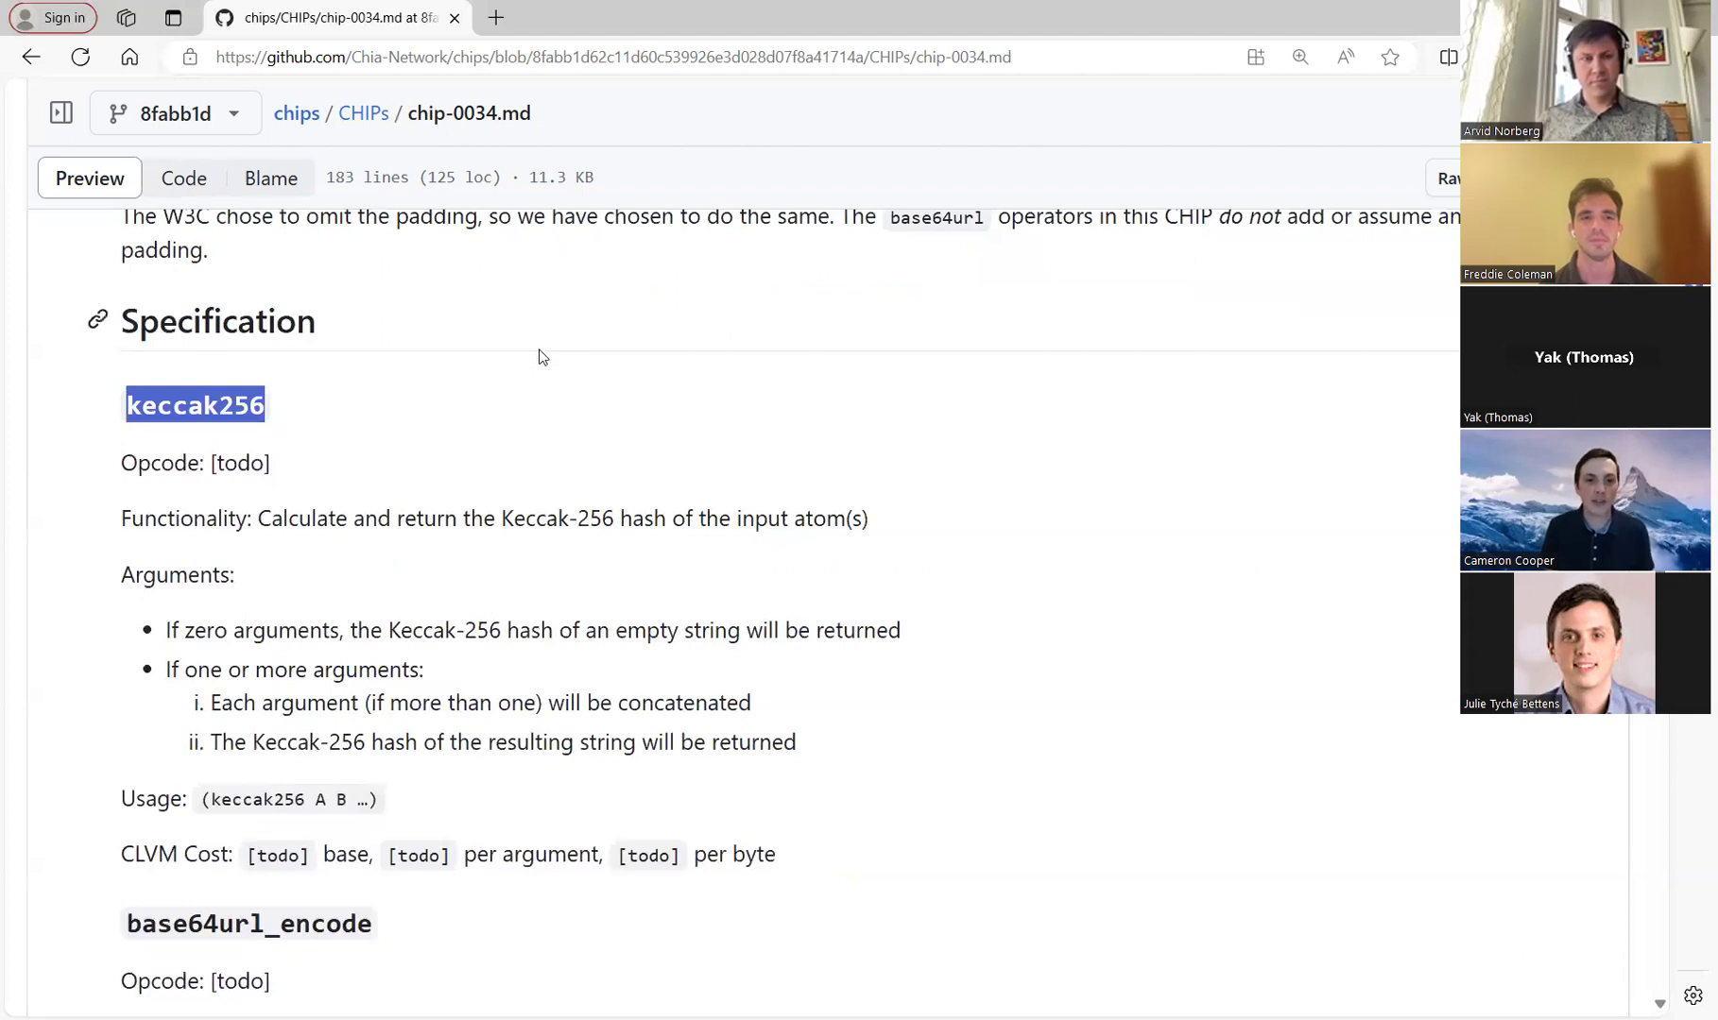
{"action": "mouse_move", "coordinate": [998, 359]}
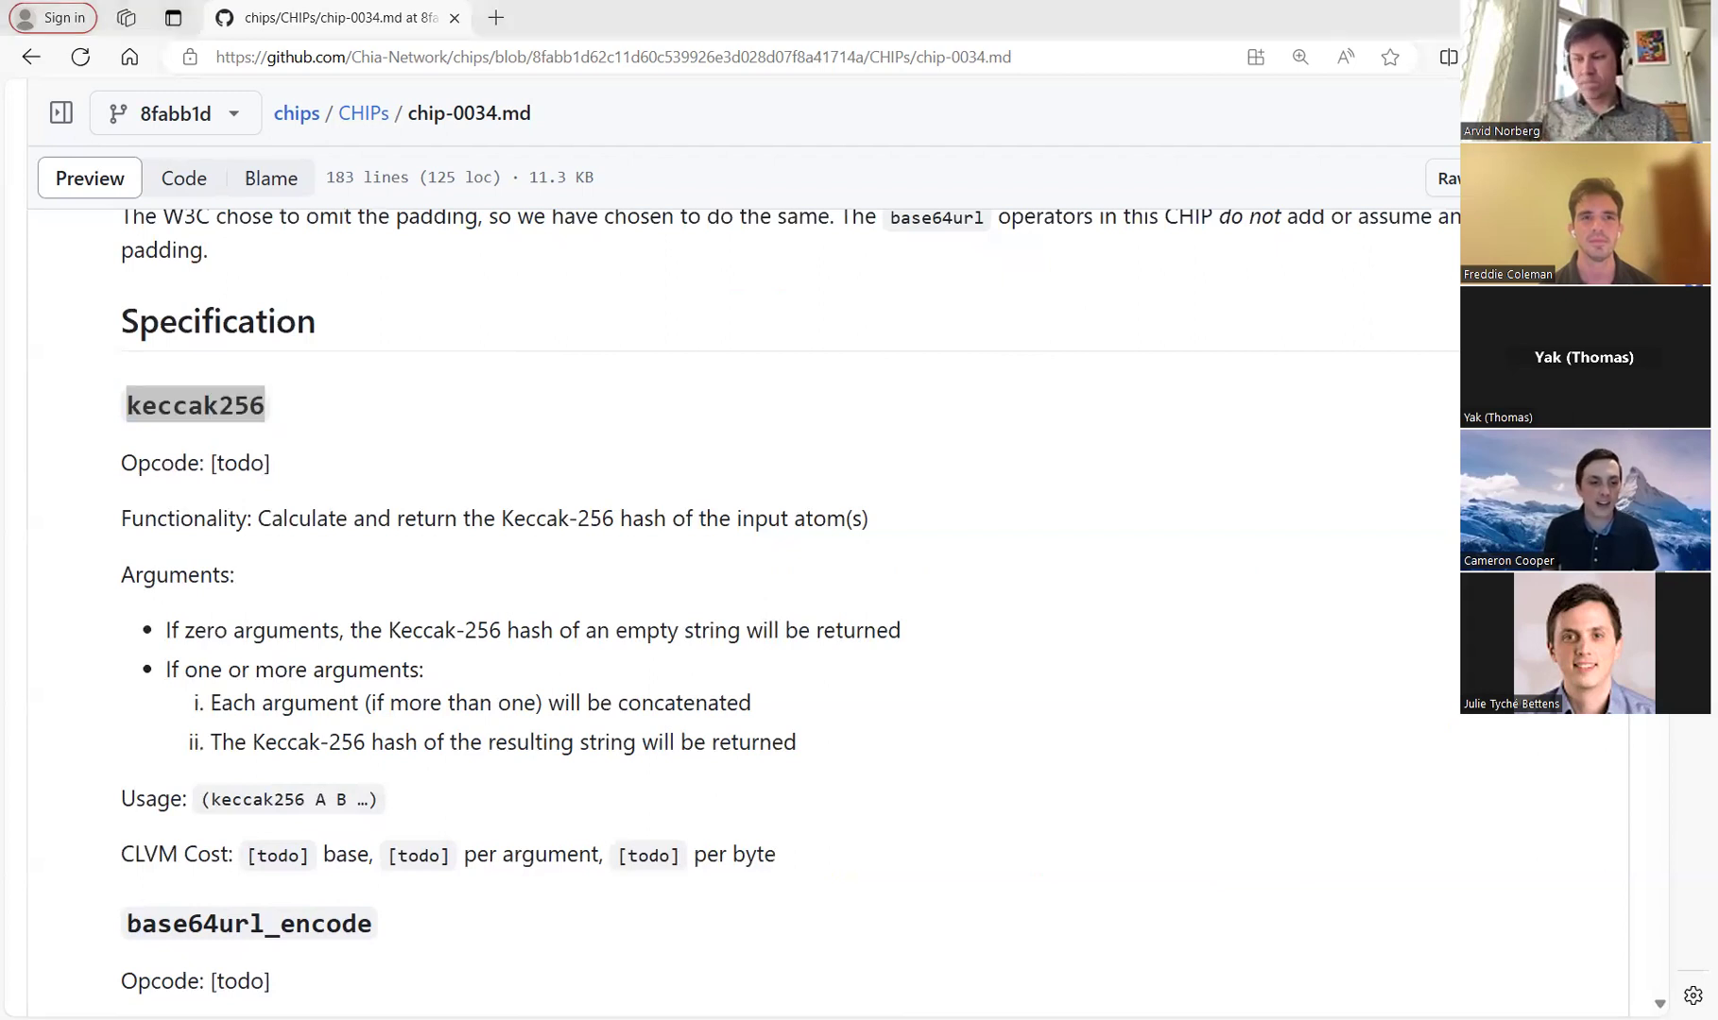
{"action": "mouse_move", "coordinate": [826, 383]}
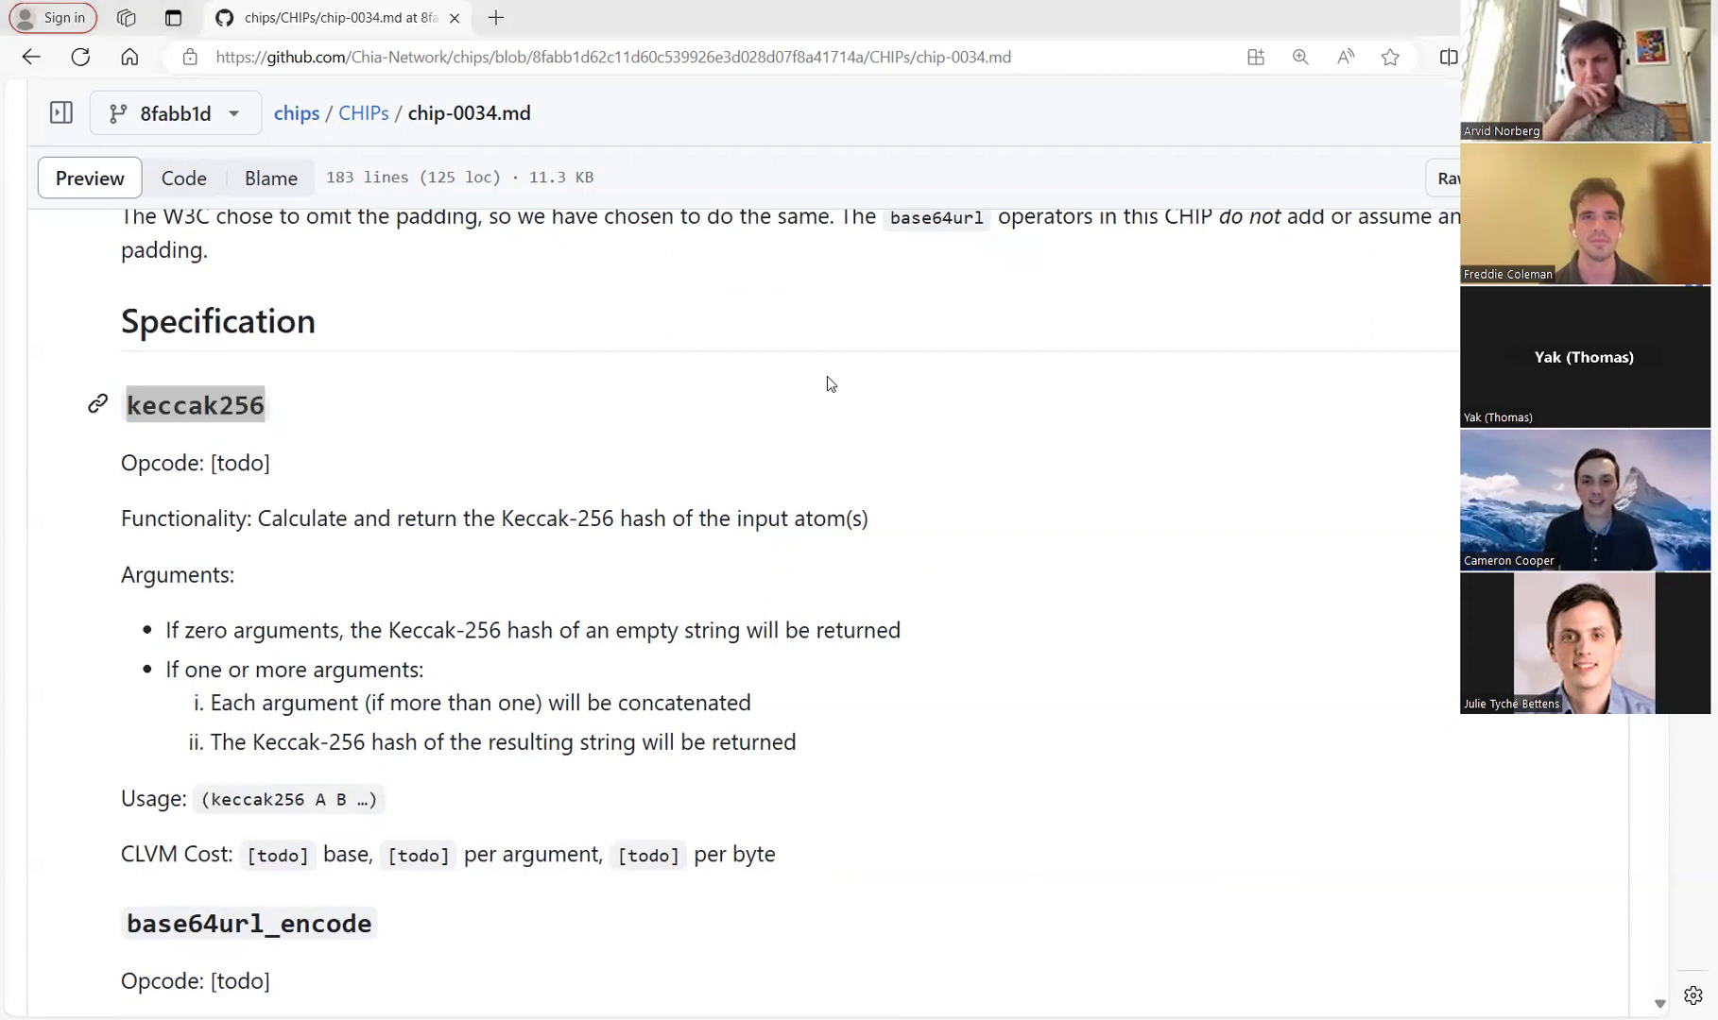
{"action": "mouse_move", "coordinate": [1005, 247]}
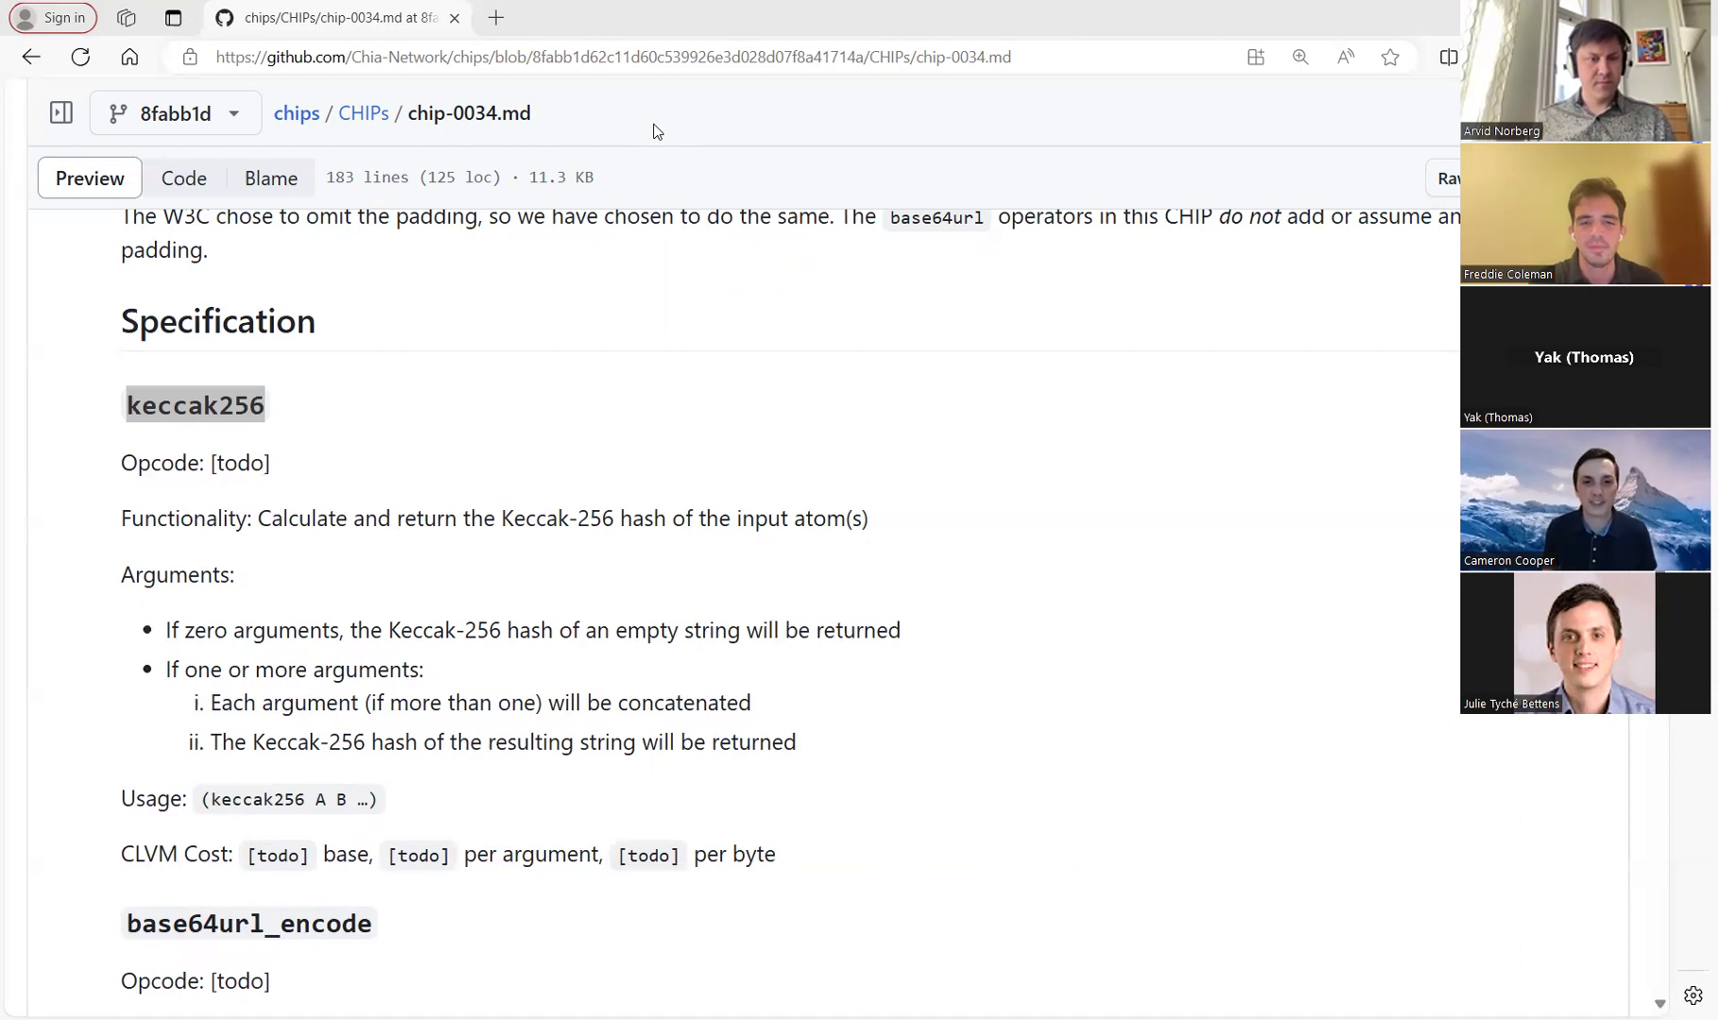
{"action": "mouse_move", "coordinate": [701, 325]}
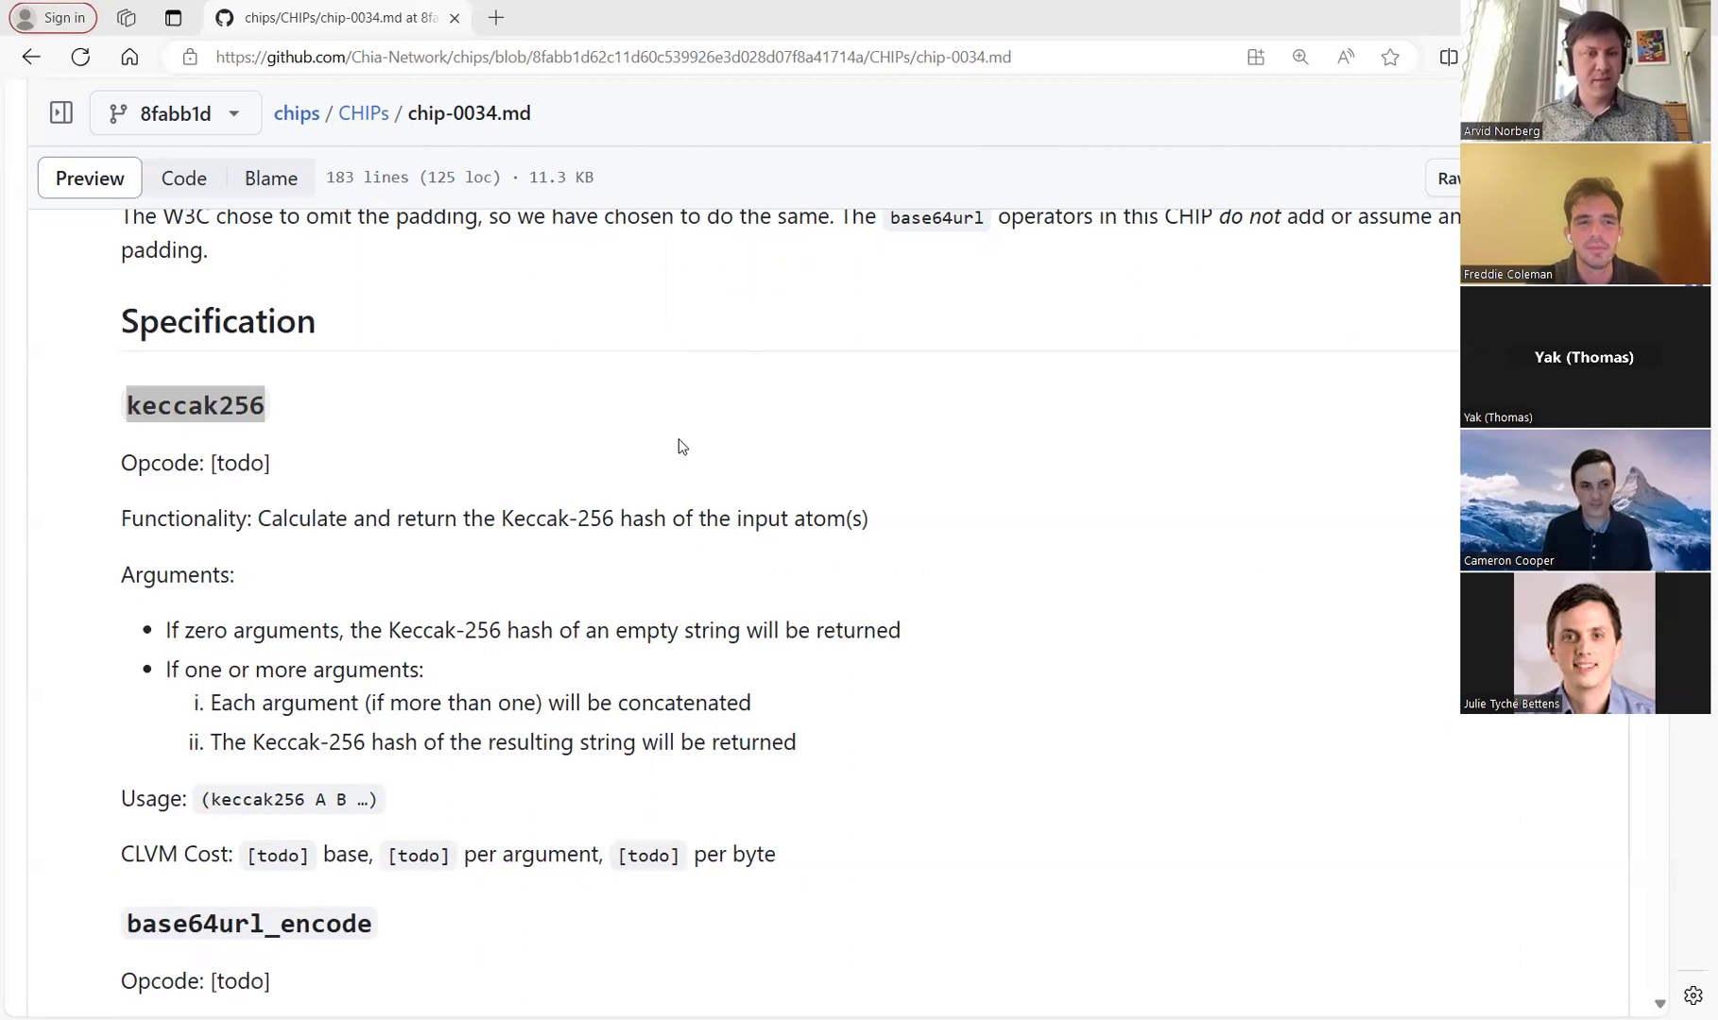
Scroll through the base64url_encode and base64url_decode specifications down to the softfork usage heading
{"action": "scroll", "scroll_direction": "down", "scroll_amount": 3}
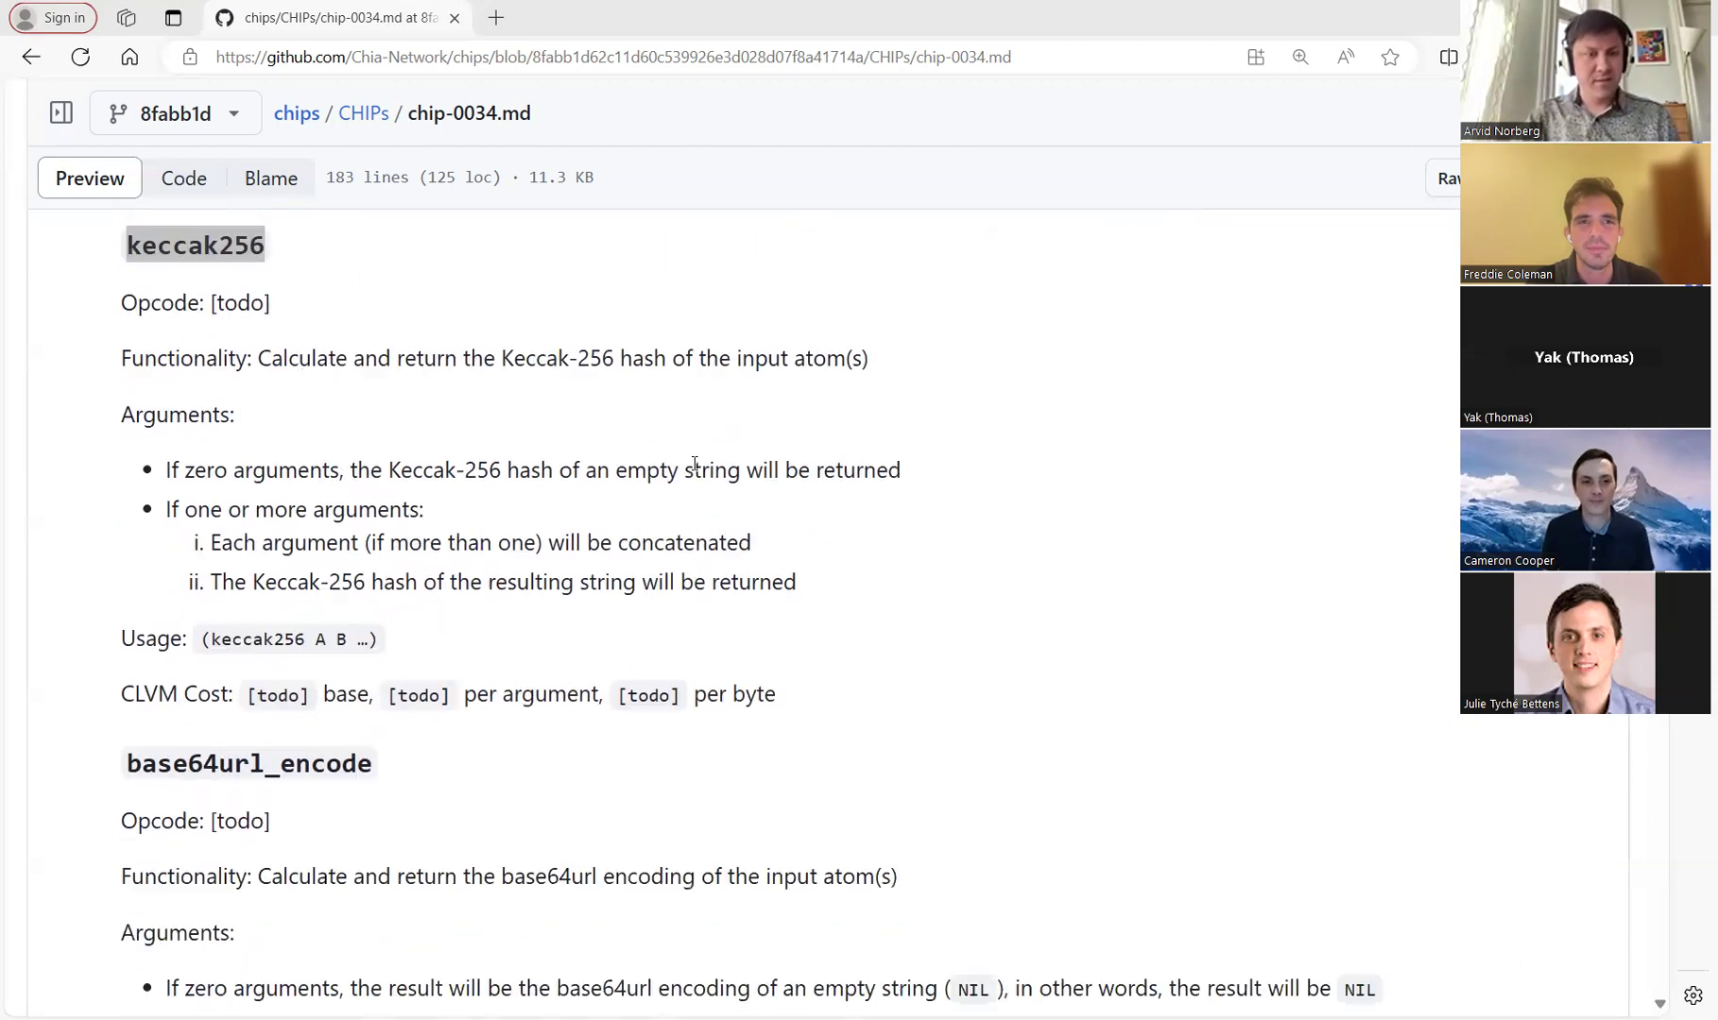
{"action": "scroll", "scroll_direction": "down", "scroll_amount": 3}
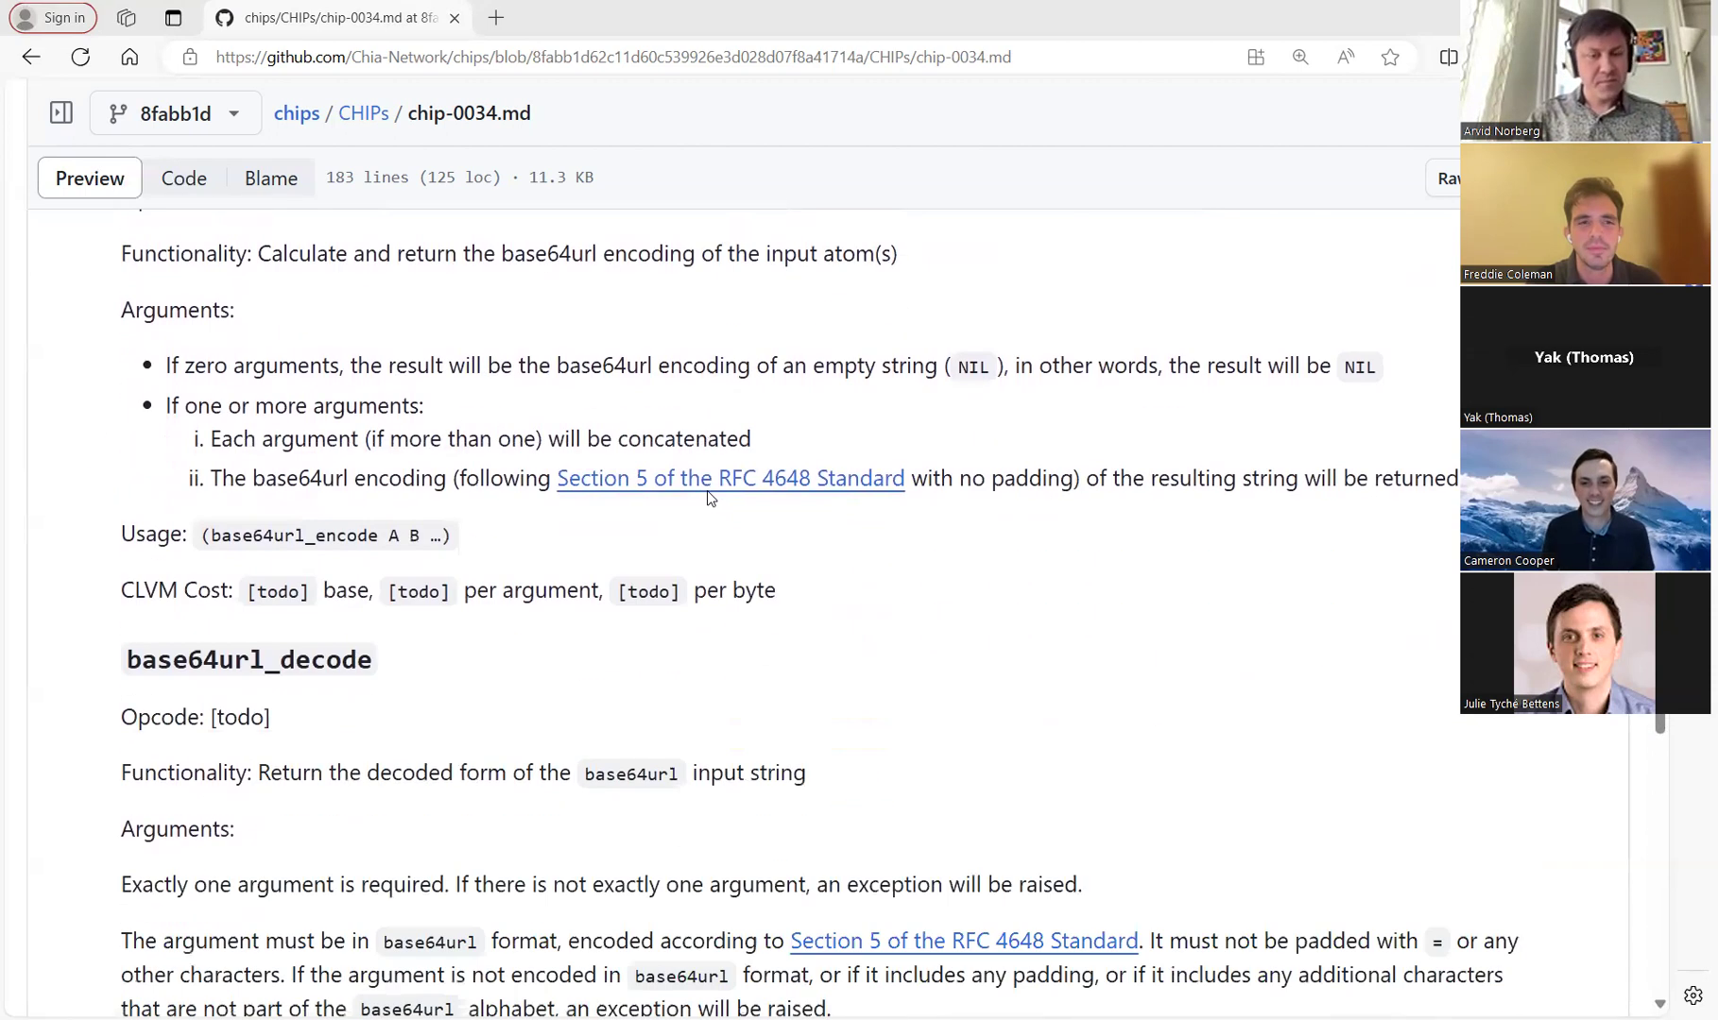
{"action": "scroll", "scroll_direction": "down", "scroll_amount": 3}
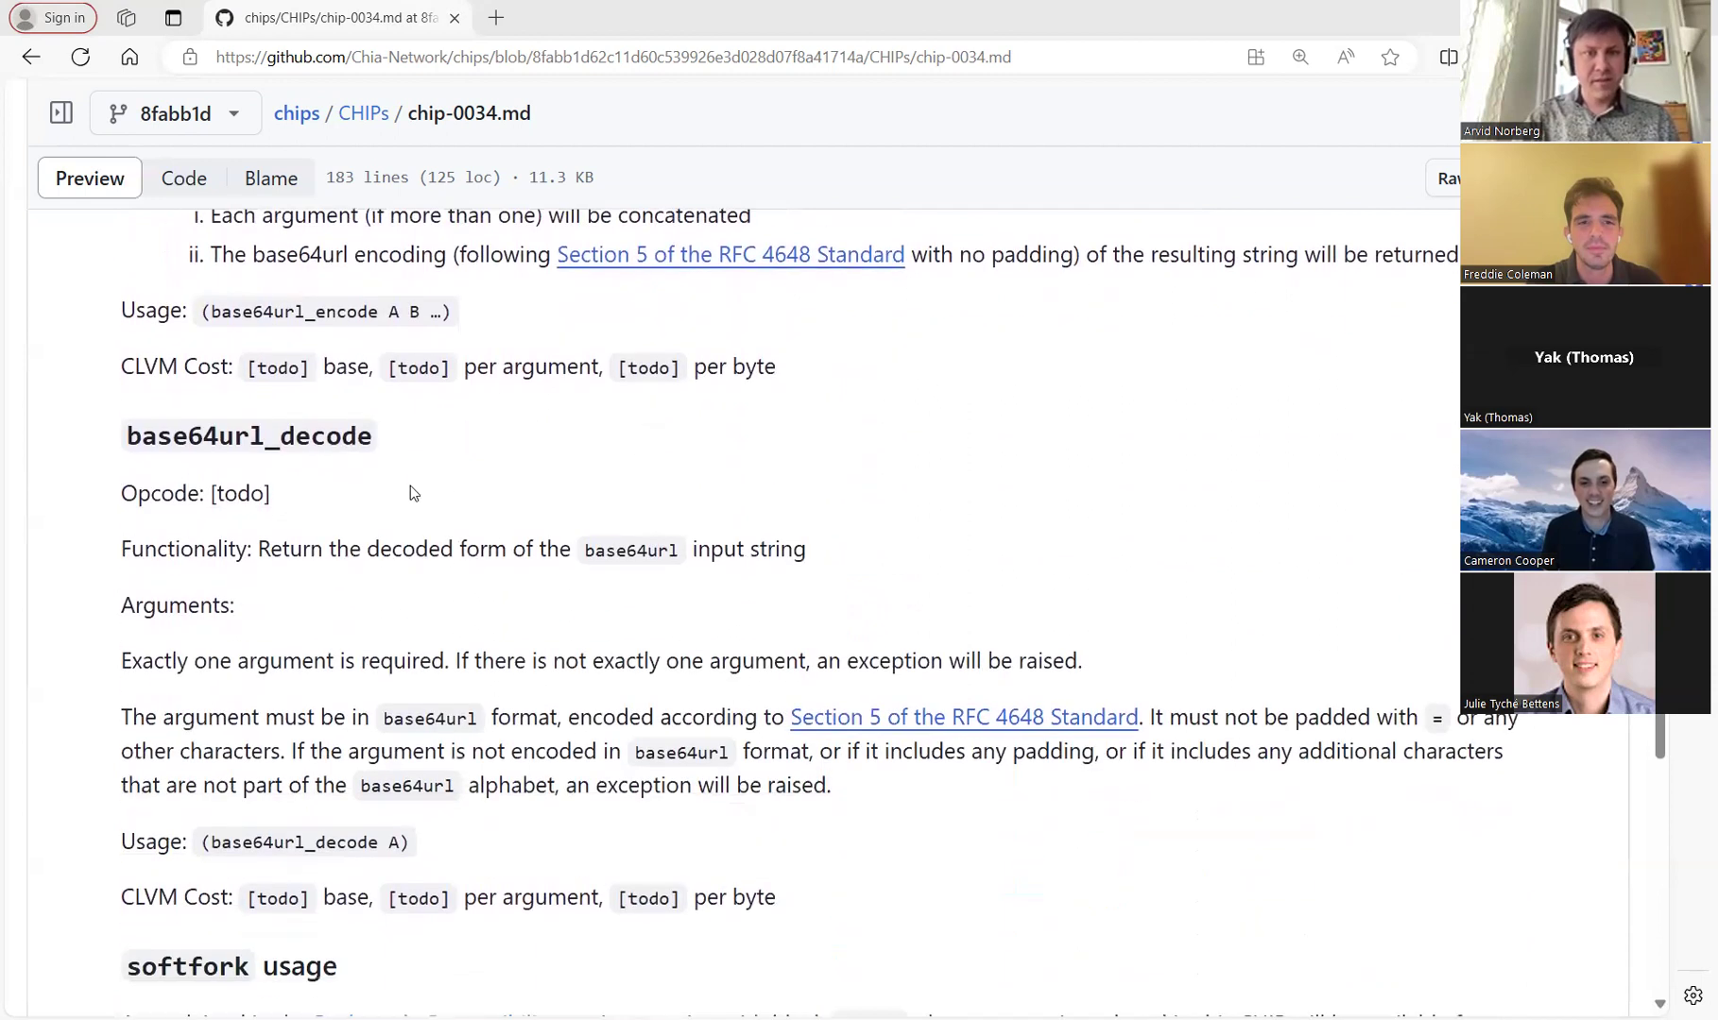
{"action": "mouse_move", "coordinate": [523, 461]}
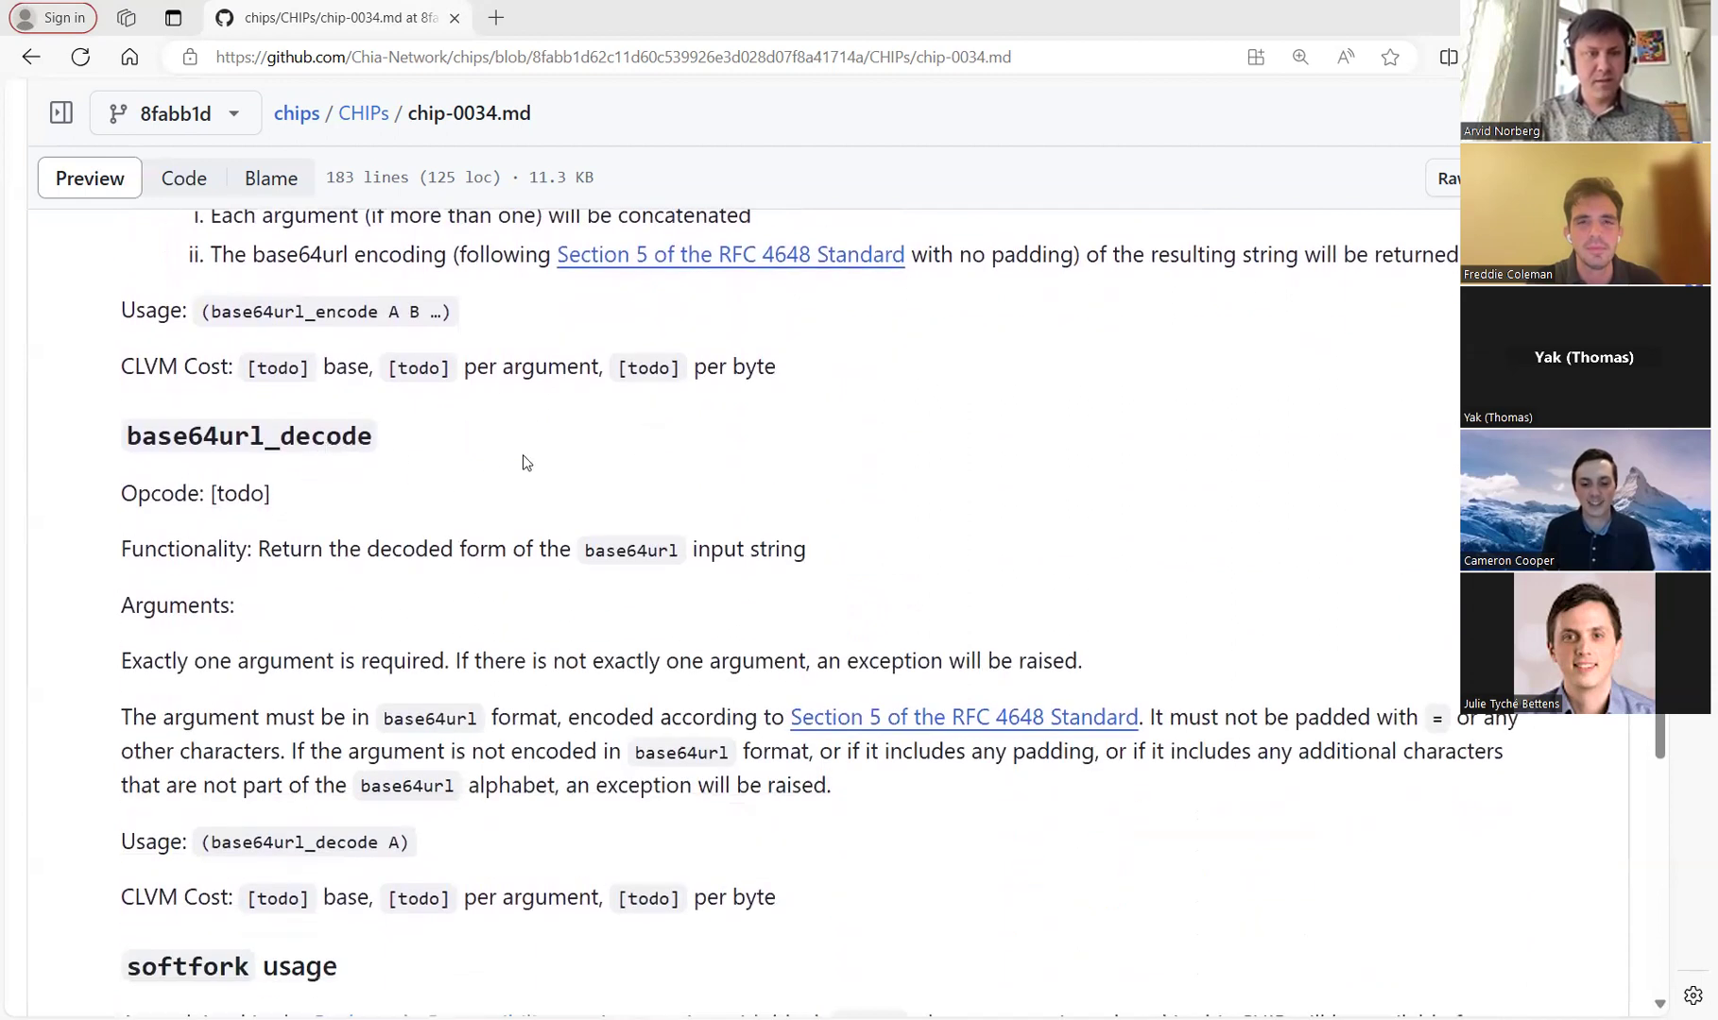
{"action": "mouse_move", "coordinate": [599, 483]}
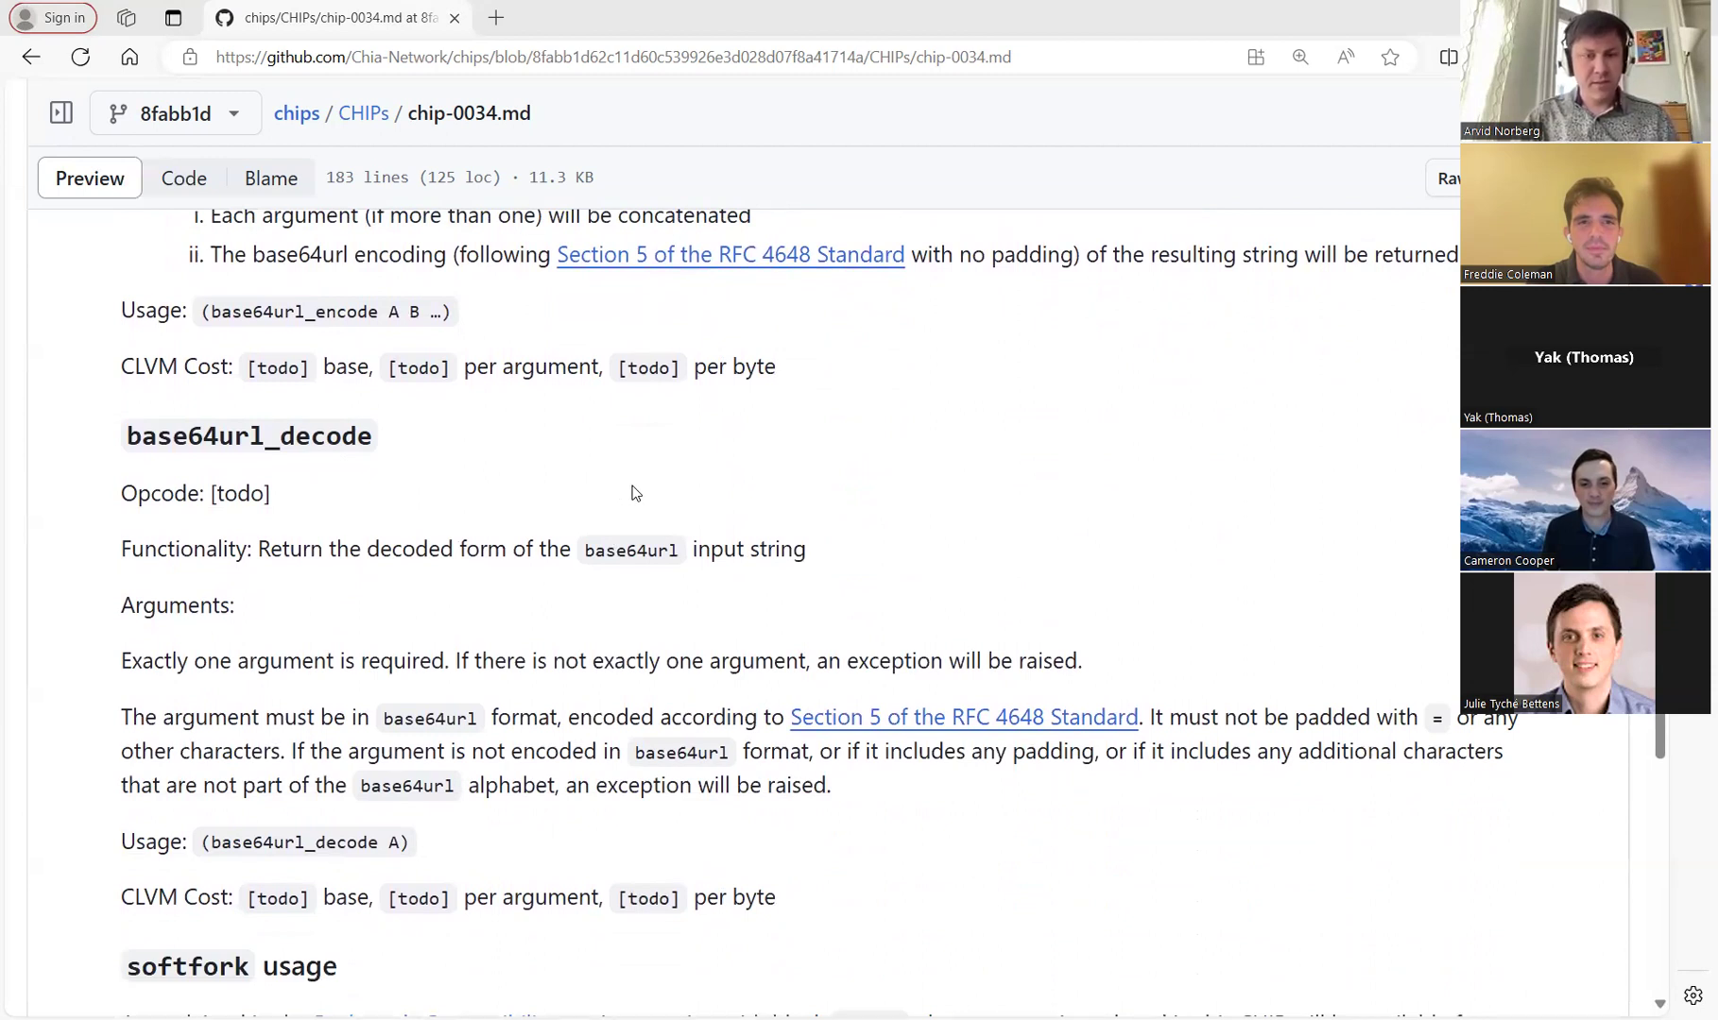
{"action": "mouse_move", "coordinate": [897, 553]}
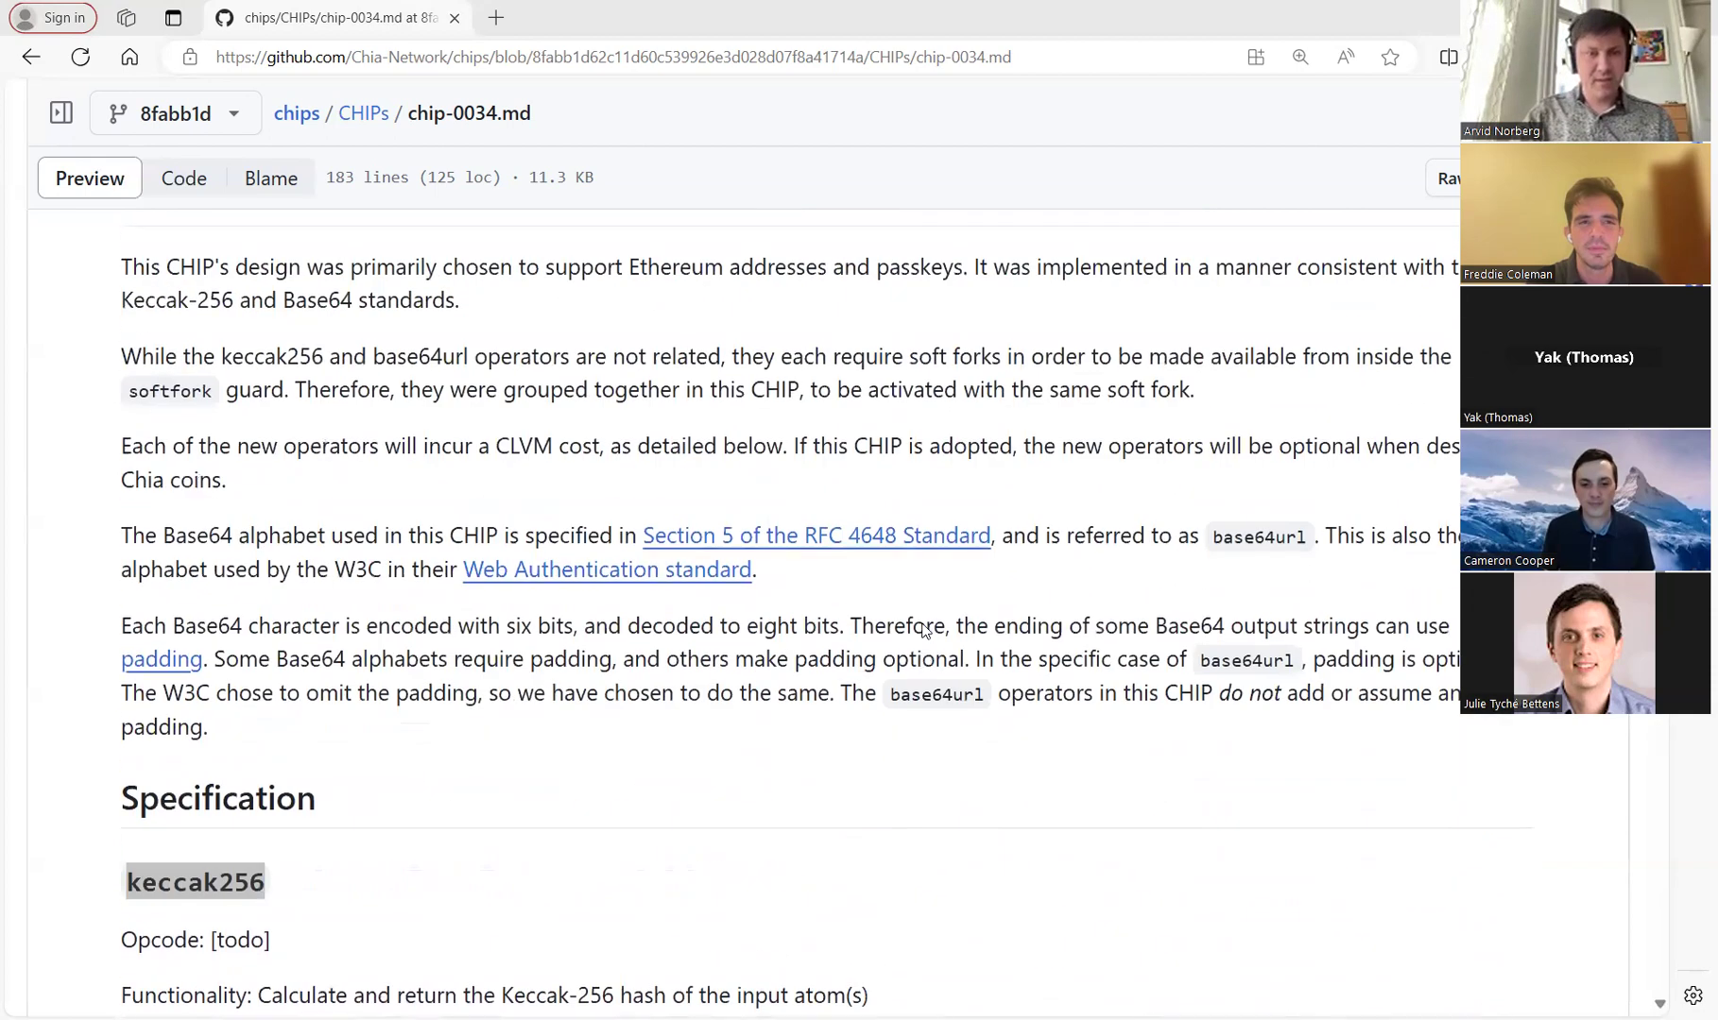
Scroll to the softfork usage rules, the 140 operator cost and the base64url_encode example program
{"action": "scroll", "scroll_direction": "down", "scroll_amount": 3}
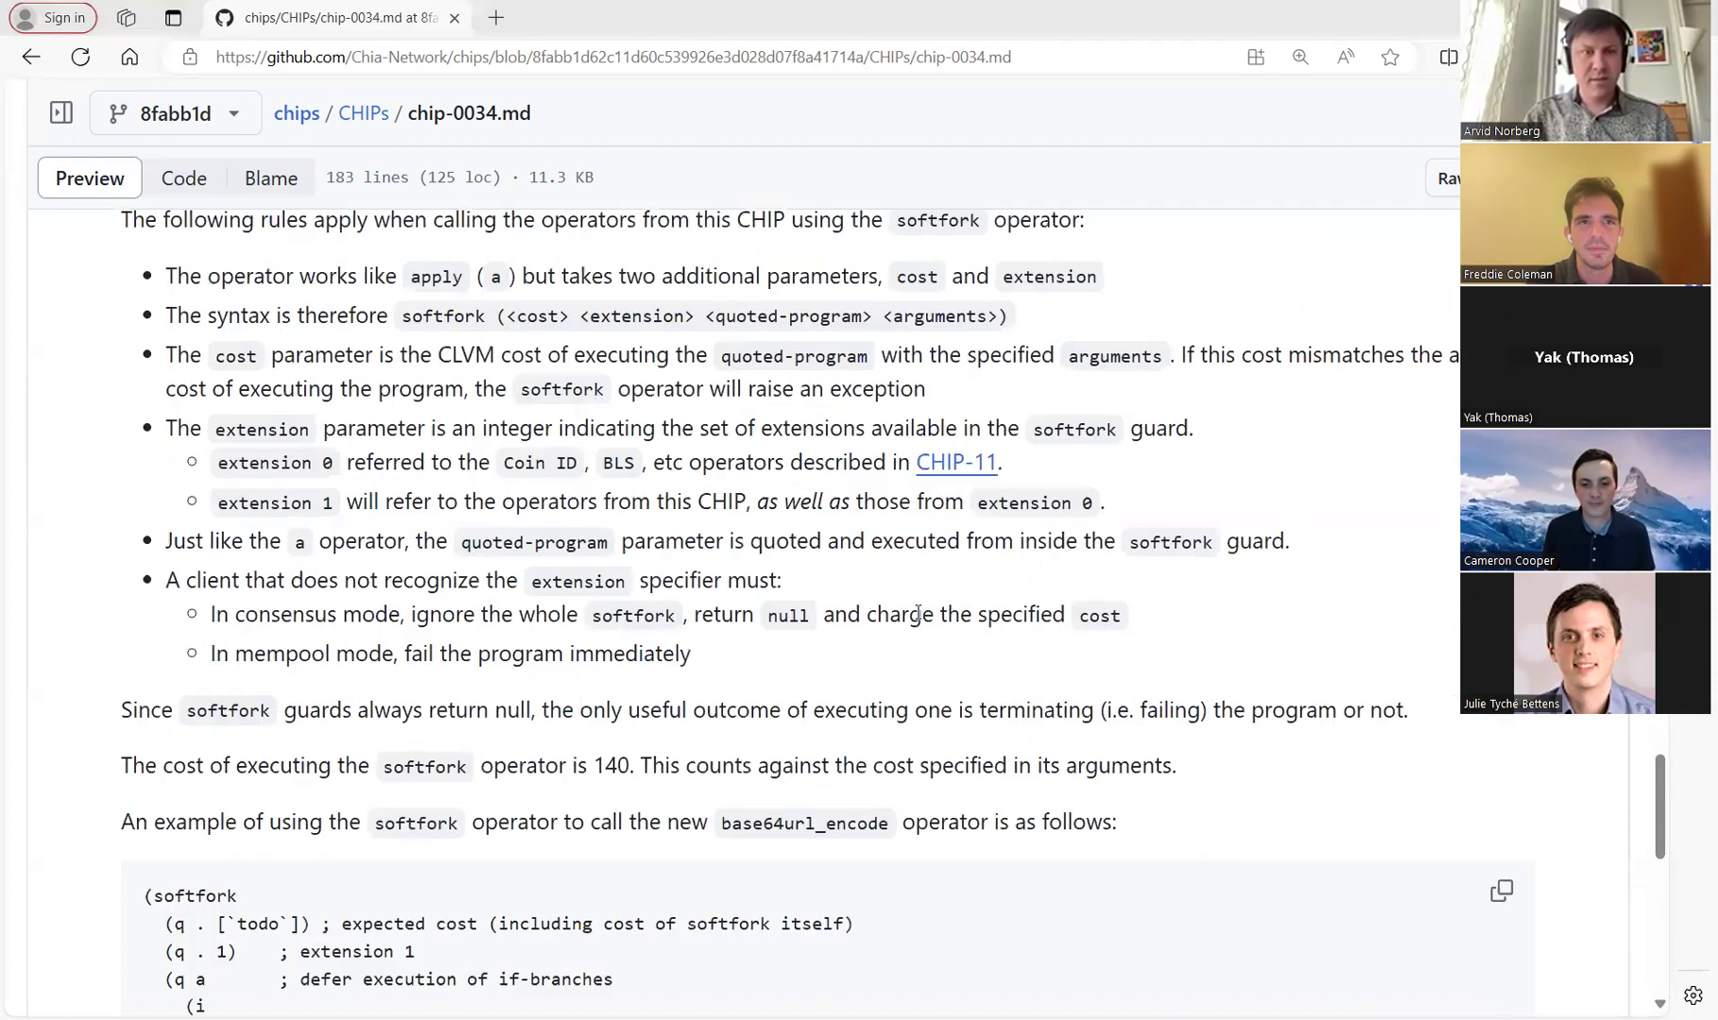
{"action": "scroll", "scroll_direction": "down", "scroll_amount": 3}
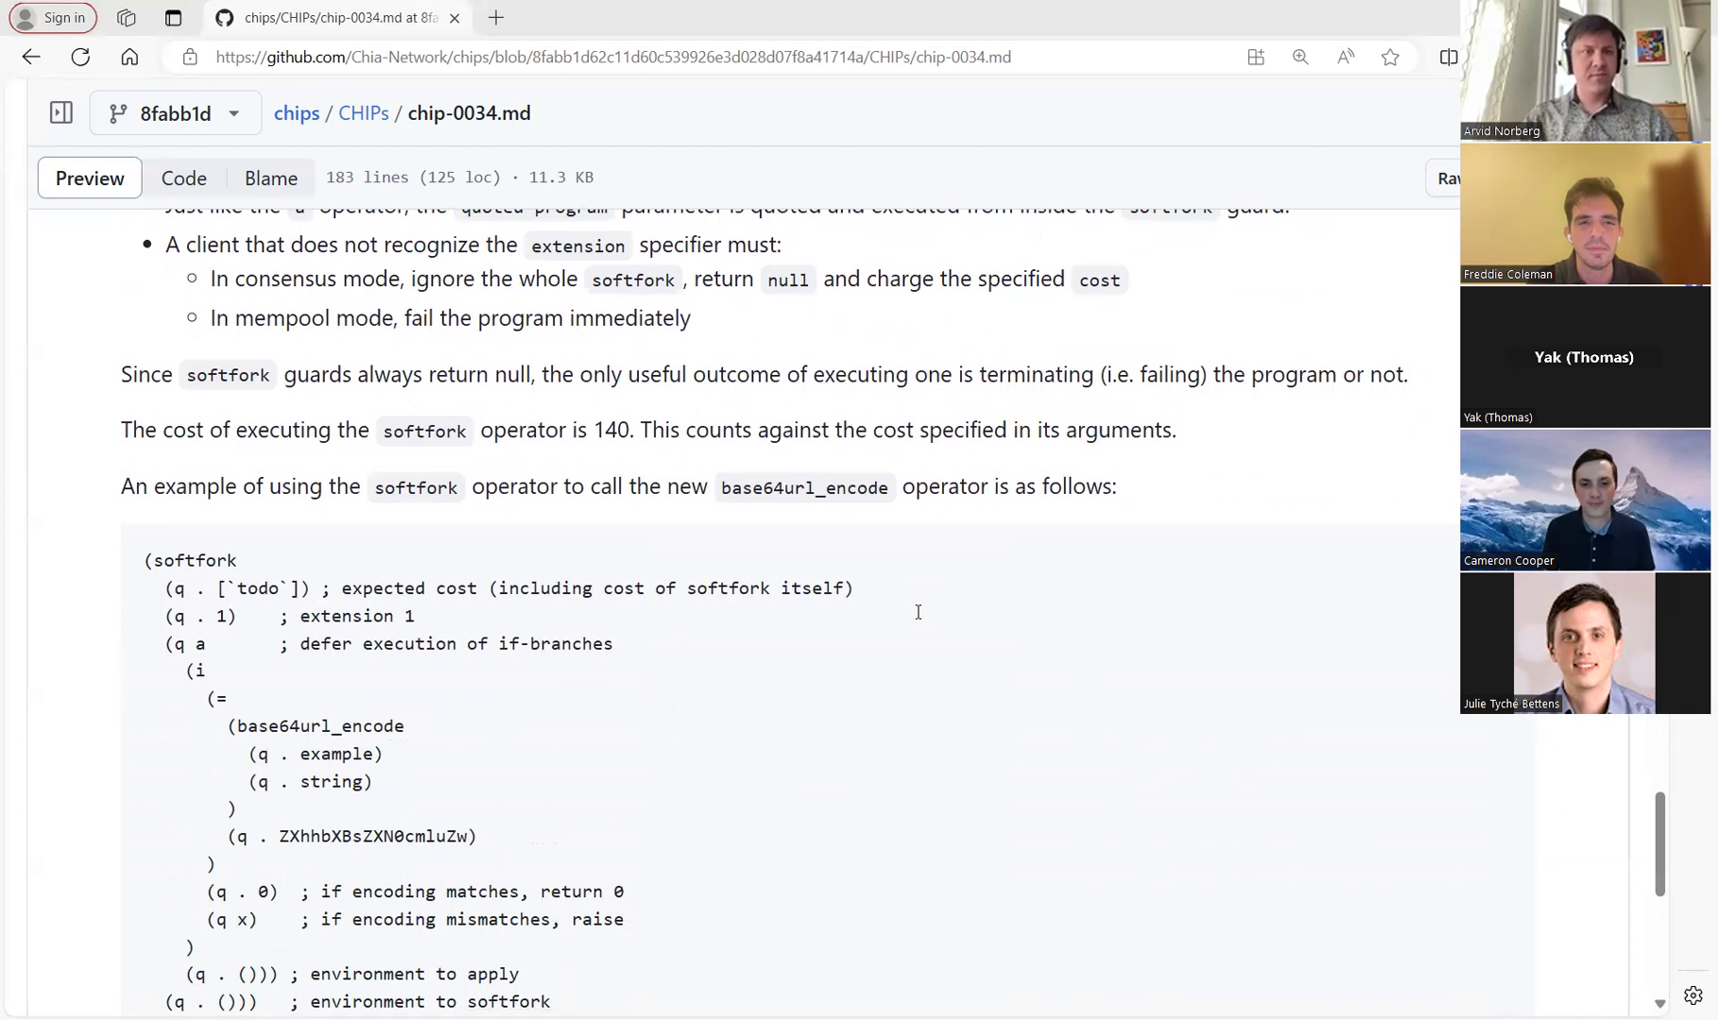
{"action": "scroll", "scroll_direction": "up", "scroll_amount": 3}
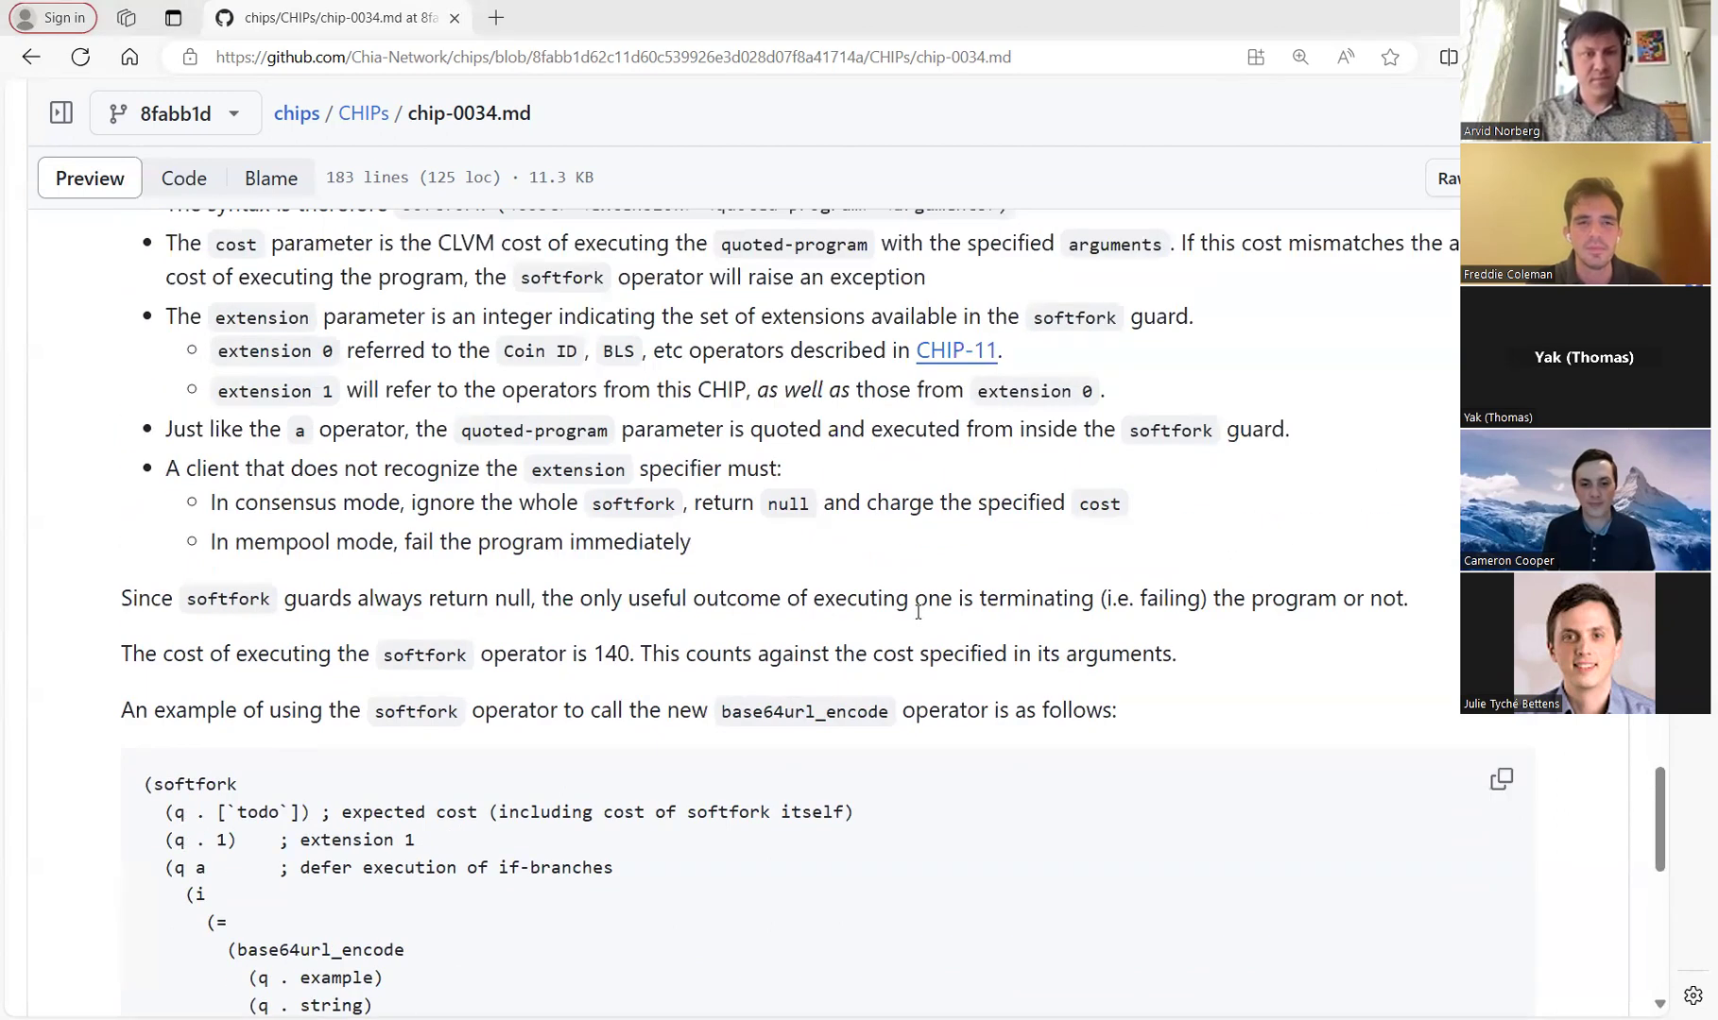
{"action": "mouse_move", "coordinate": [917, 633]}
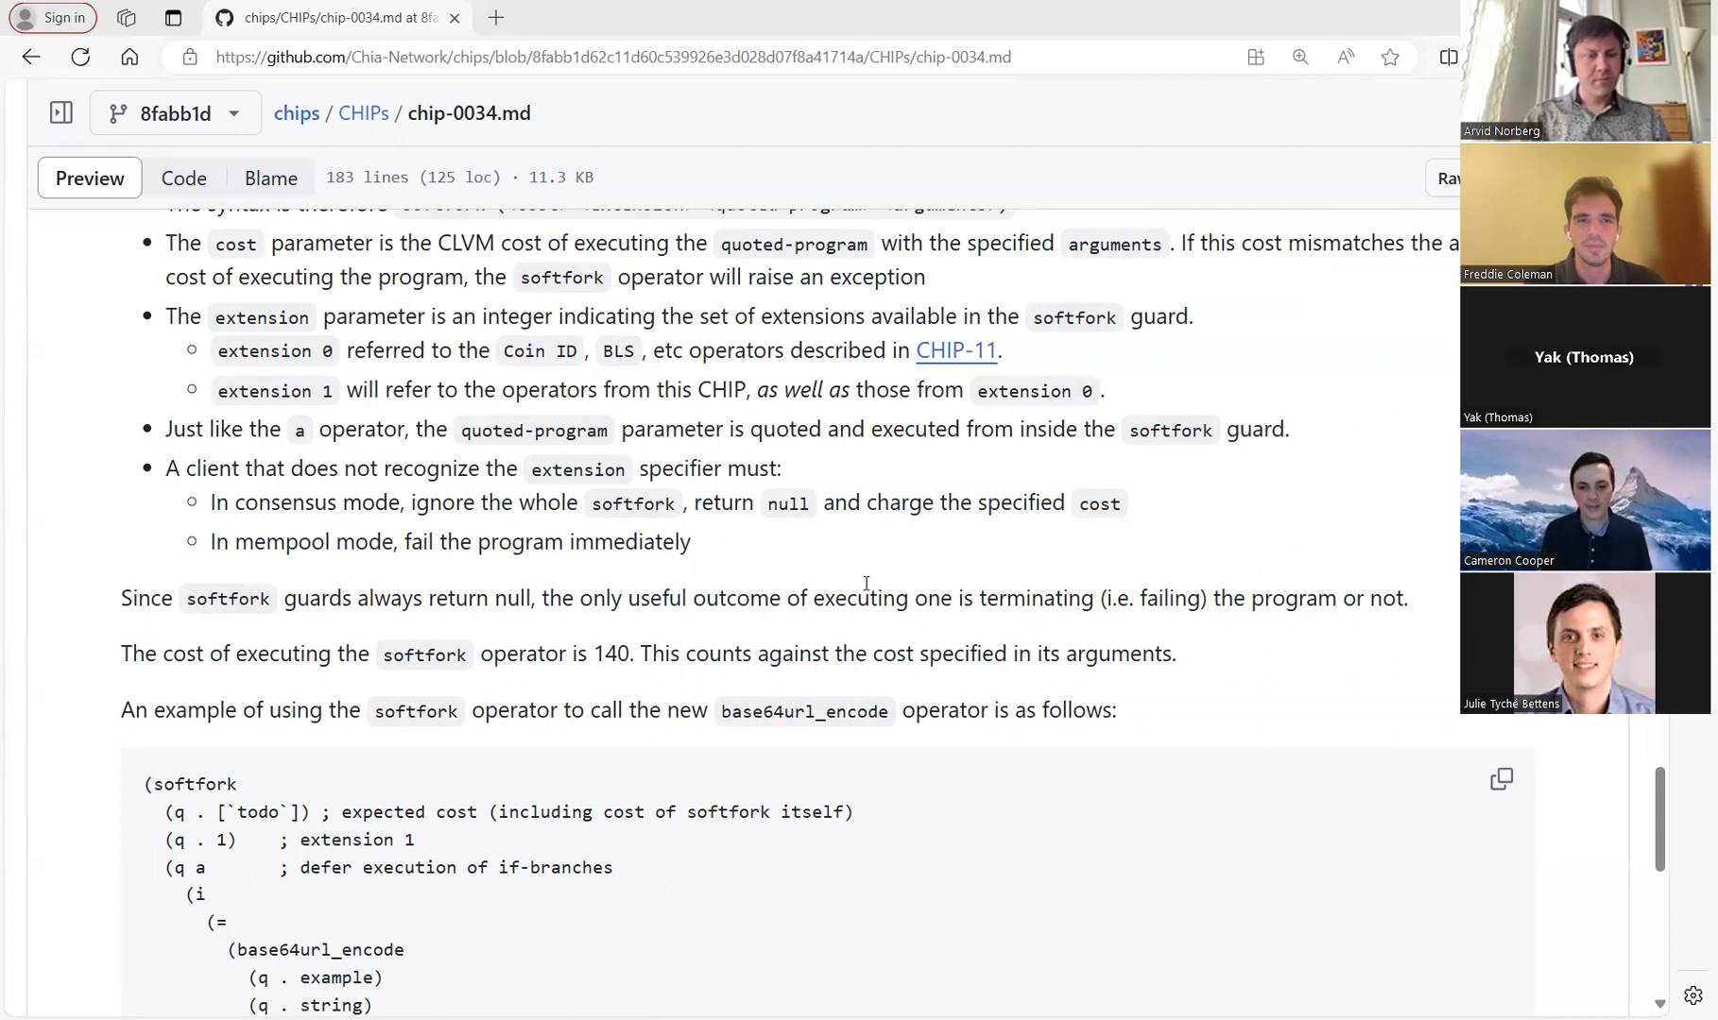
{"action": "scroll", "scroll_direction": "up", "scroll_amount": 3}
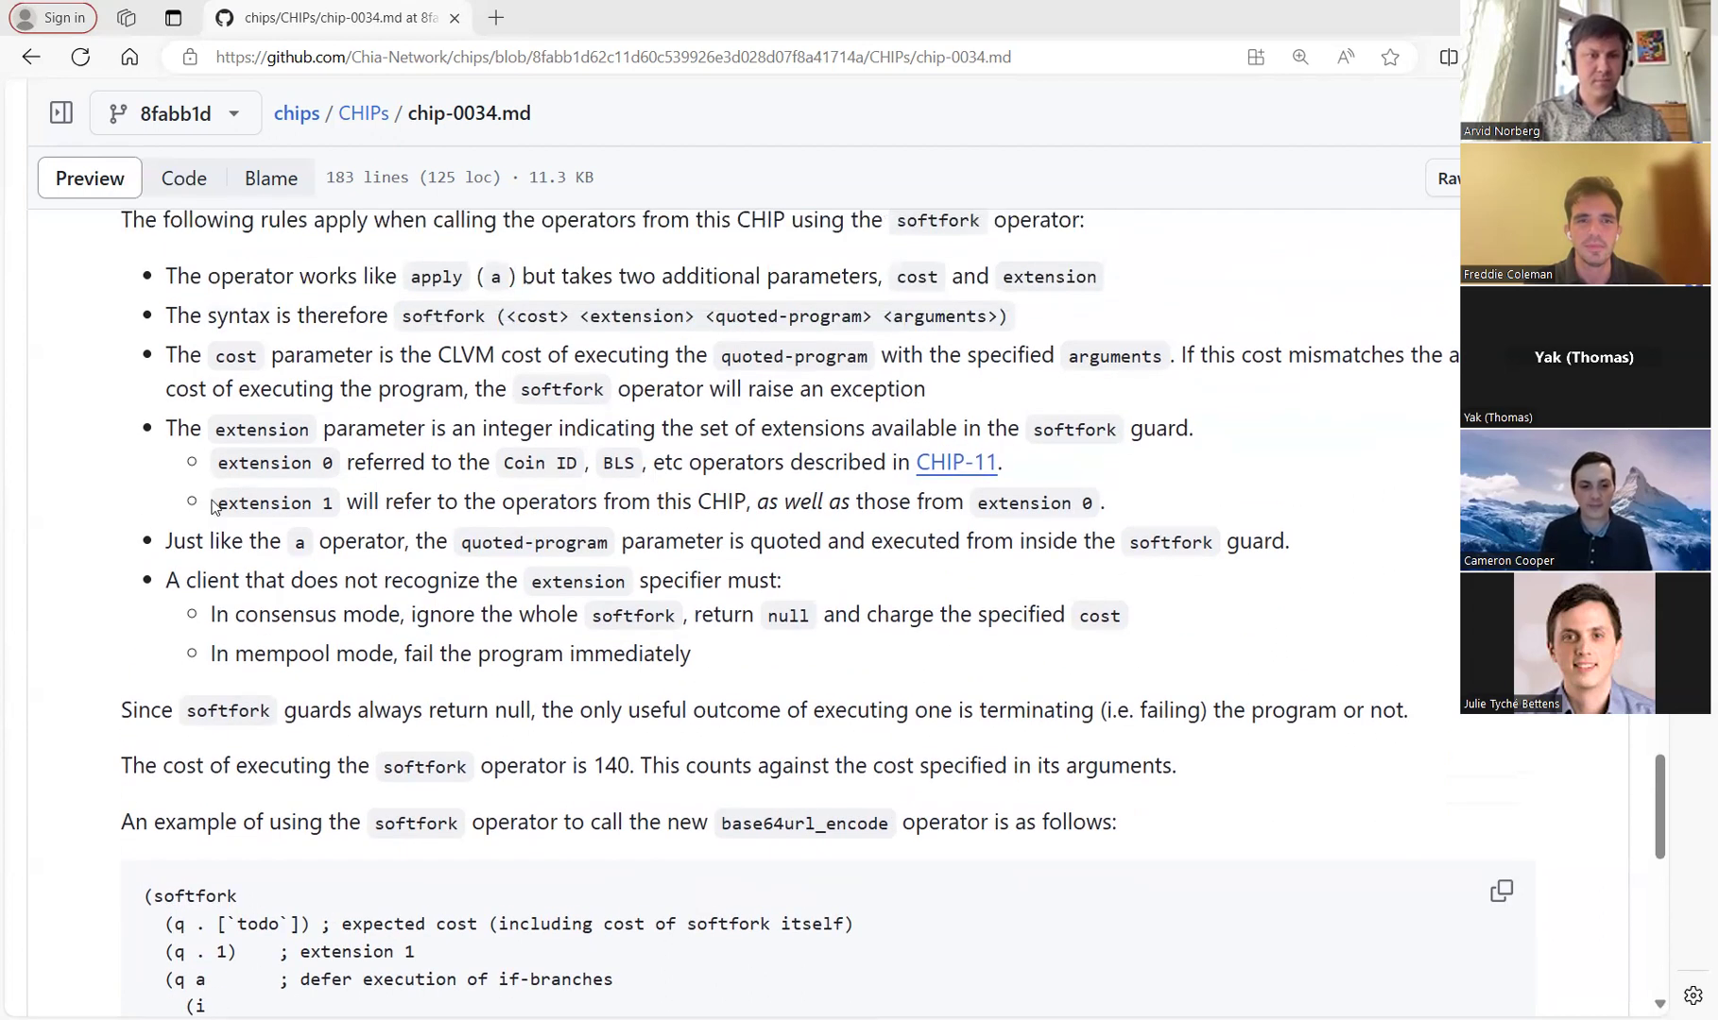
{"action": "double_click", "coordinate": [270, 502]}
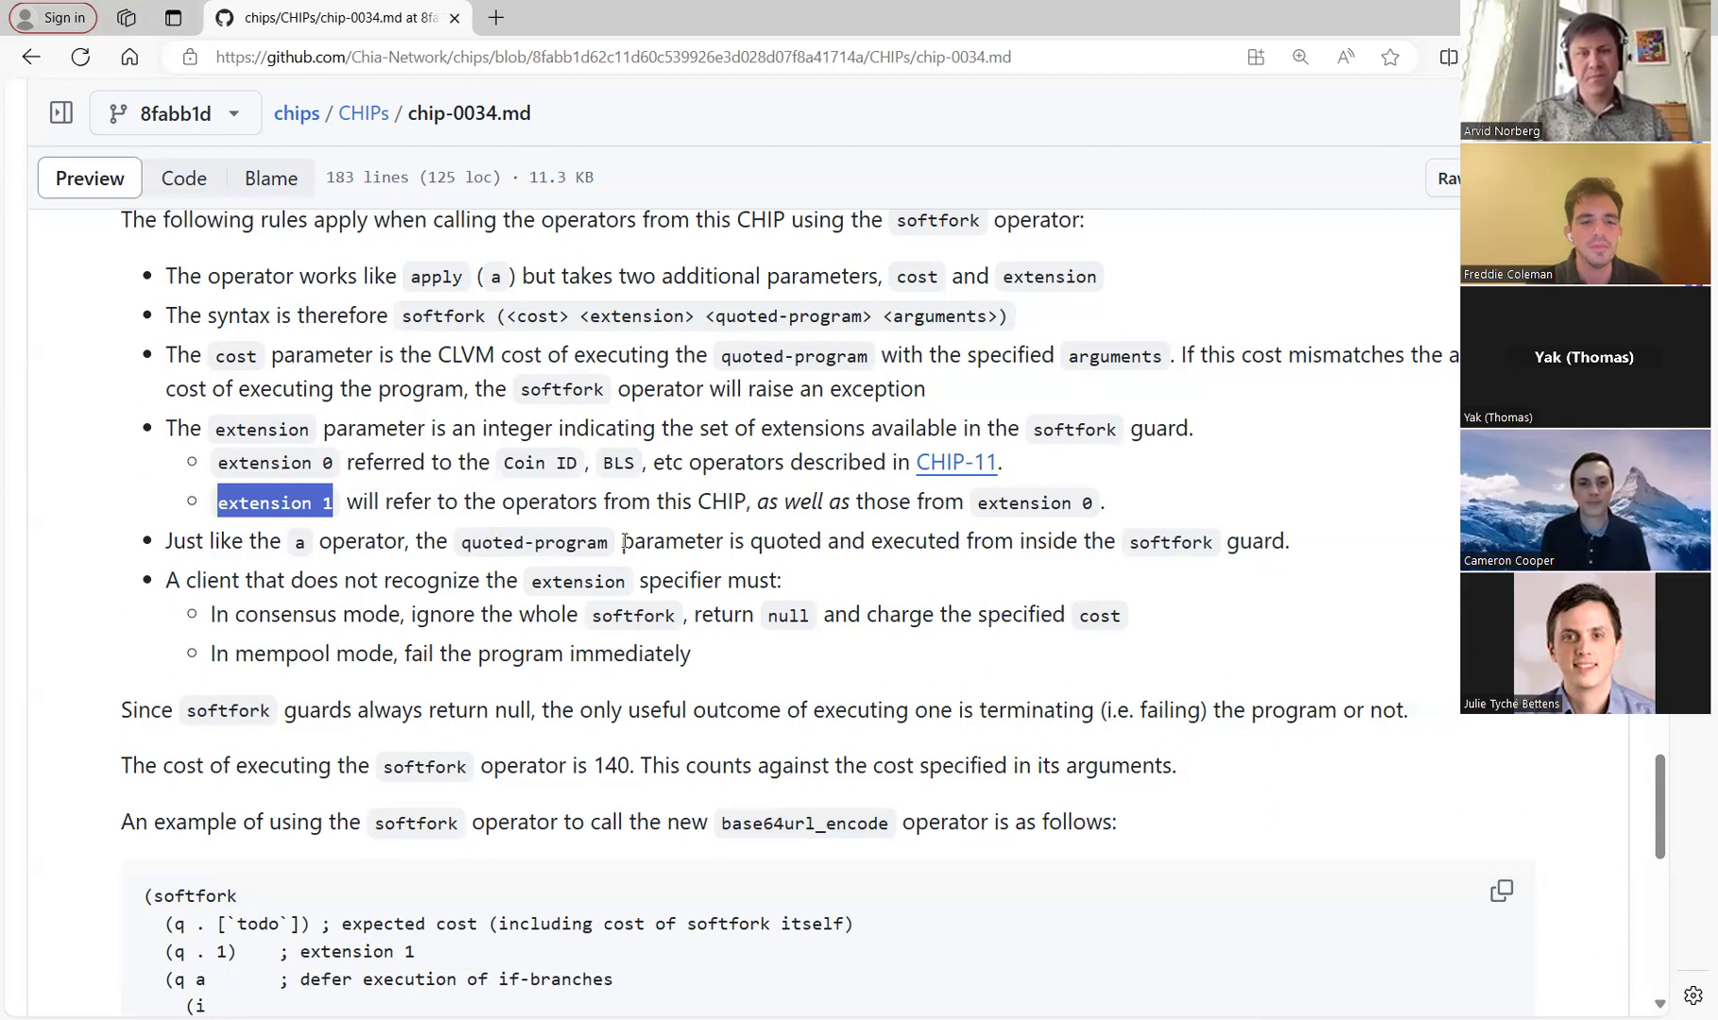
{"action": "mouse_move", "coordinate": [631, 601]}
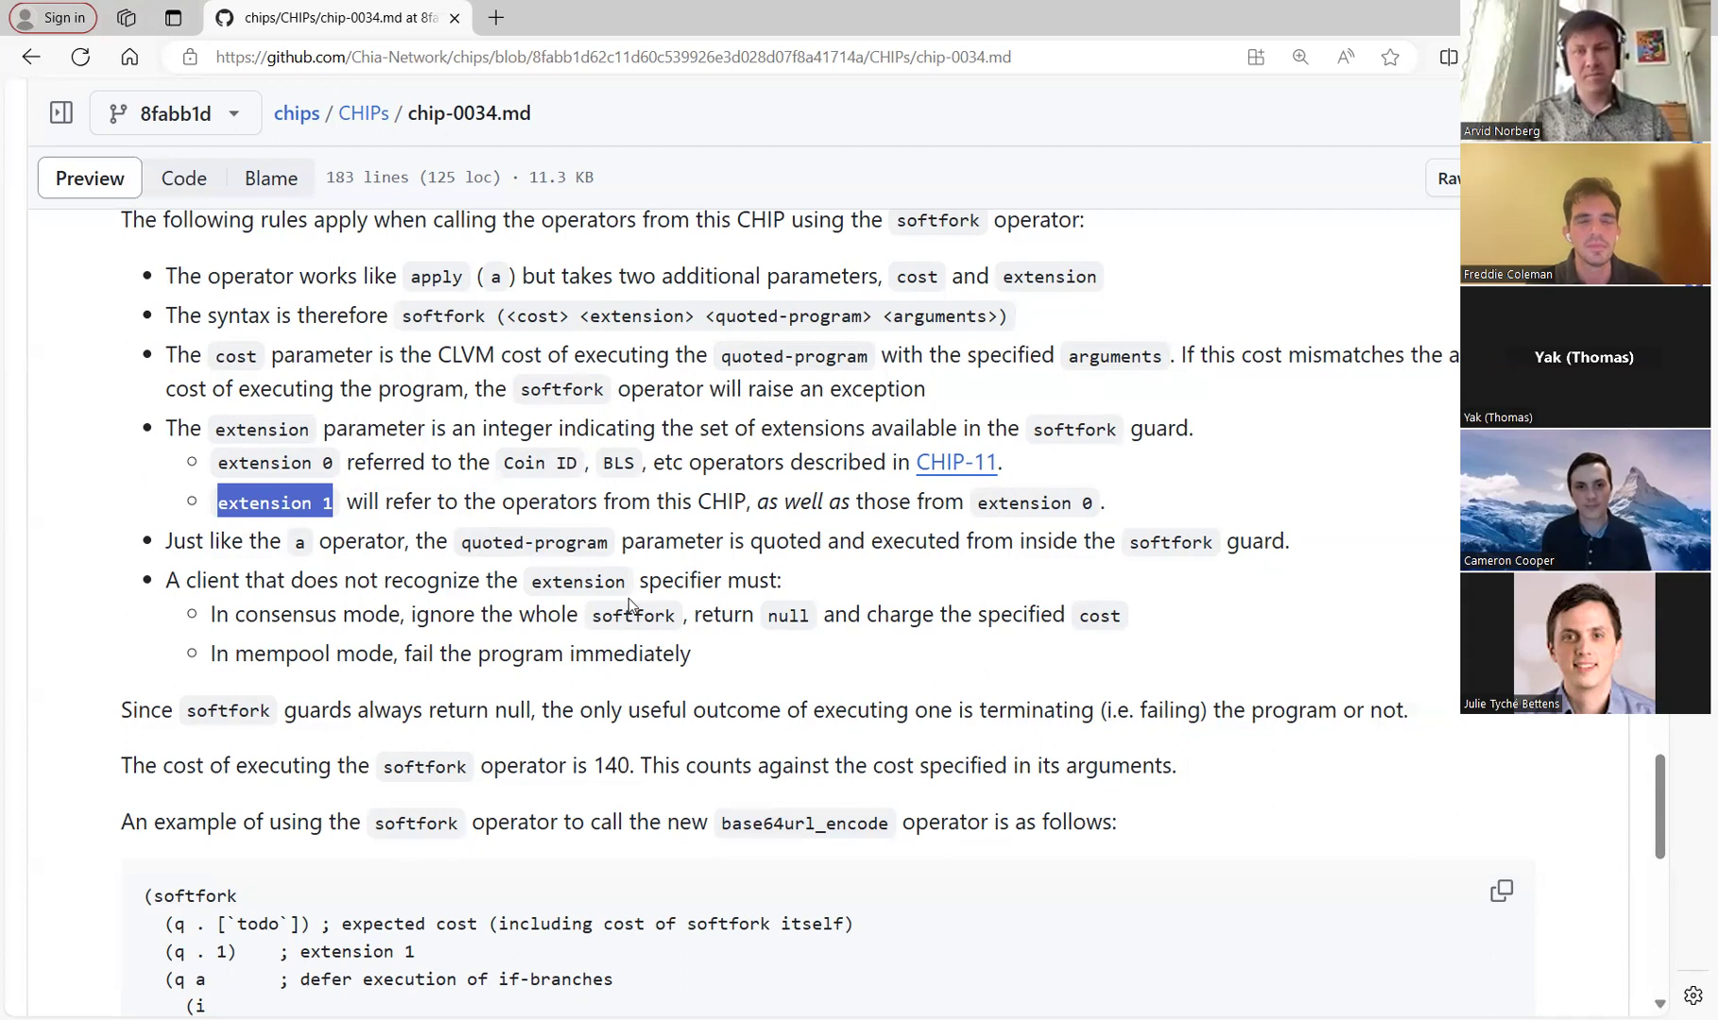
Return the preview to the CHIP-0034 metadata table with its title, authors and Draft status
{"action": "scroll", "scroll_direction": "down", "scroll_amount": 3}
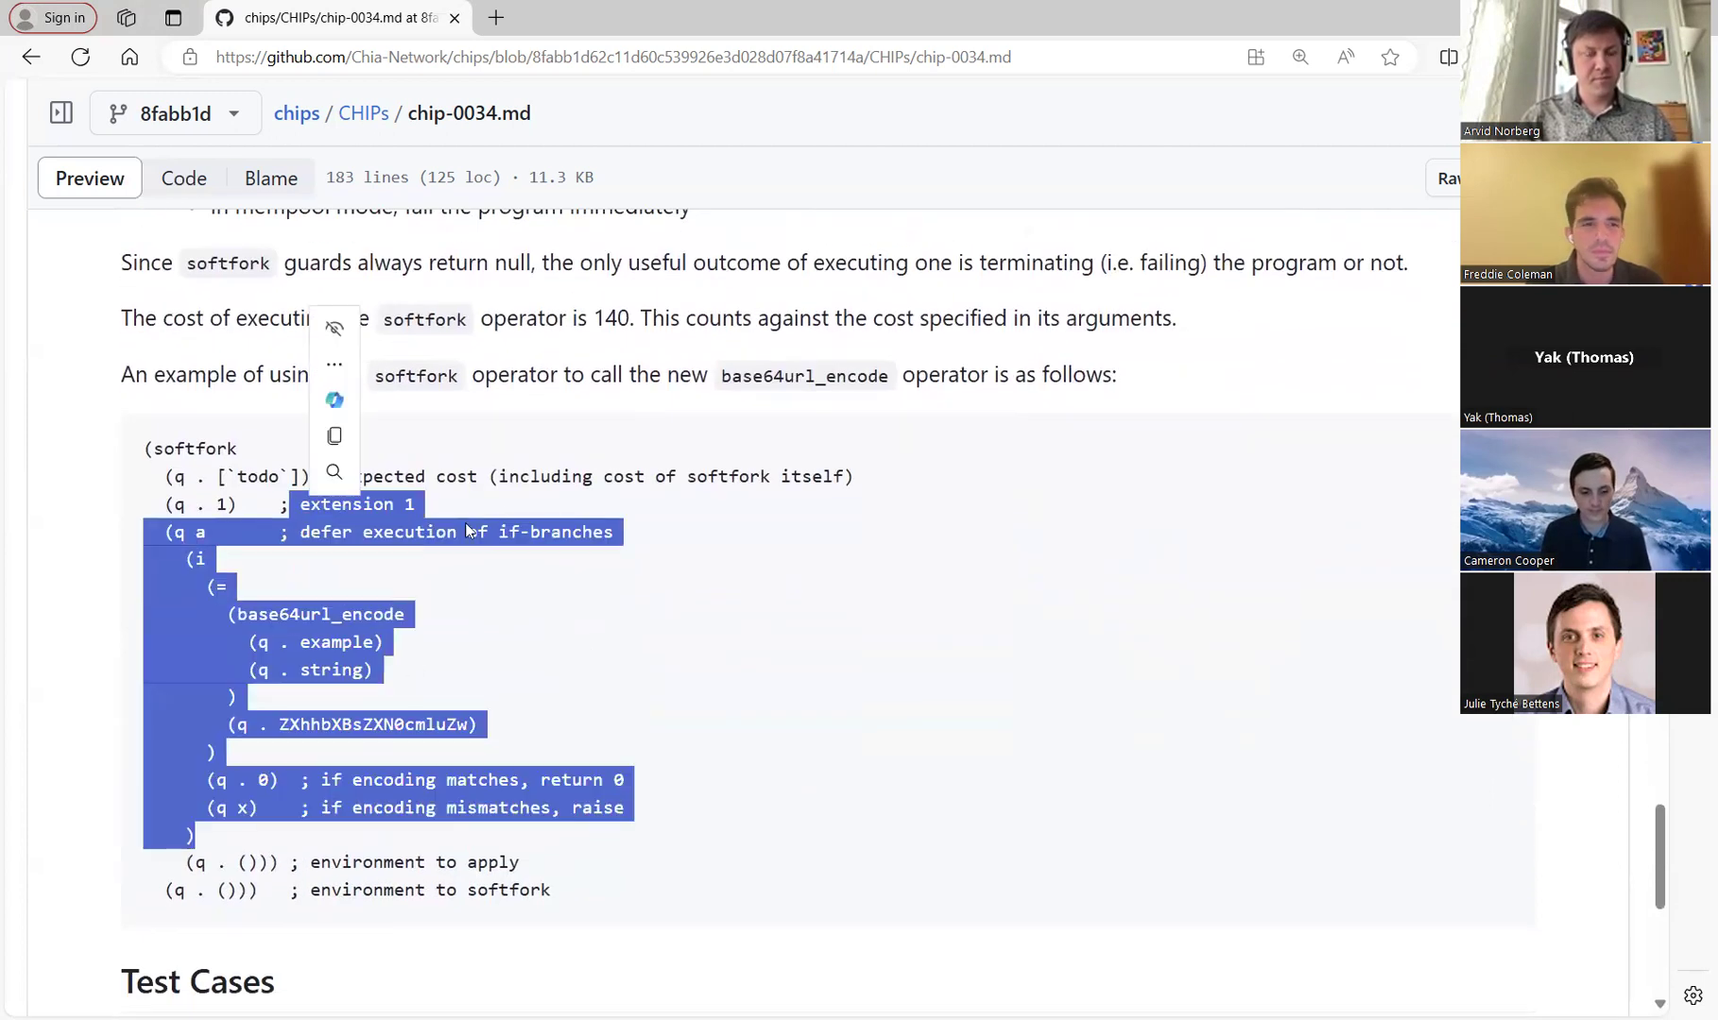
{"action": "left_click", "coordinate": [640, 575]}
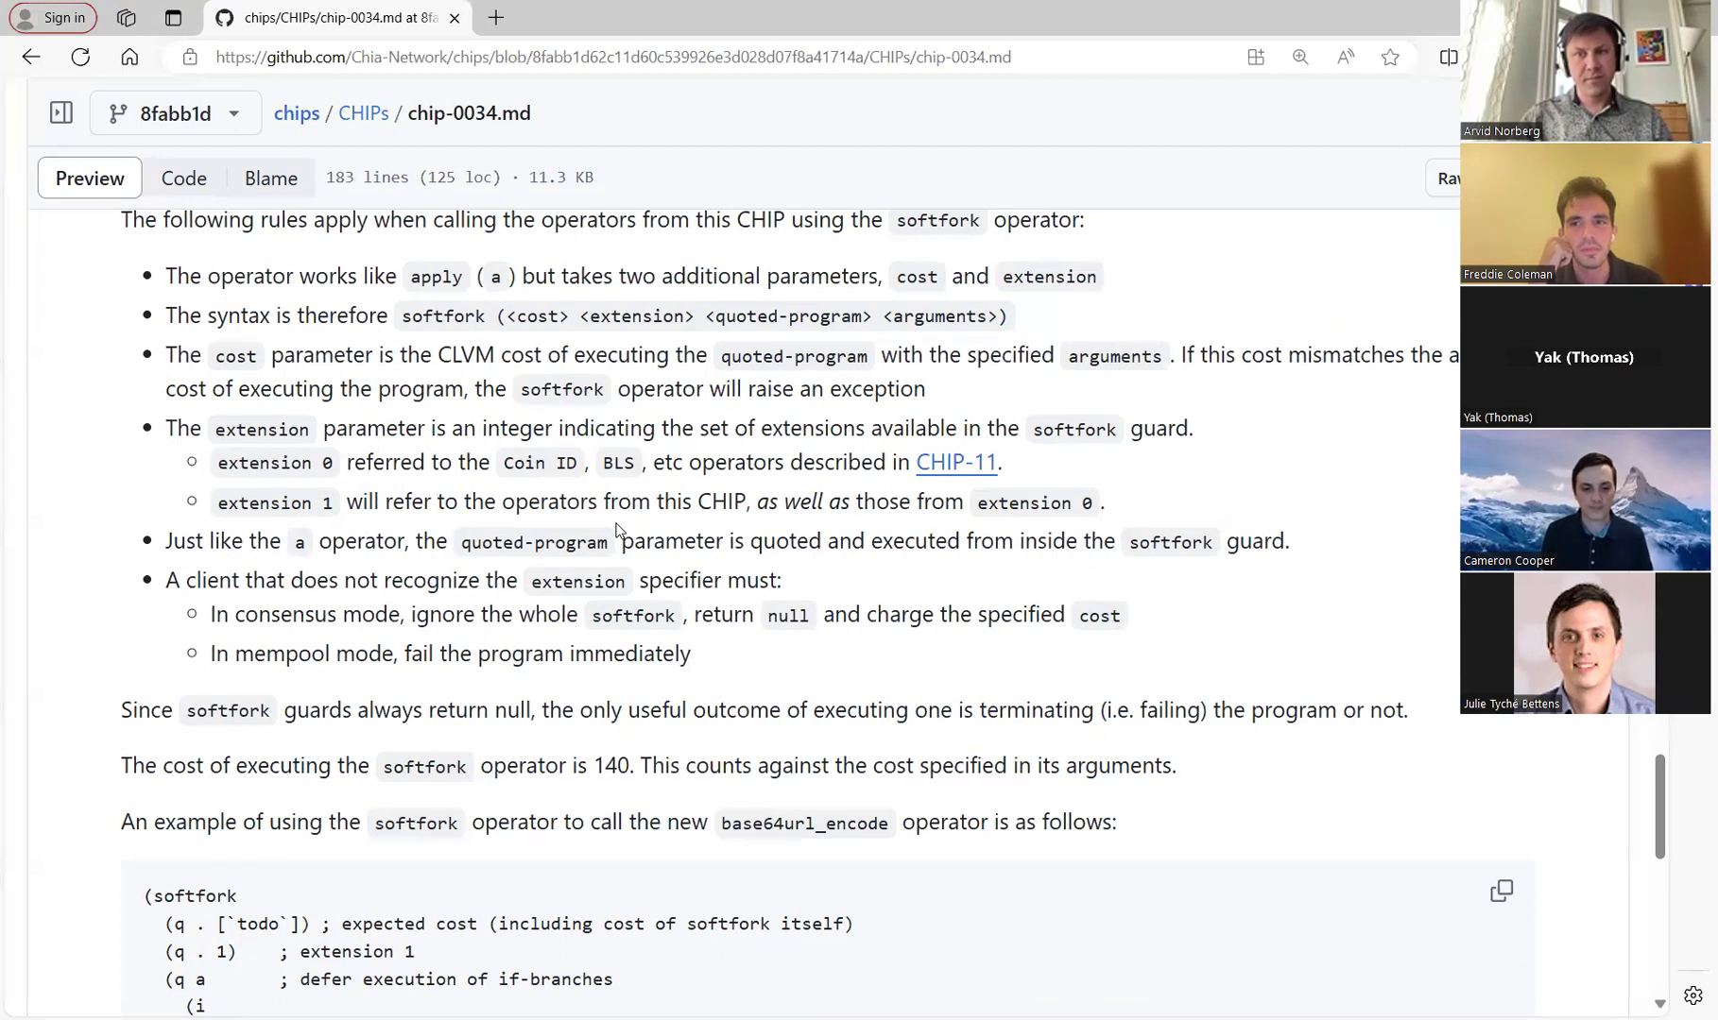
{"action": "scroll", "scroll_direction": "down", "scroll_amount": 3}
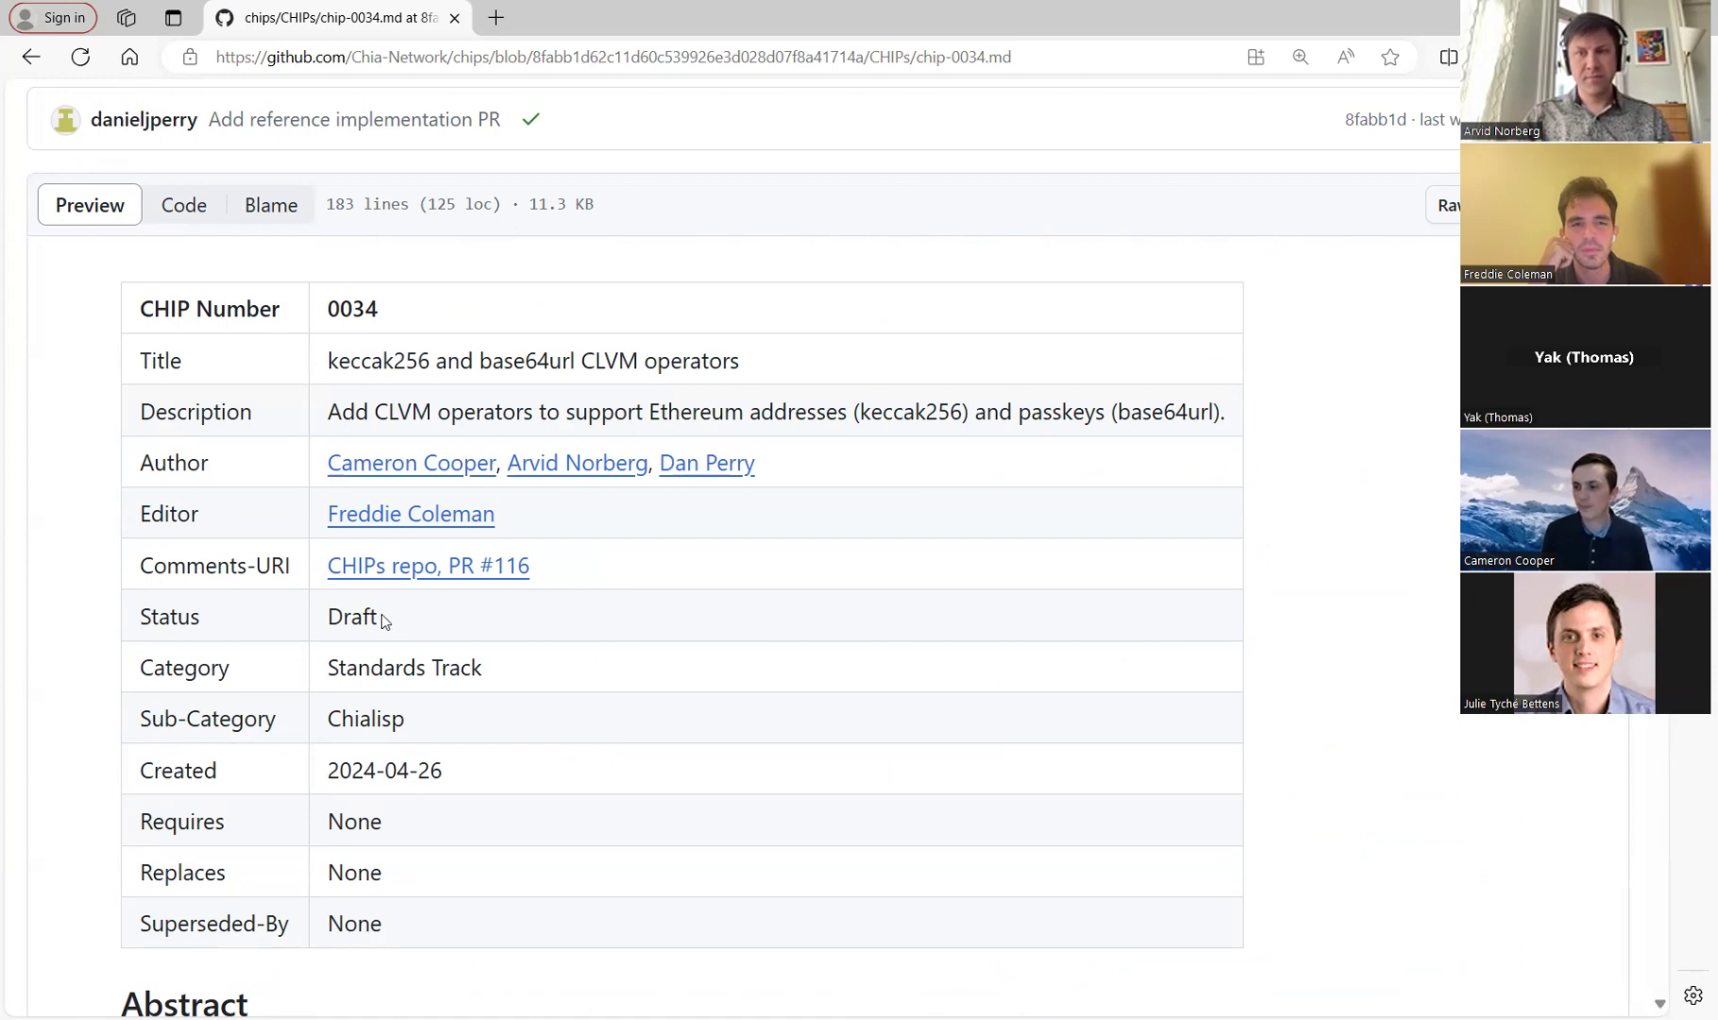
{"action": "scroll", "scroll_direction": "down", "scroll_amount": 3}
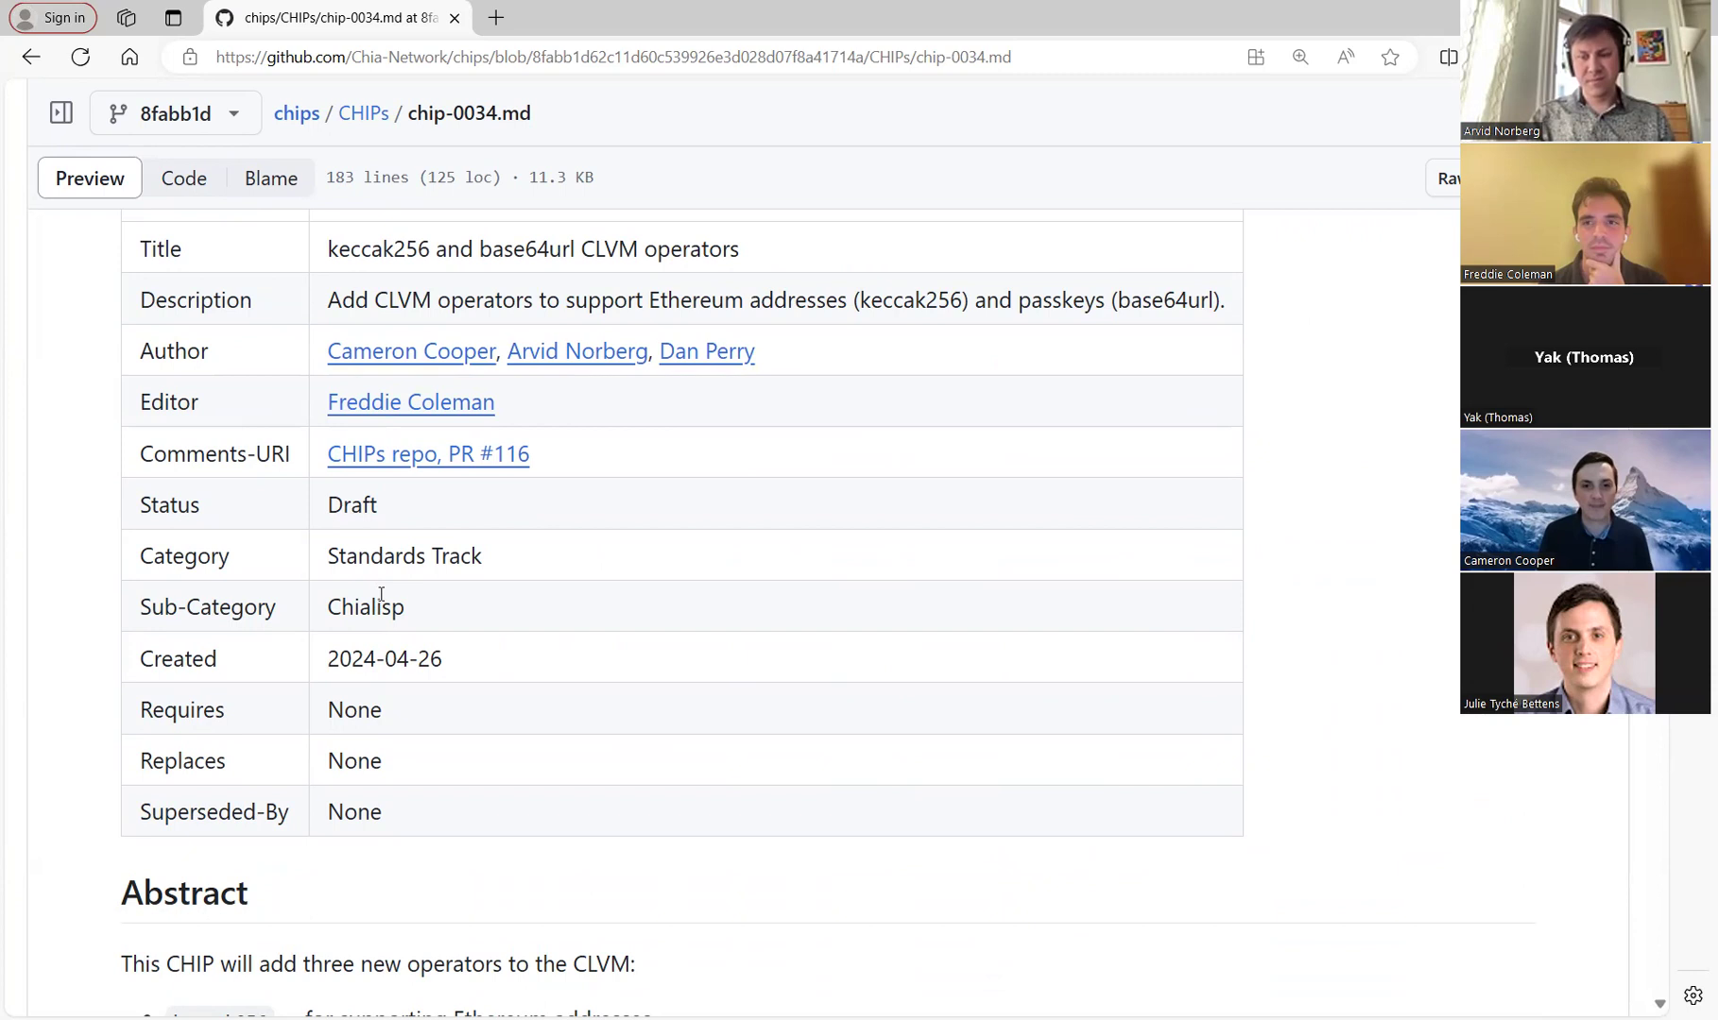
{"action": "mouse_move", "coordinate": [608, 609]}
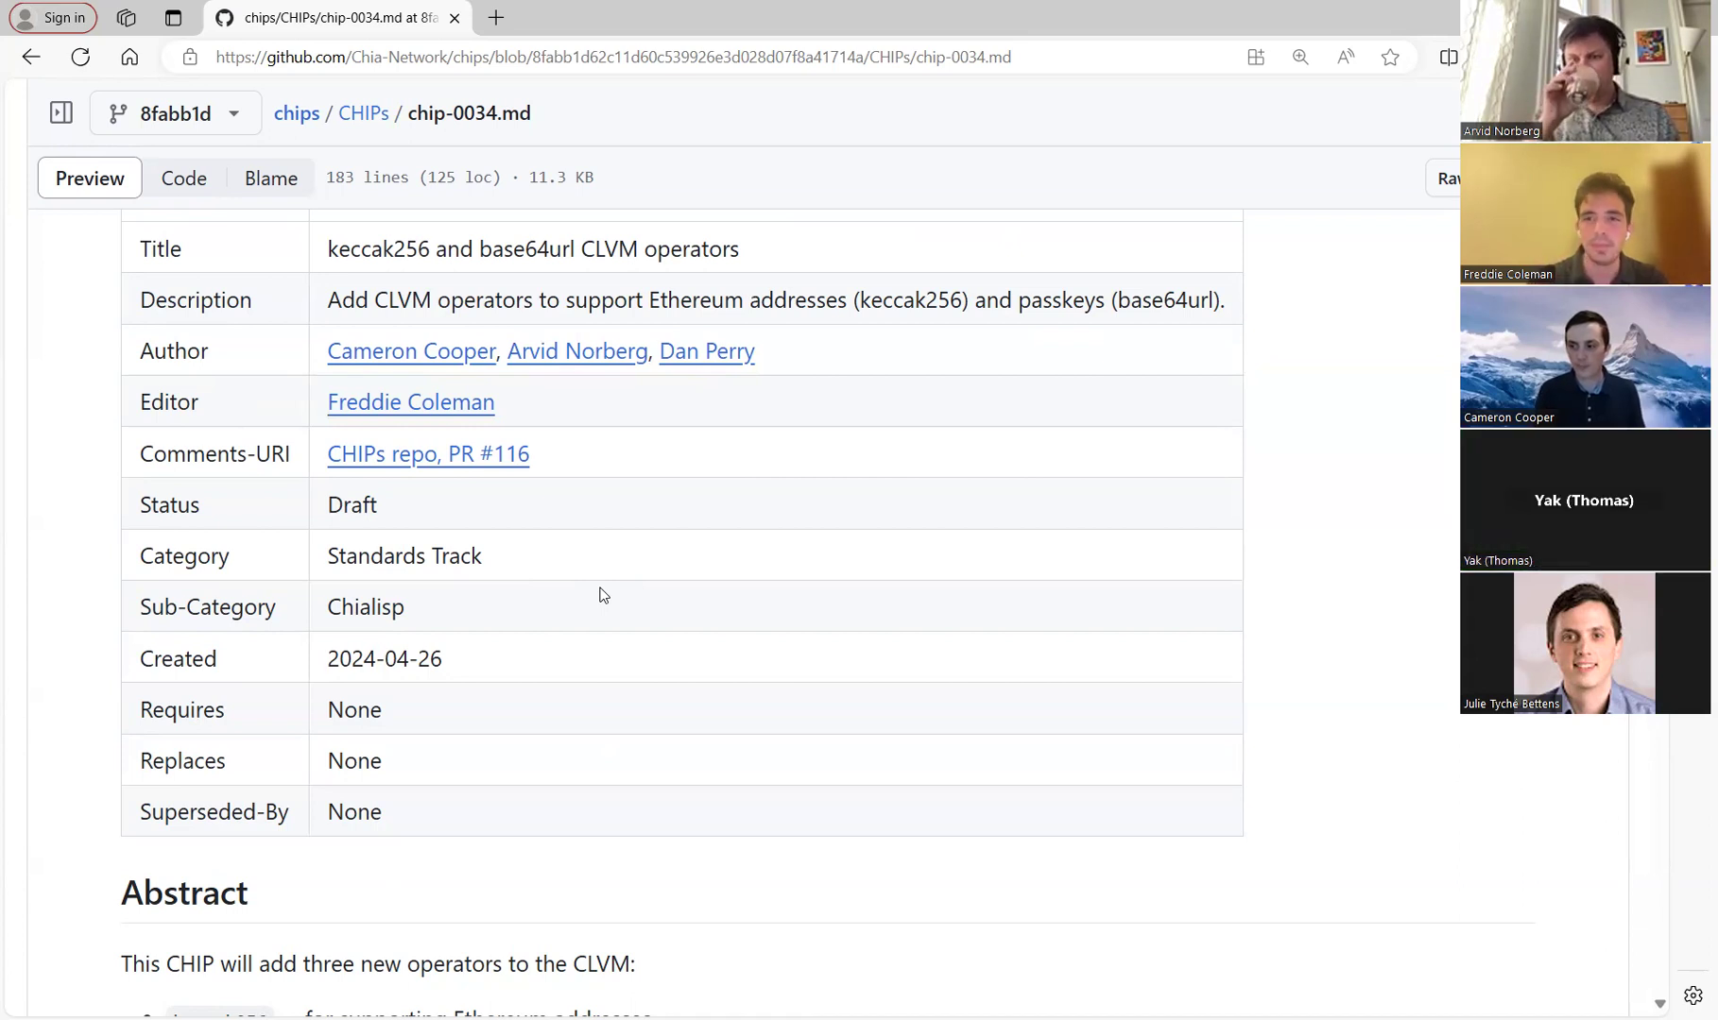
{"action": "mouse_move", "coordinate": [1036, 36]}
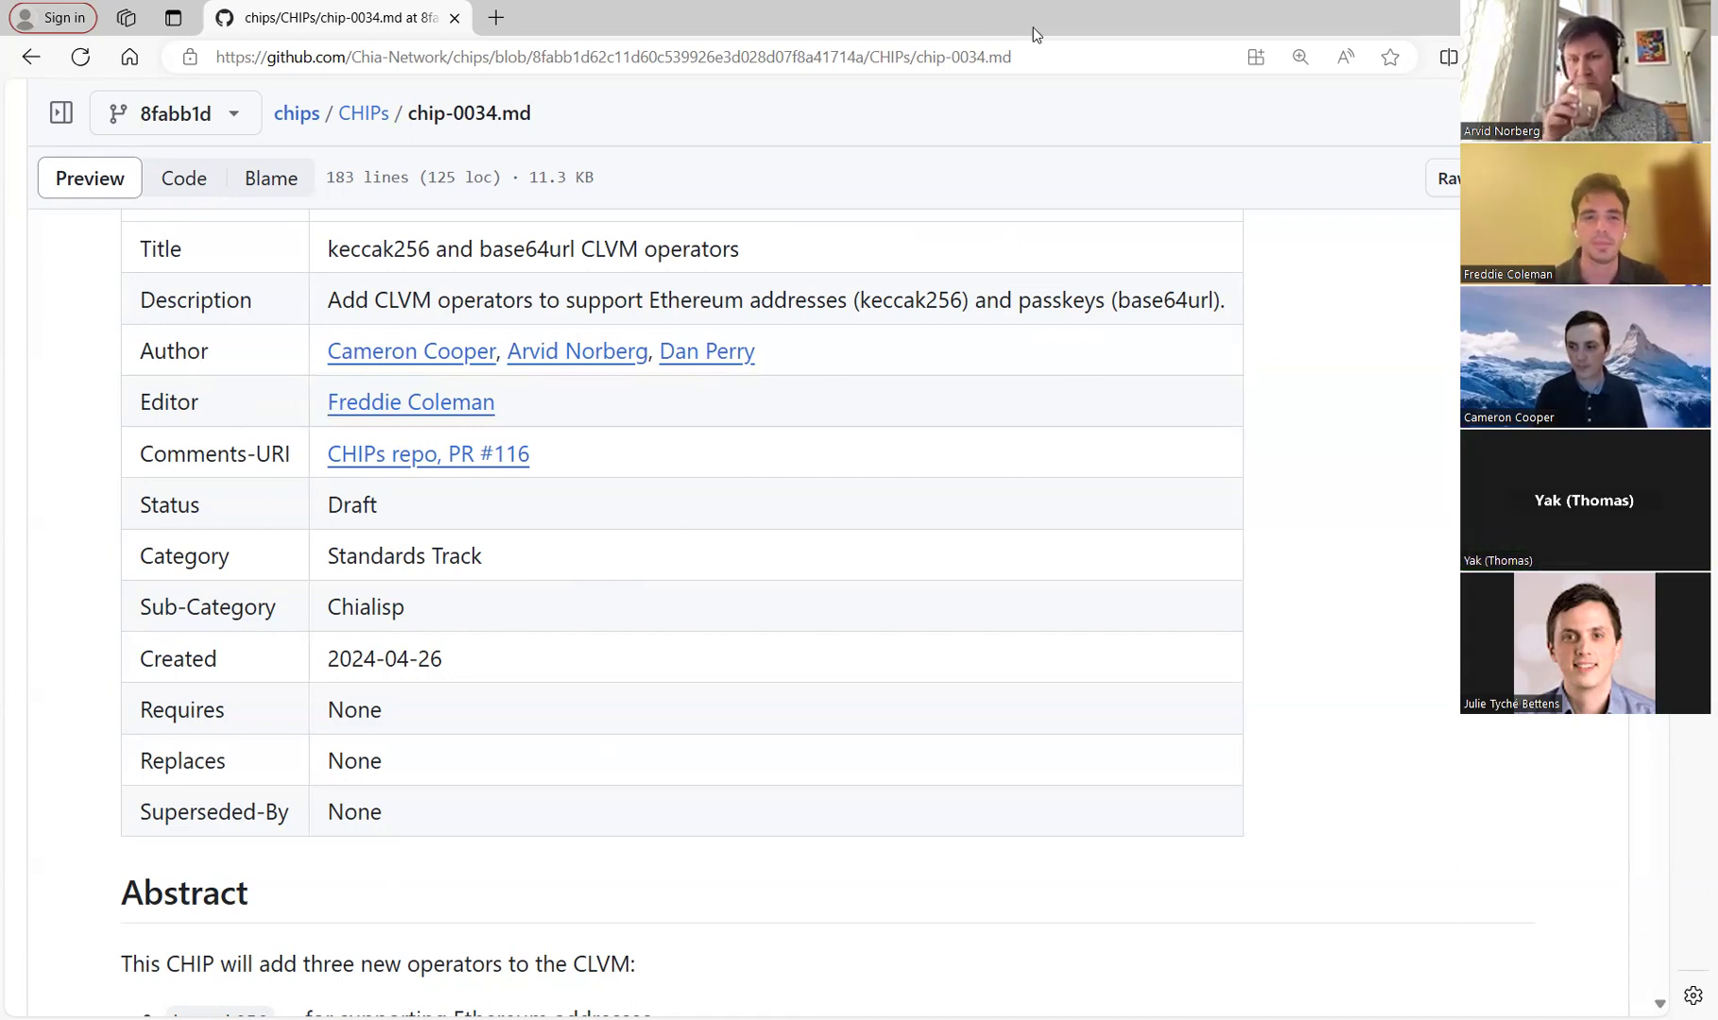
{"action": "scroll", "scroll_direction": "down", "scroll_amount": 3}
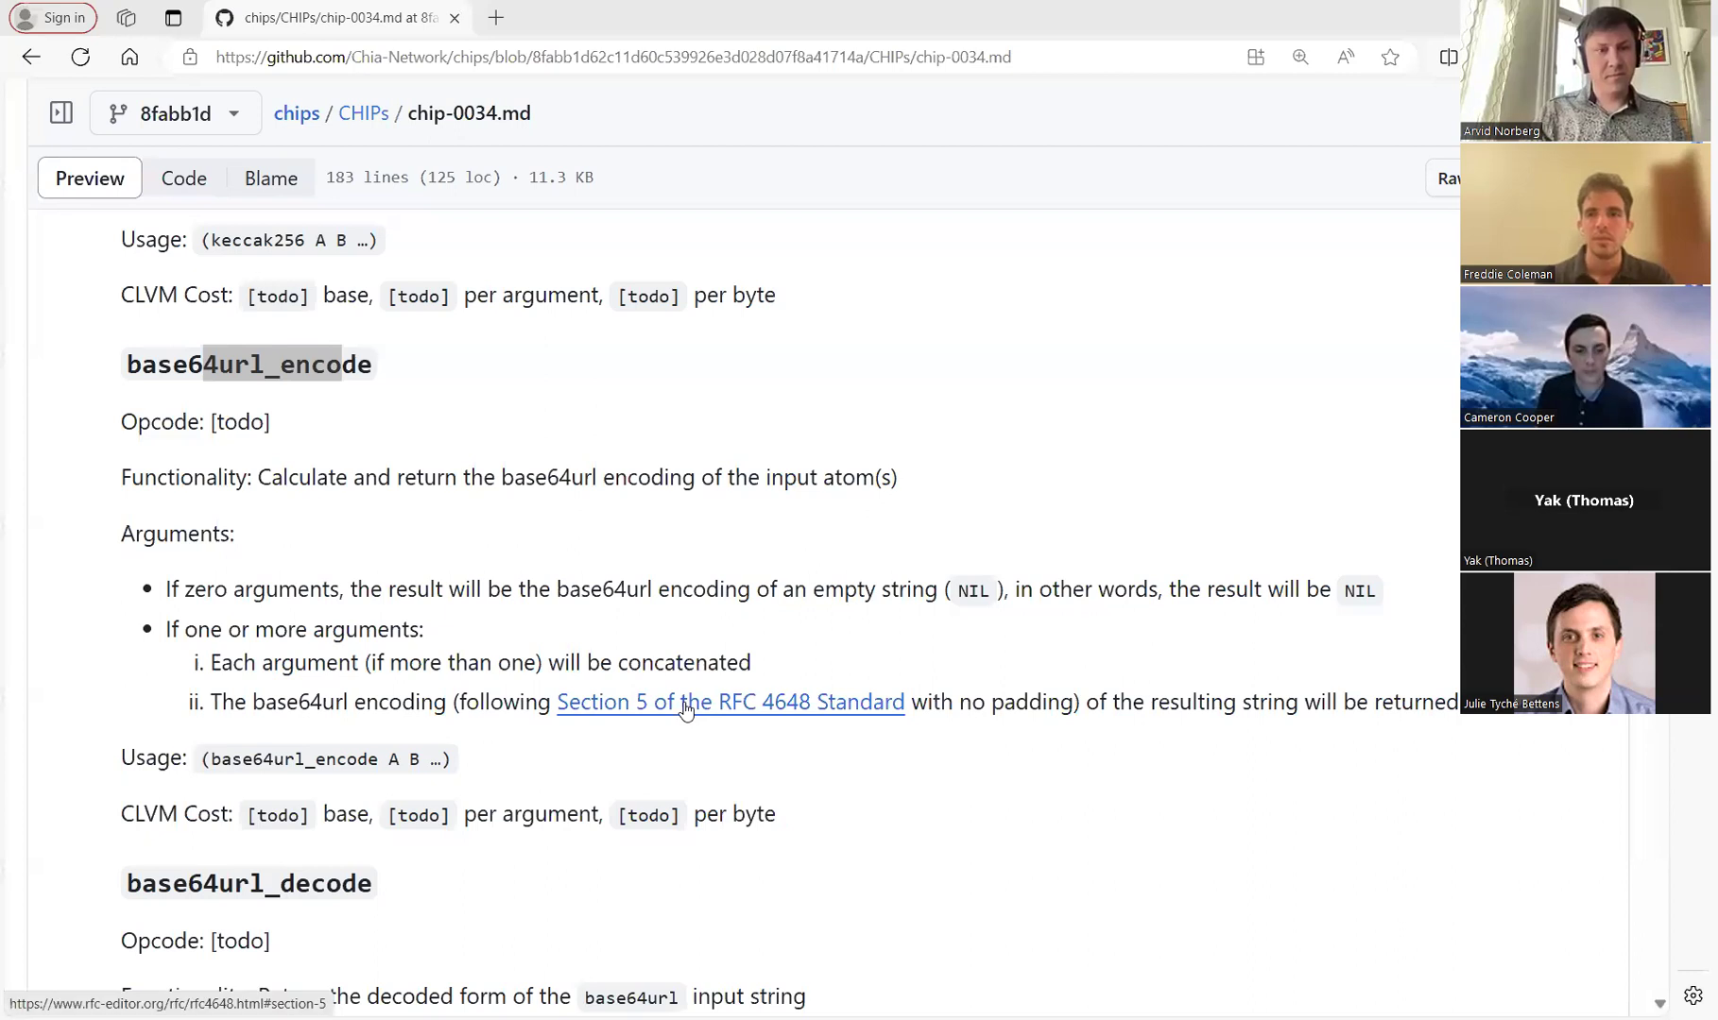
Follow the RFC 4648 Section 5 link to Table 2's URL-safe alphabet, mark the '=' pad character, and go back to CHIP-0034
{"action": "left_click", "coordinate": [729, 703]}
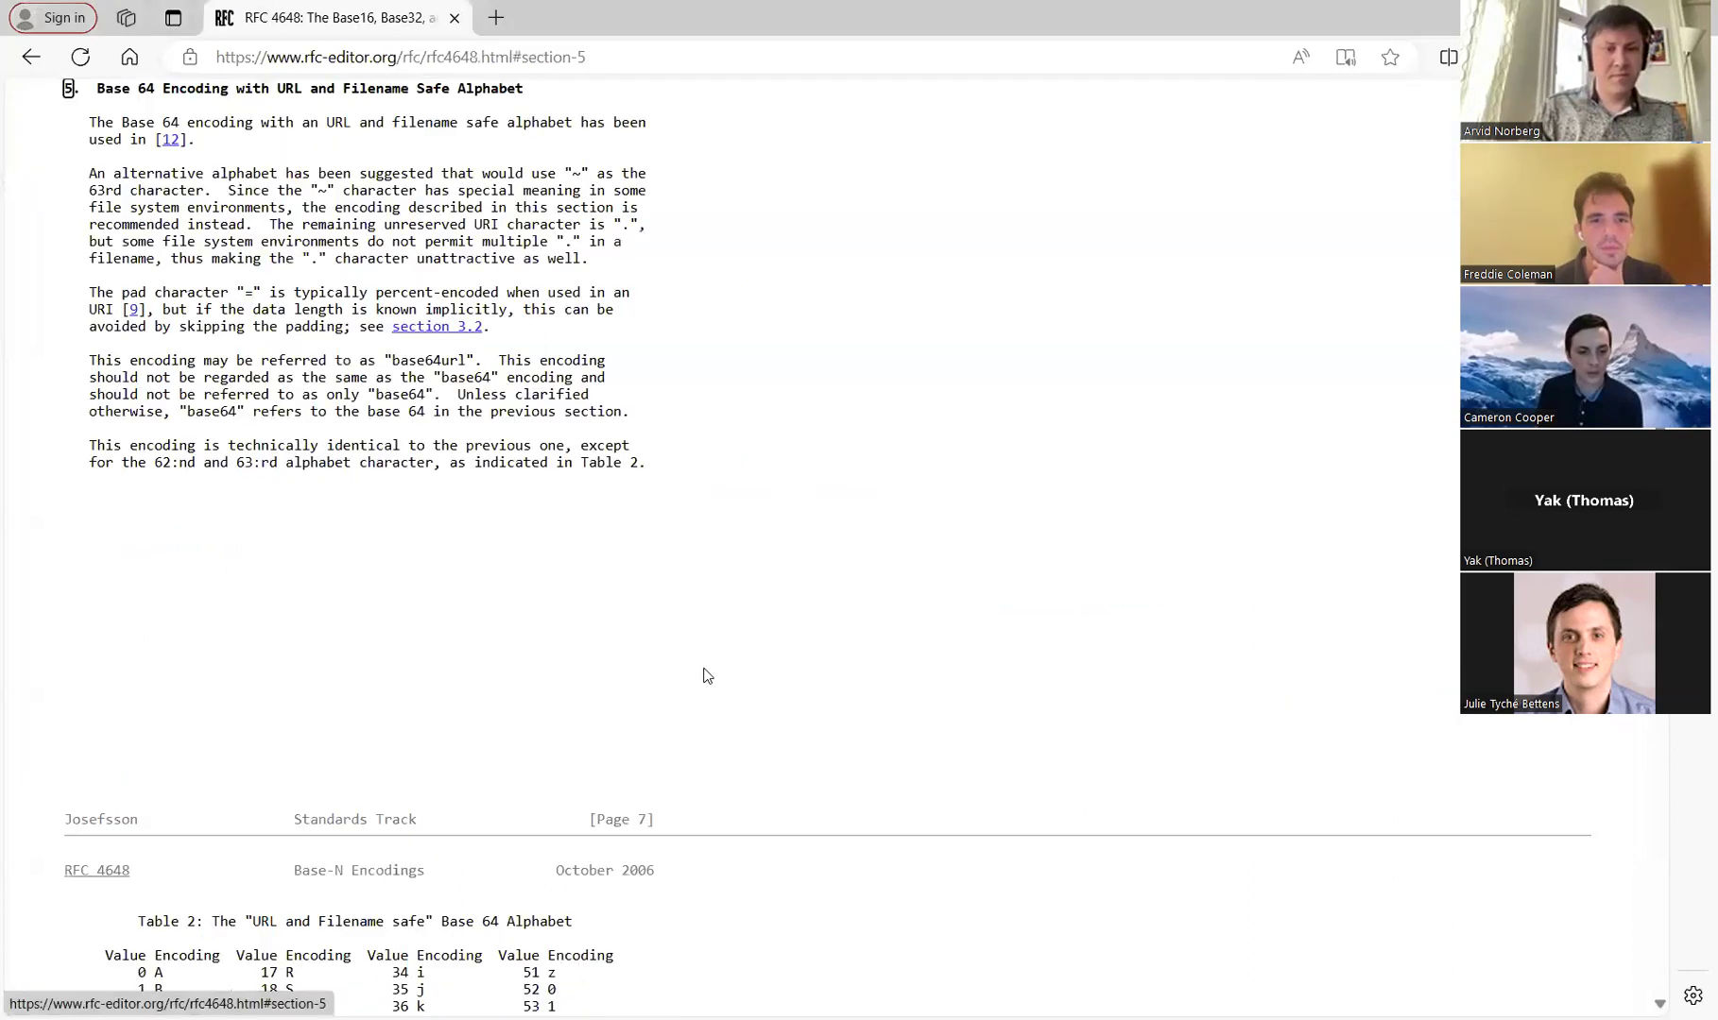
{"action": "scroll", "scroll_direction": "down", "scroll_amount": 3}
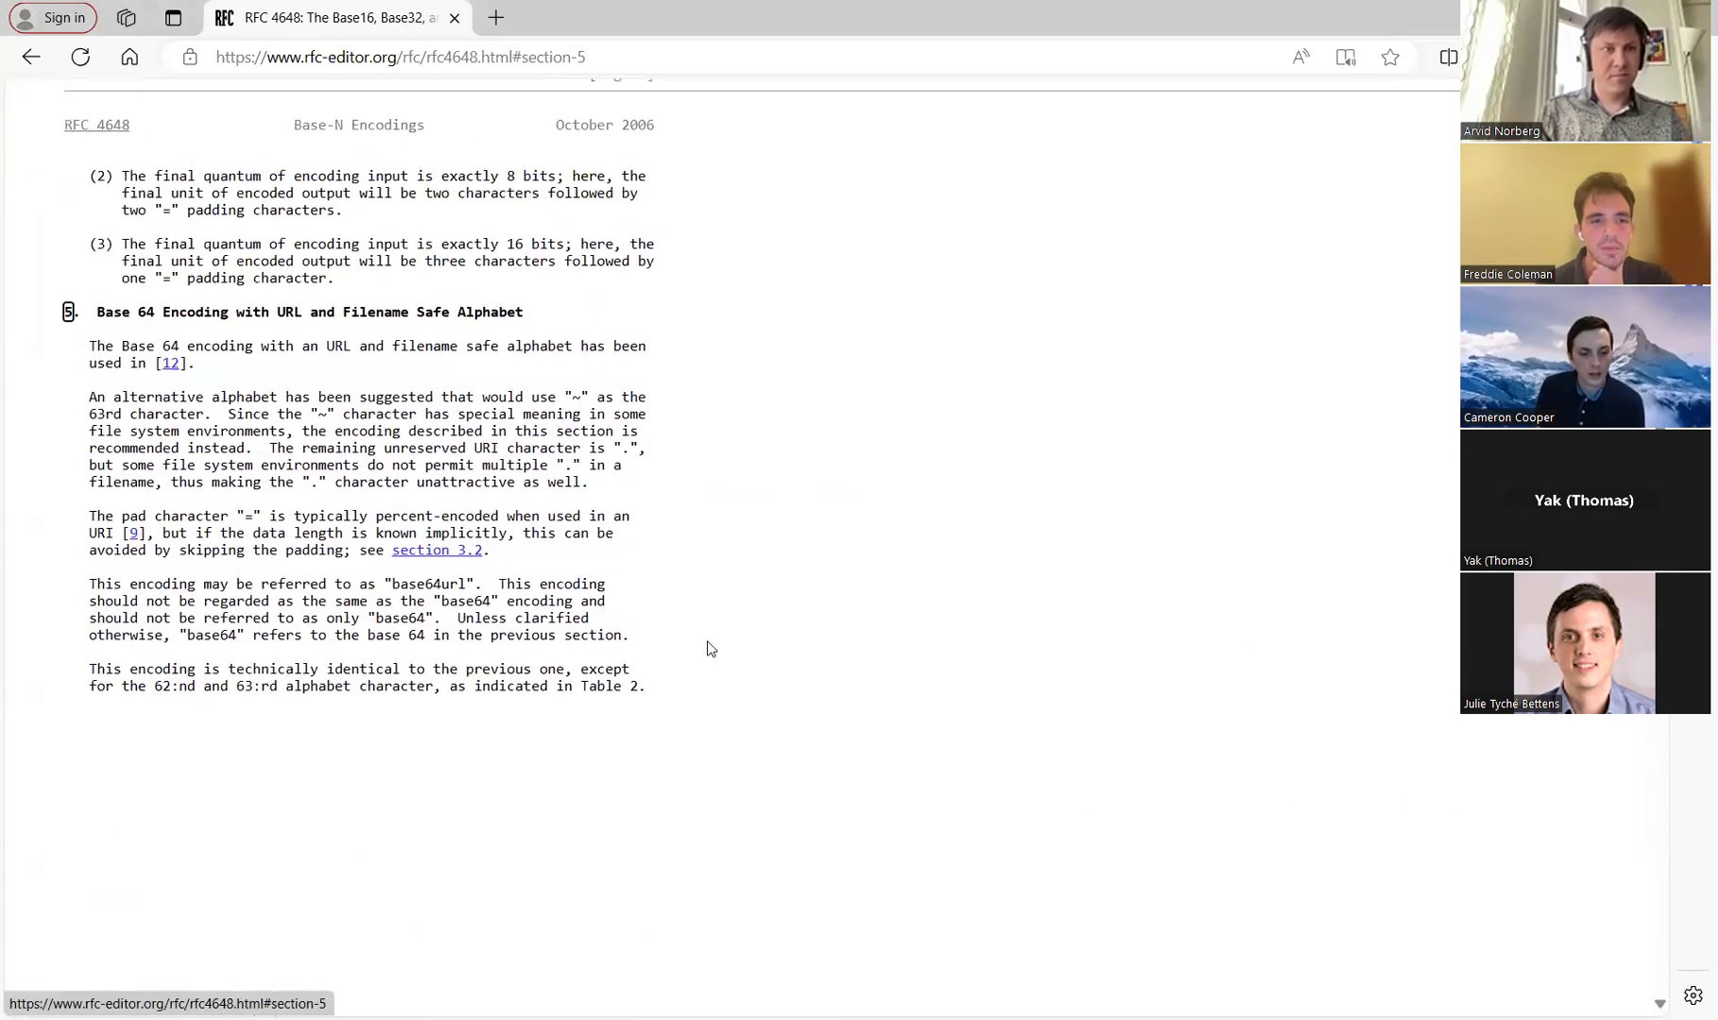
{"action": "mouse_move", "coordinate": [656, 724]}
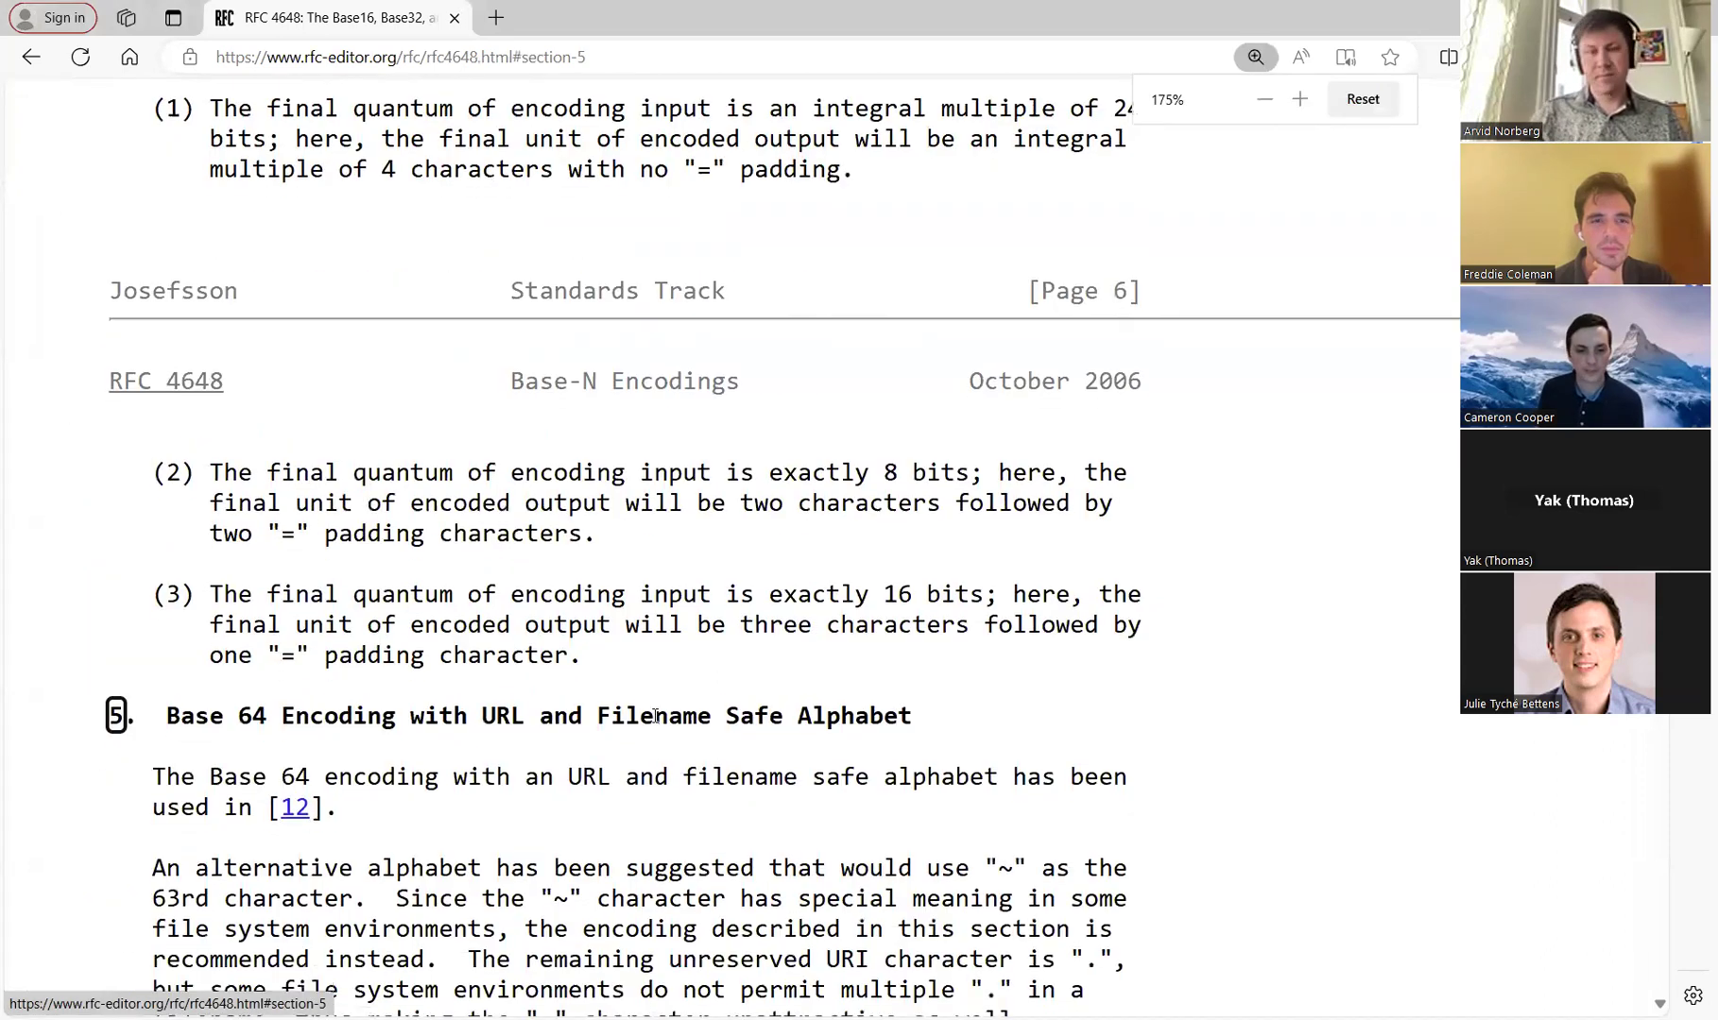
{"action": "scroll", "scroll_direction": "down", "scroll_amount": 3}
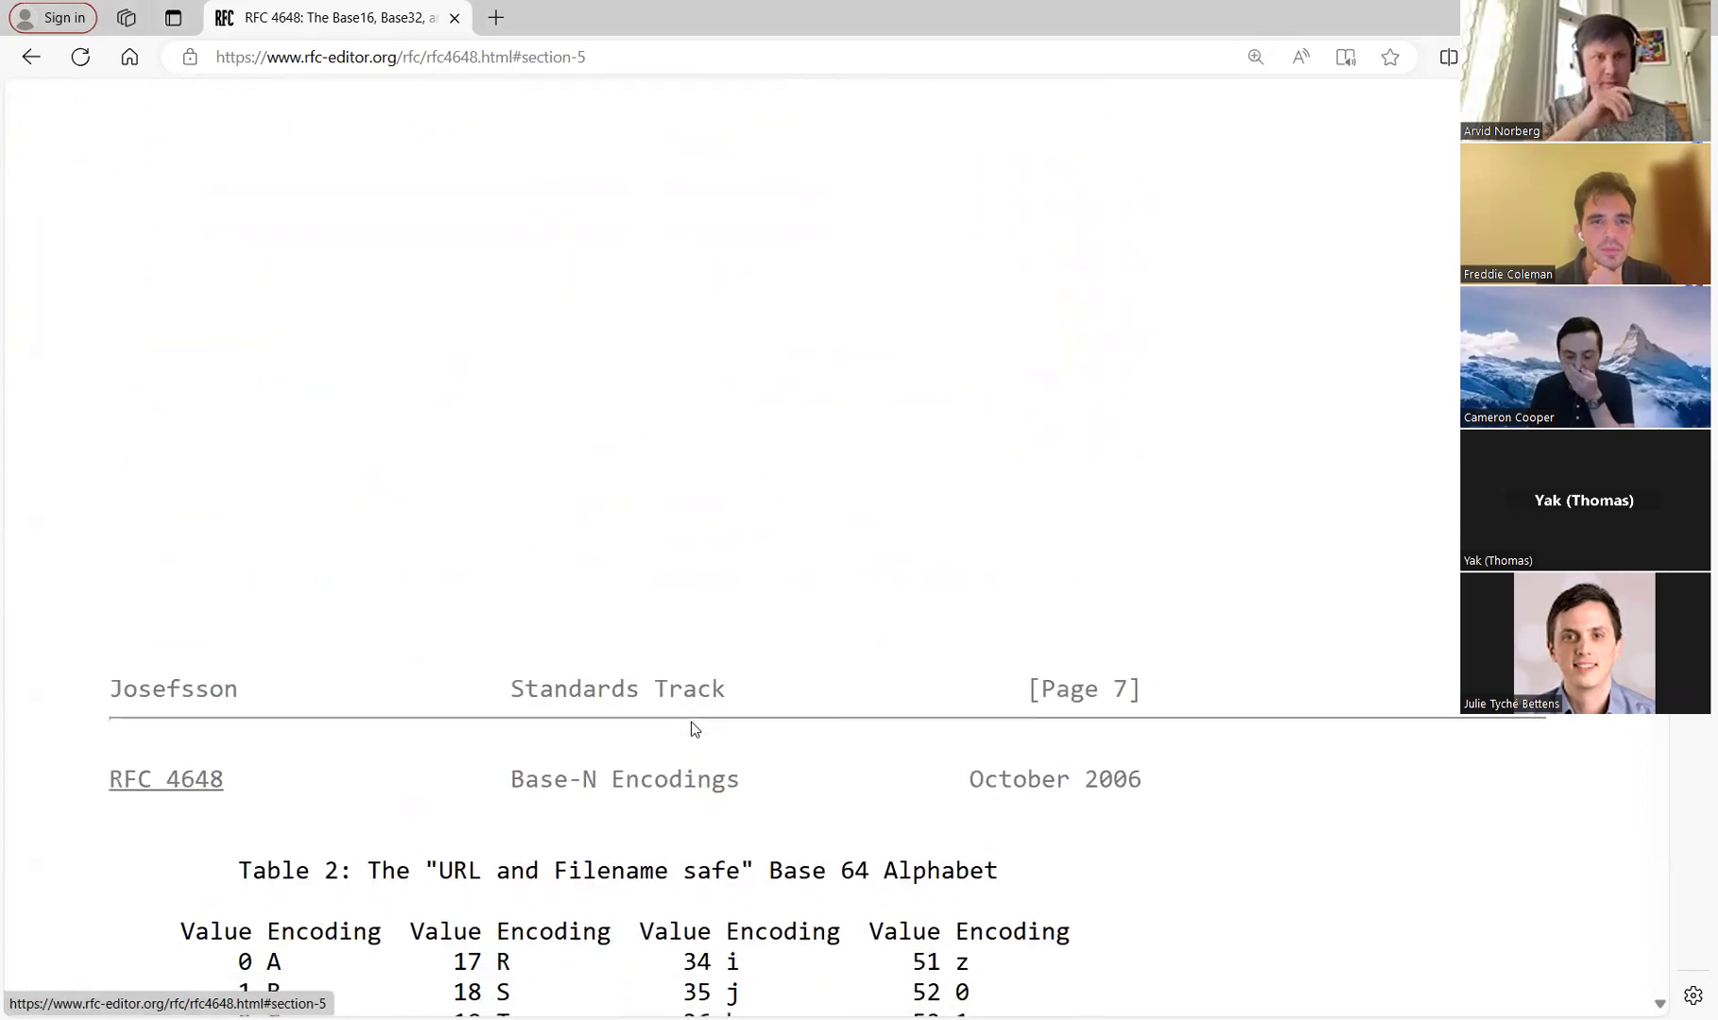
{"action": "scroll", "scroll_direction": "down", "scroll_amount": 3}
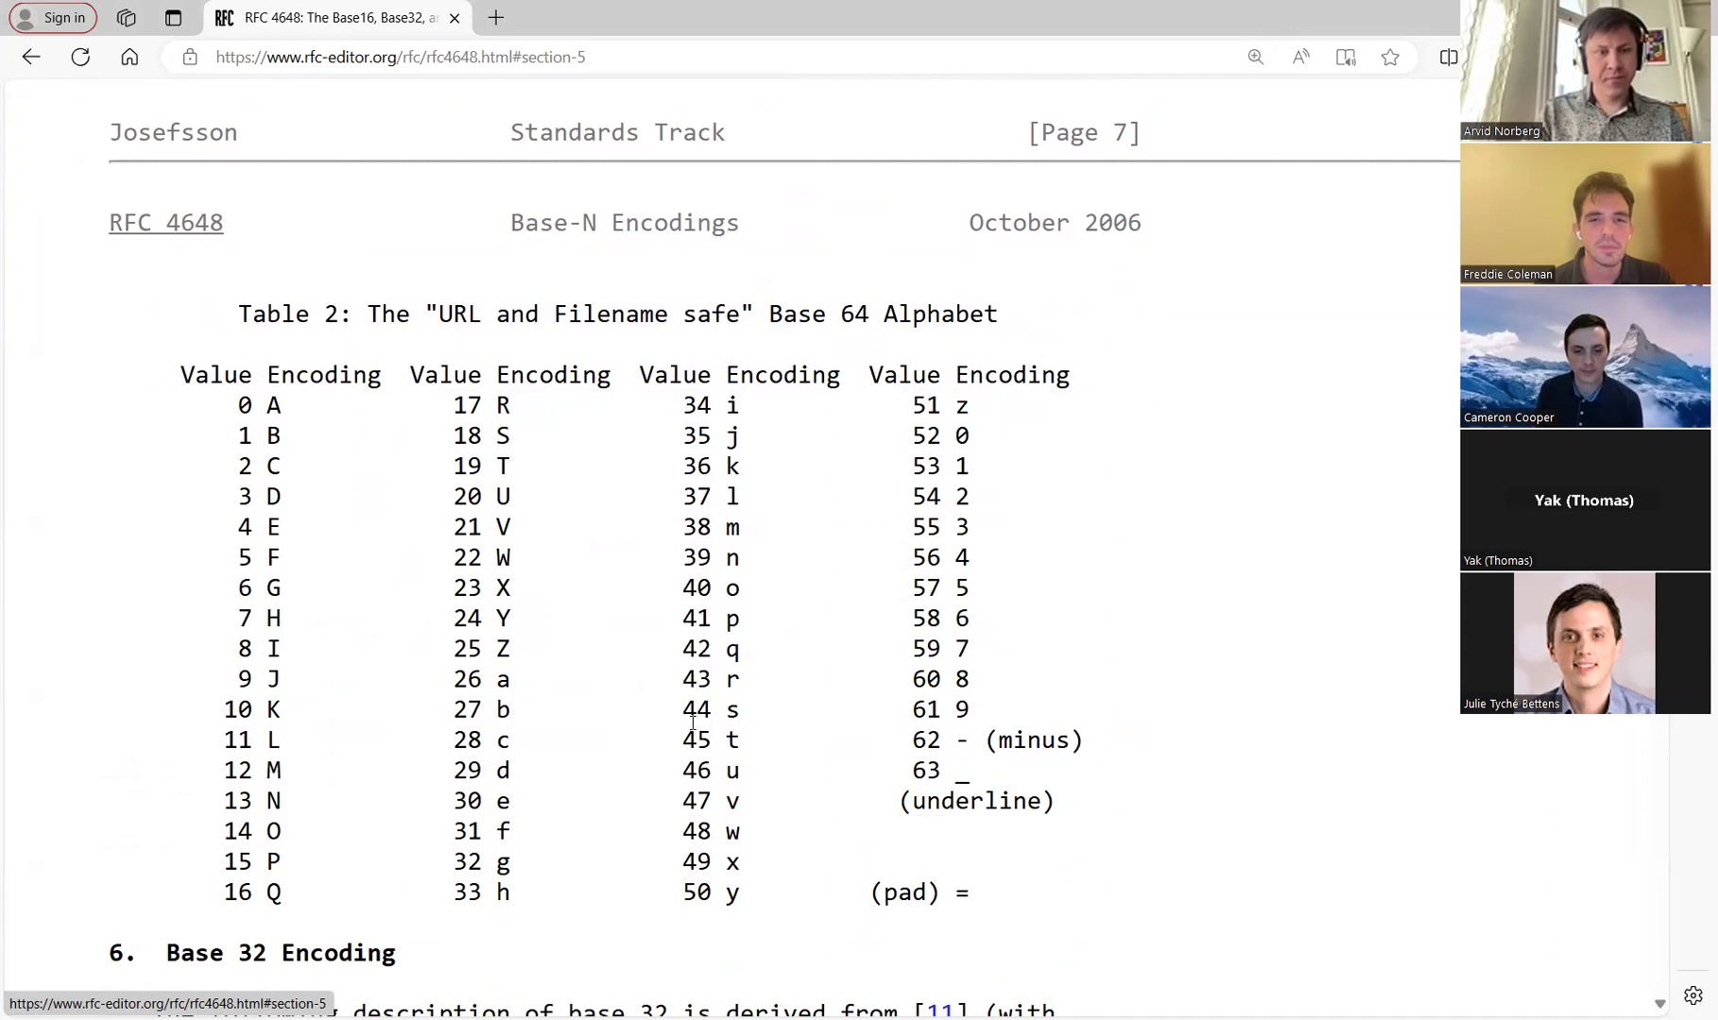
{"action": "double_click", "coordinate": [958, 892]}
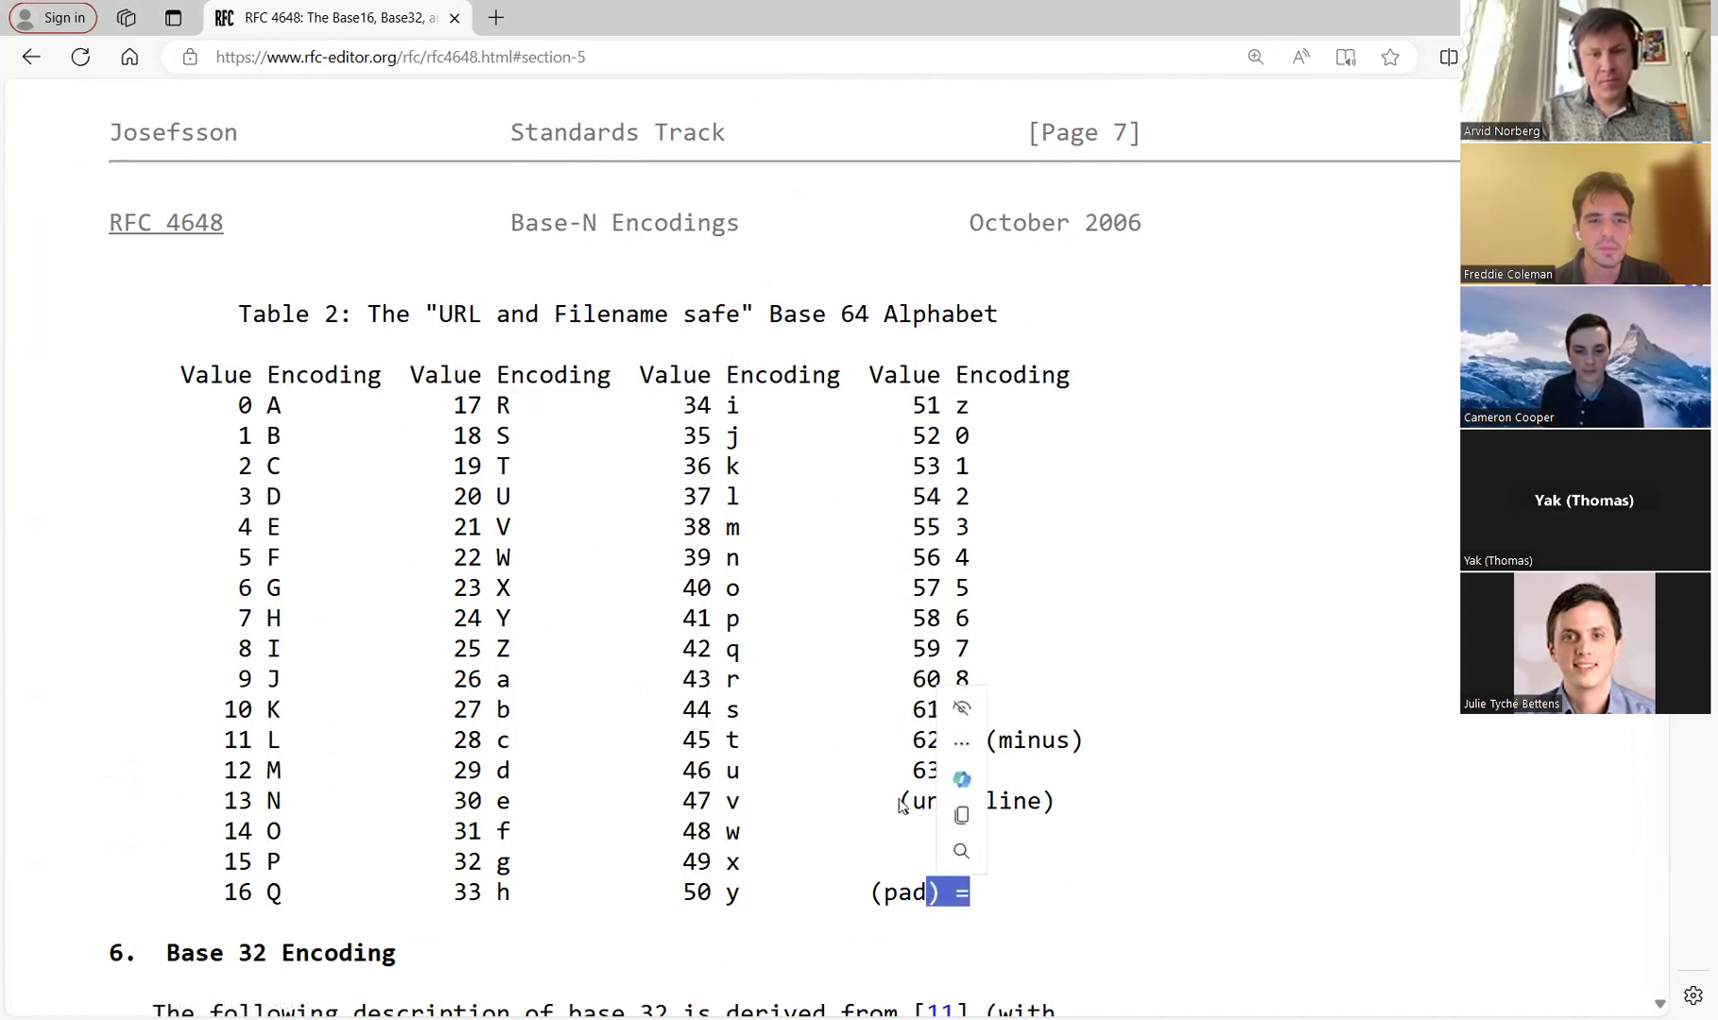
{"action": "left_click", "coordinate": [788, 807]}
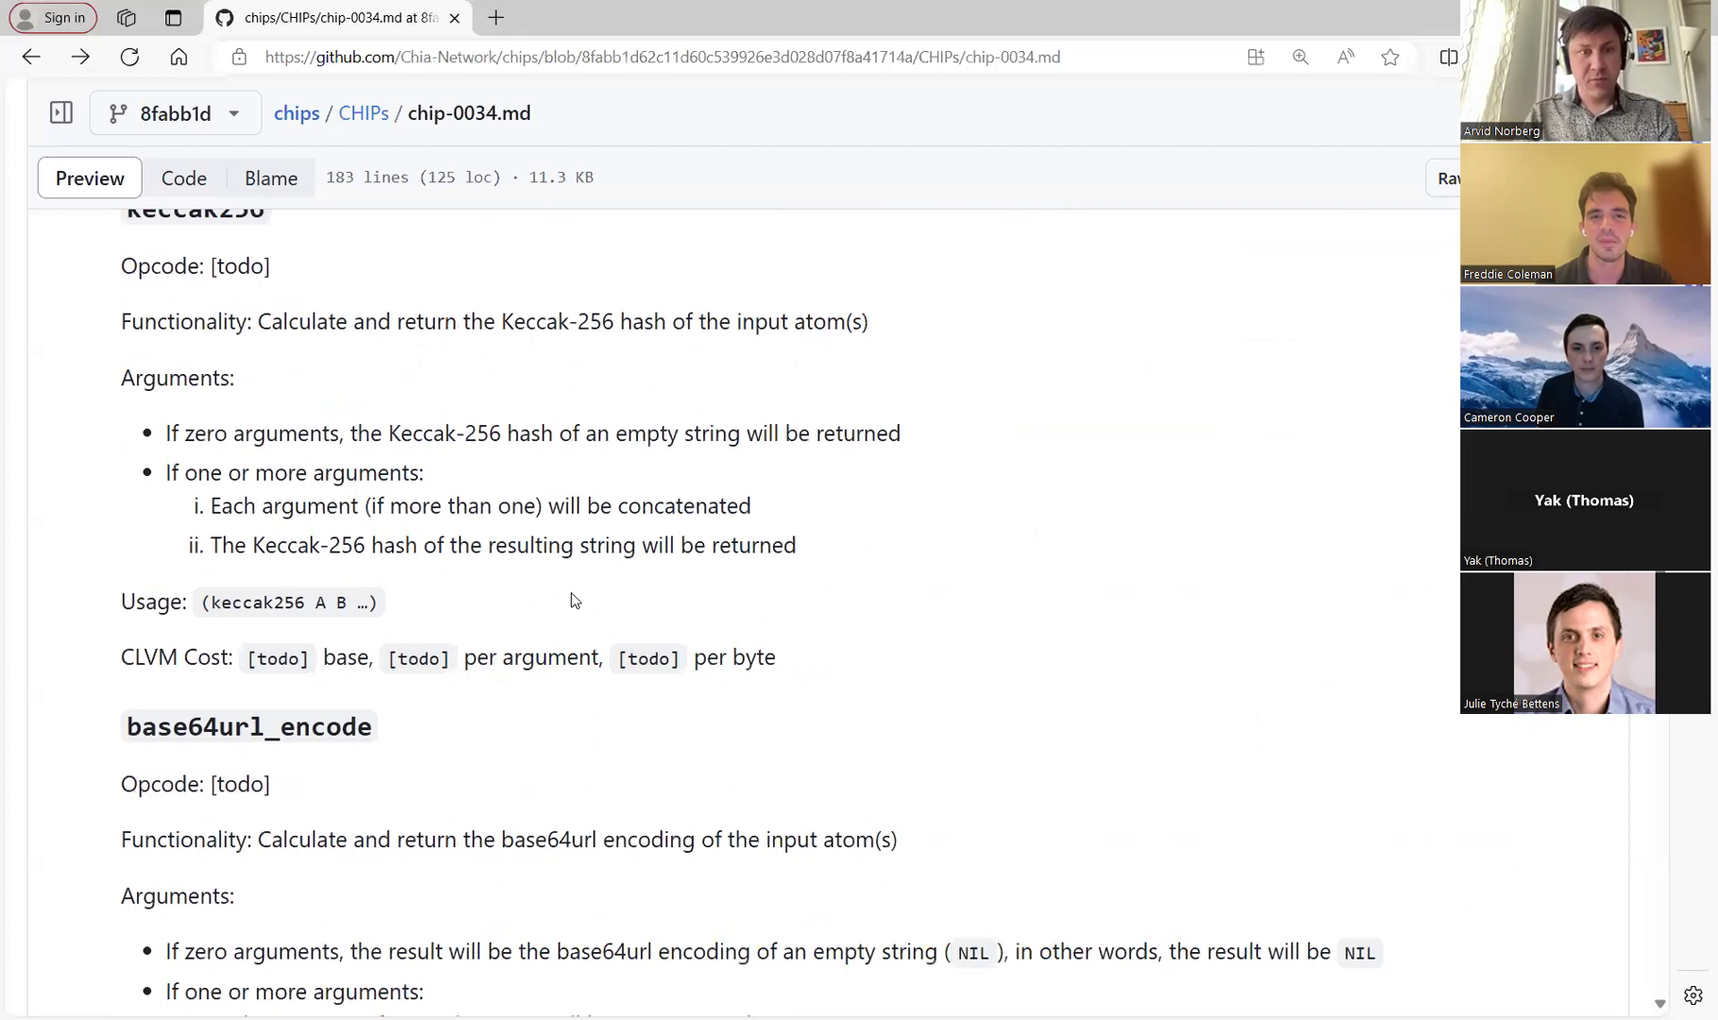
{"action": "scroll", "scroll_direction": "down", "scroll_amount": 3}
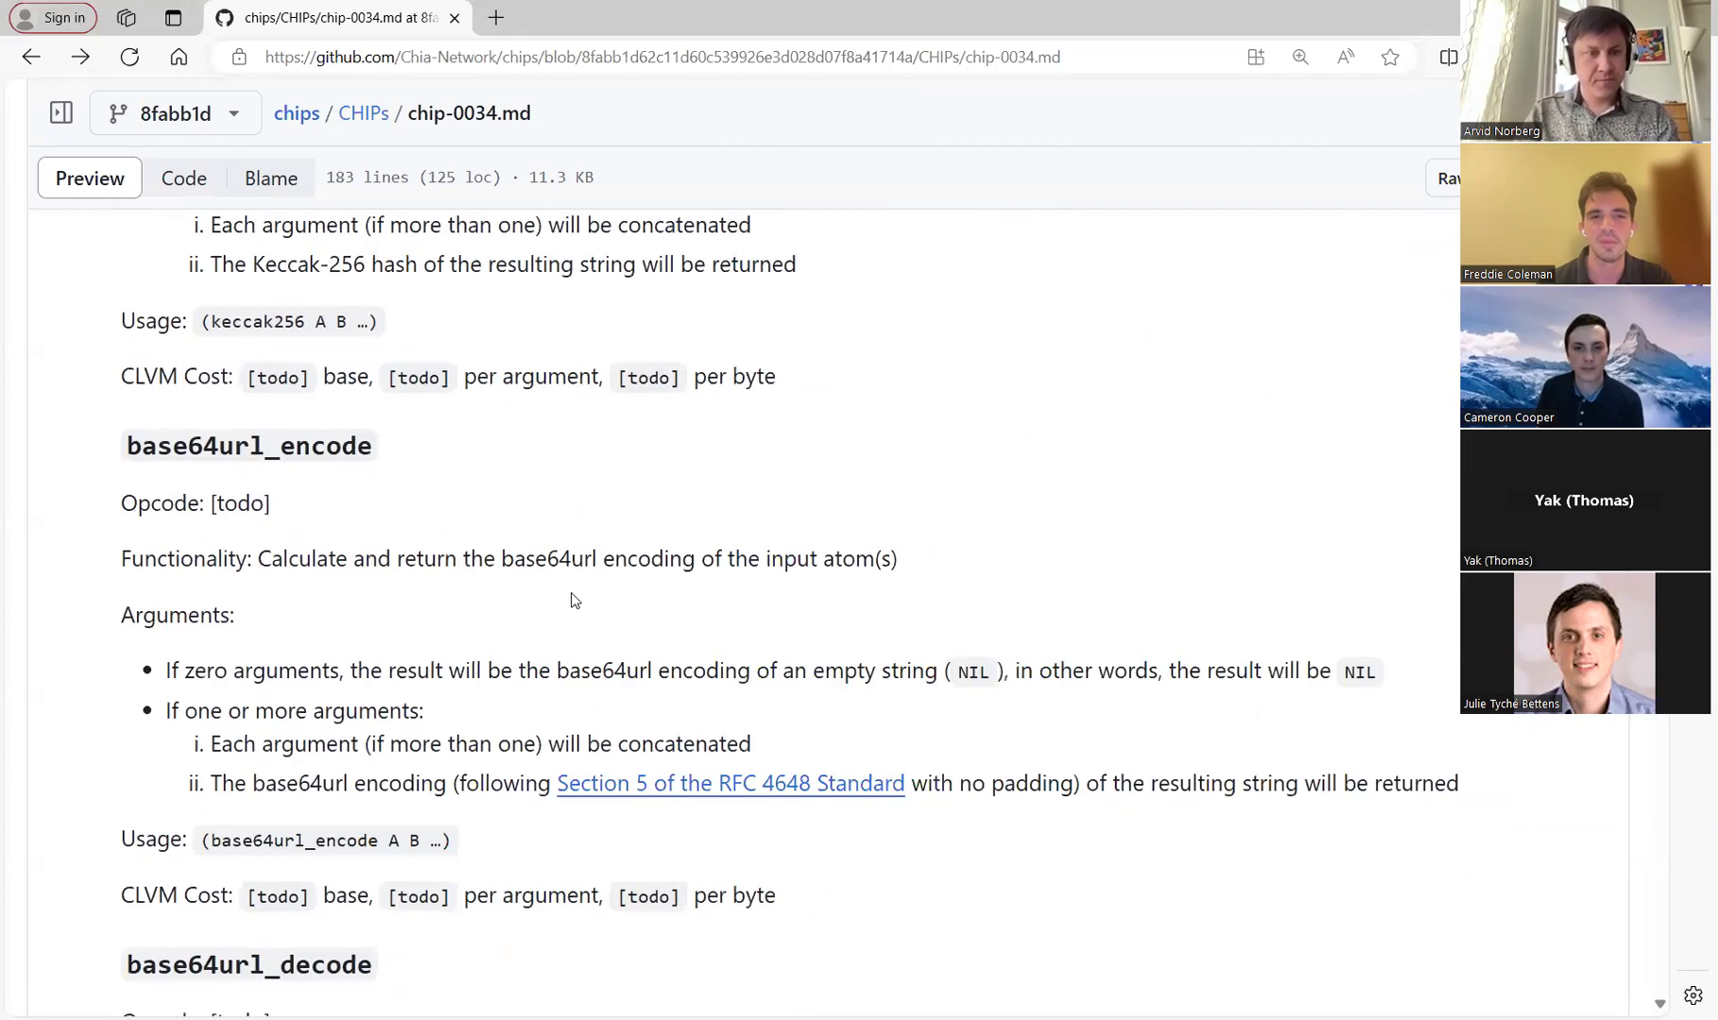
{"action": "scroll", "scroll_direction": "down", "scroll_amount": 3}
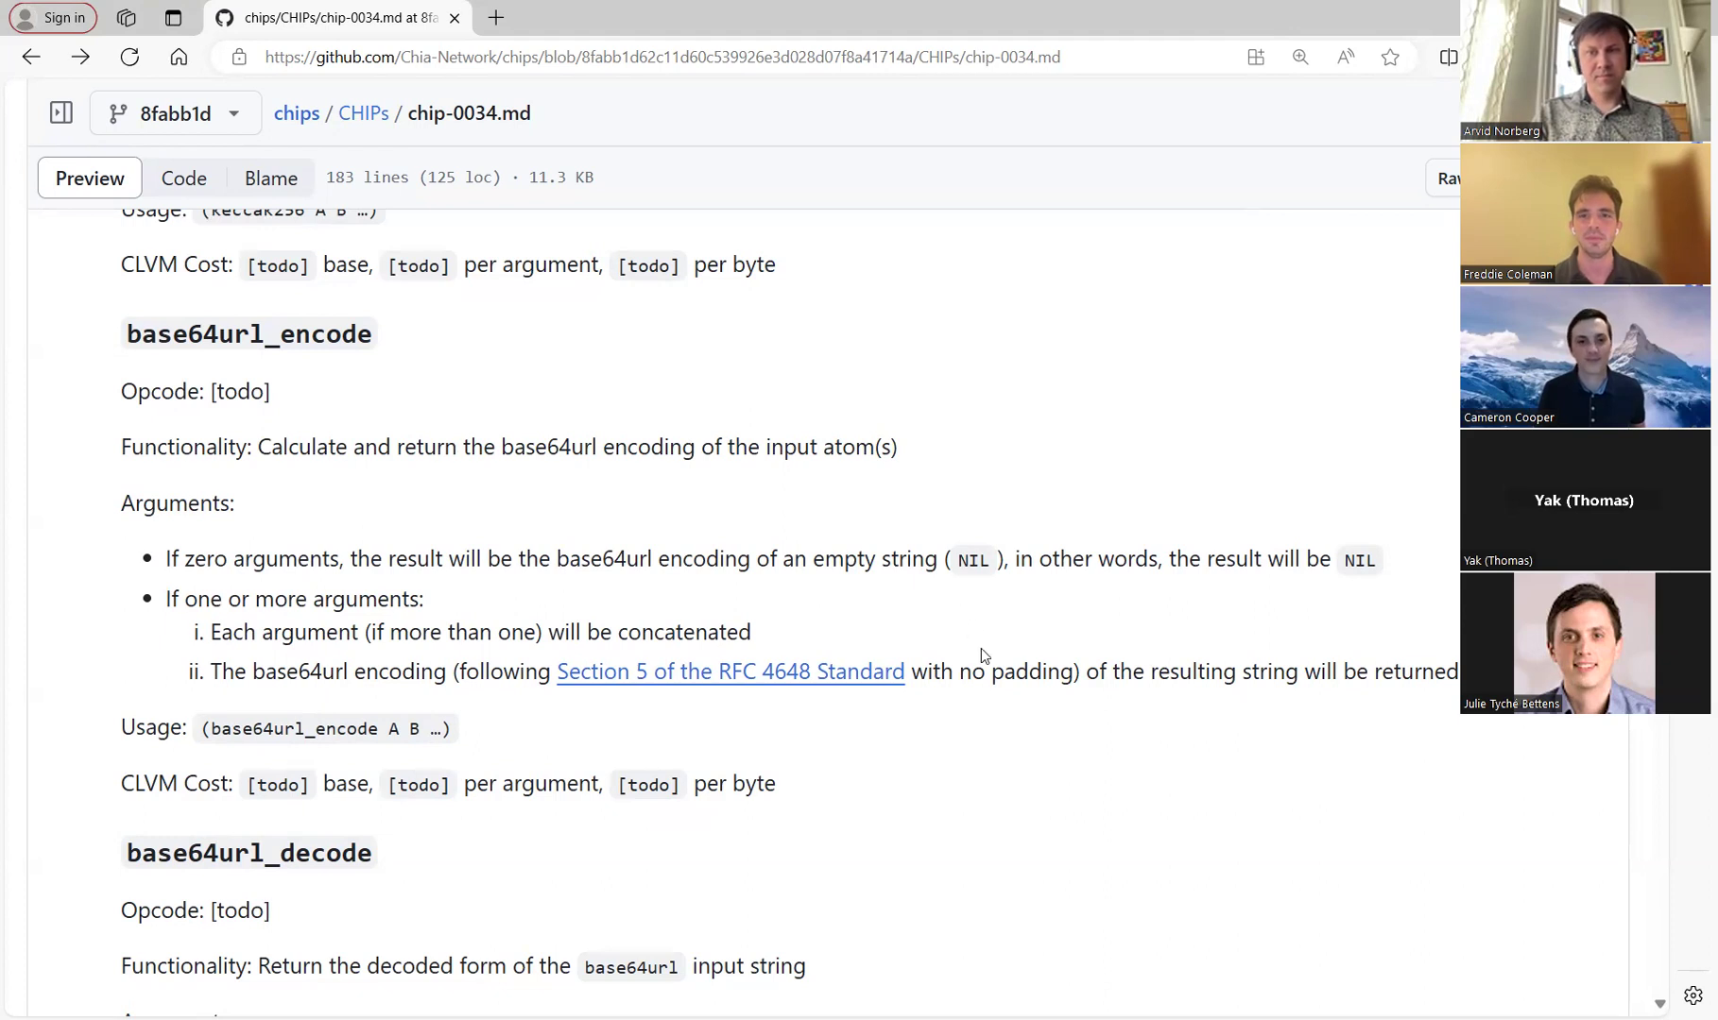
{"action": "mouse_move", "coordinate": [1047, 767]}
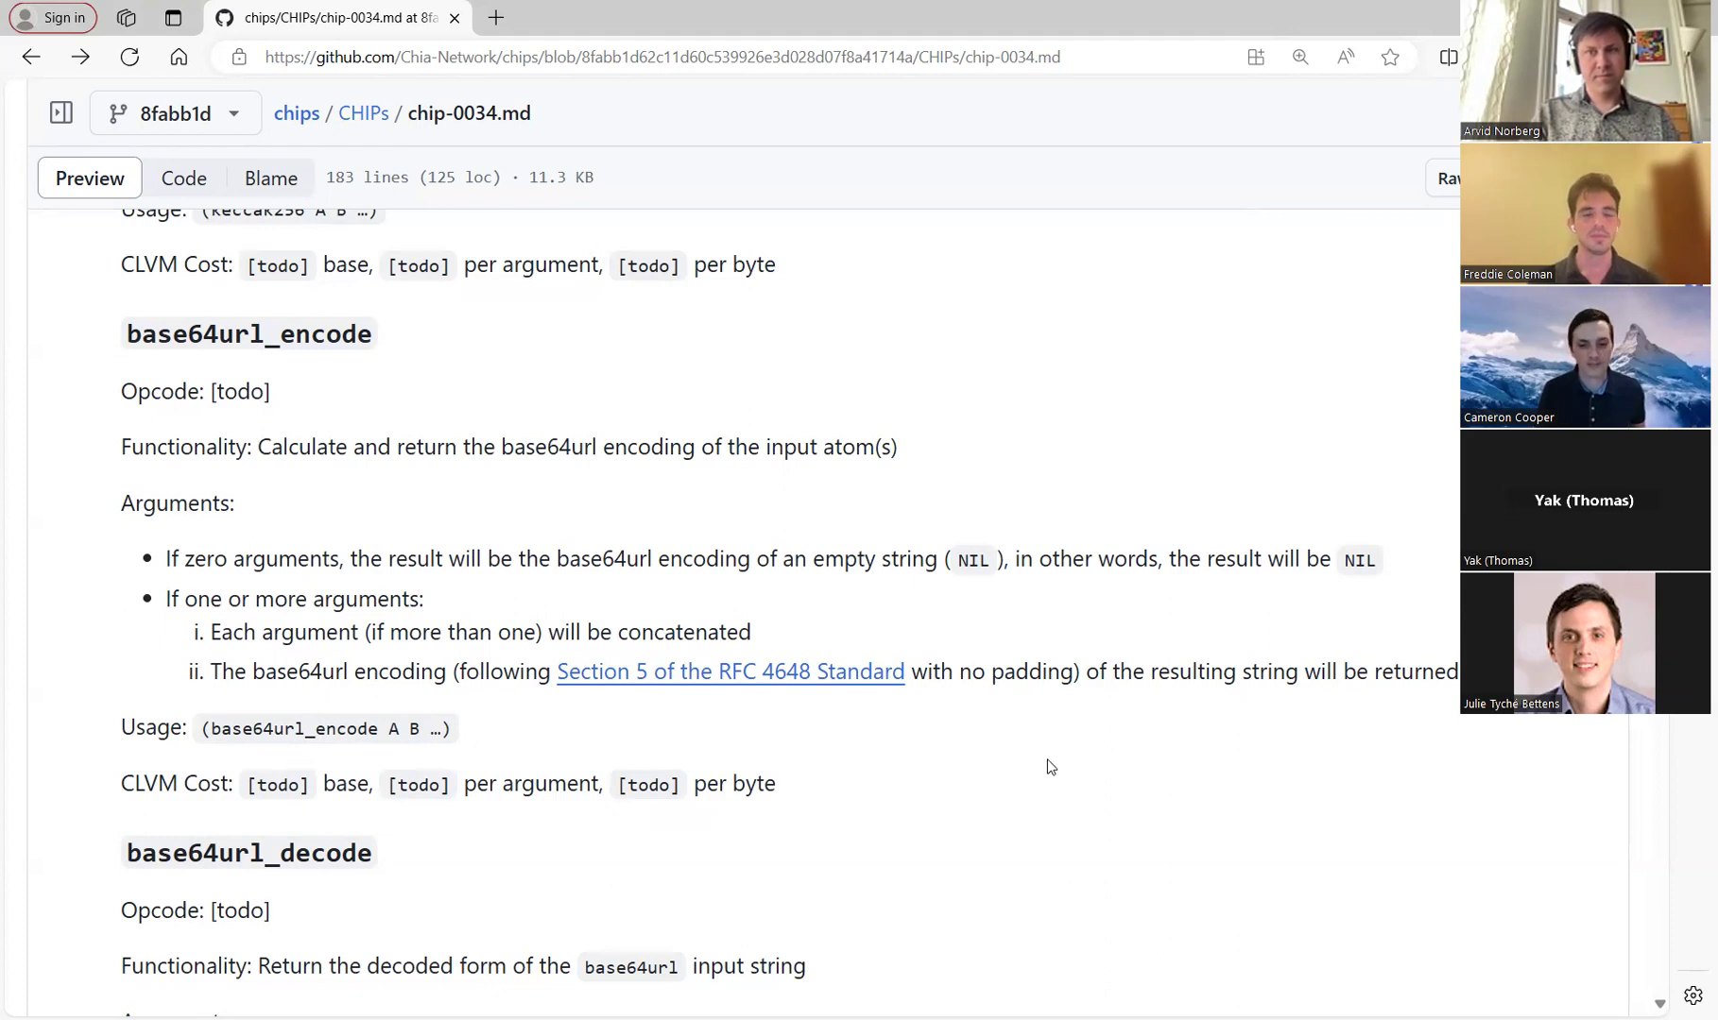
{"action": "mouse_move", "coordinate": [1314, 146]}
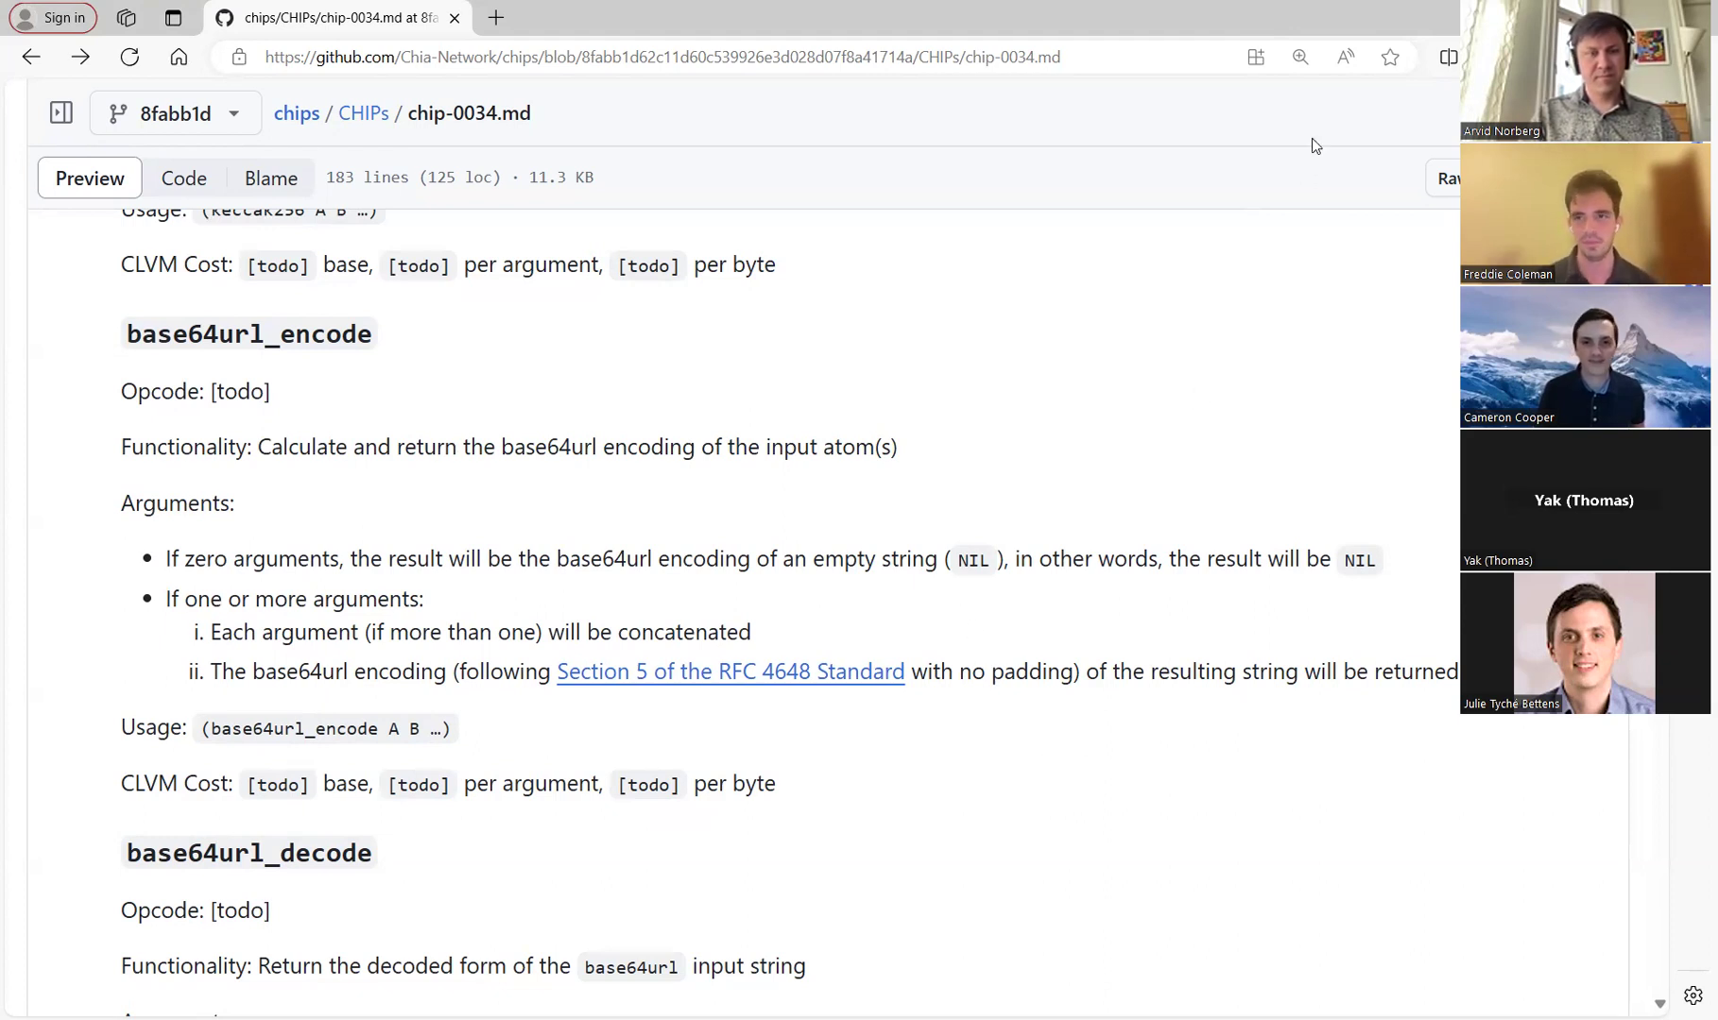
{"action": "mouse_move", "coordinate": [1288, 133]}
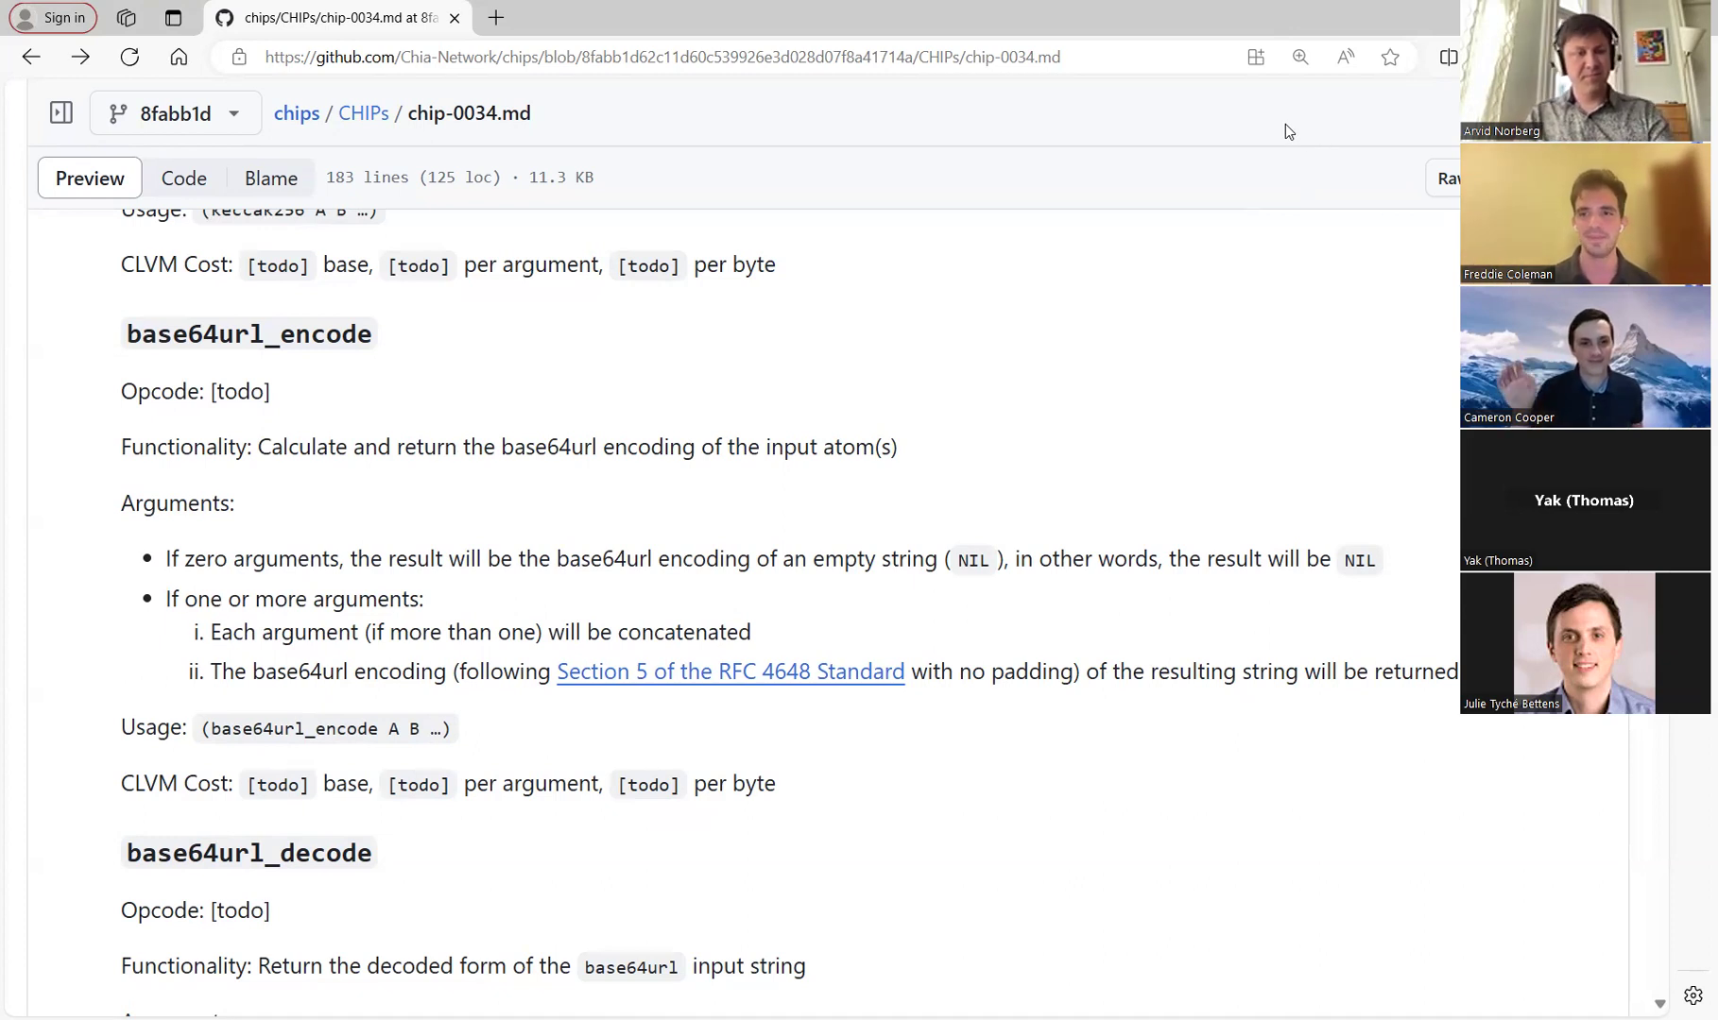